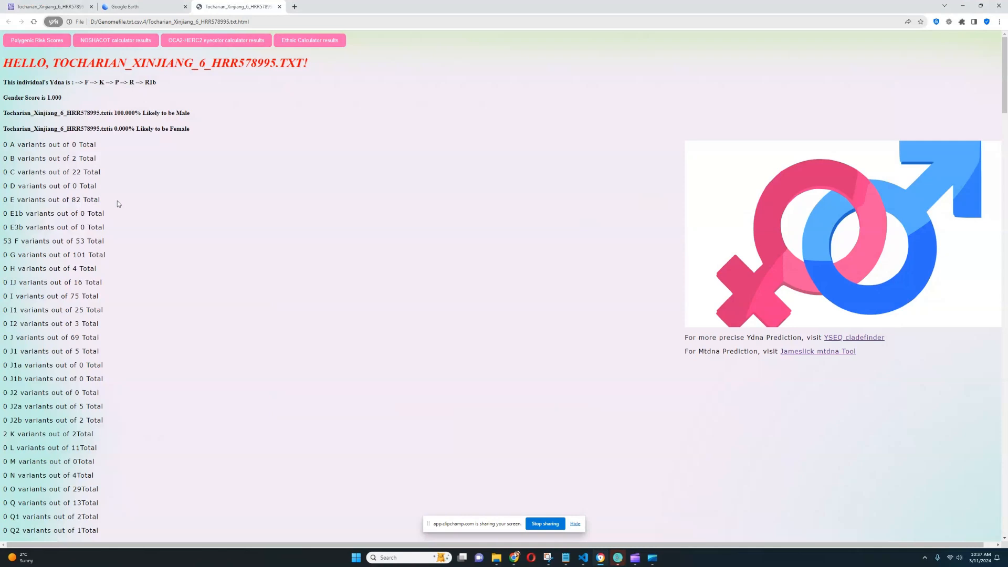
mouse_move(158, 207)
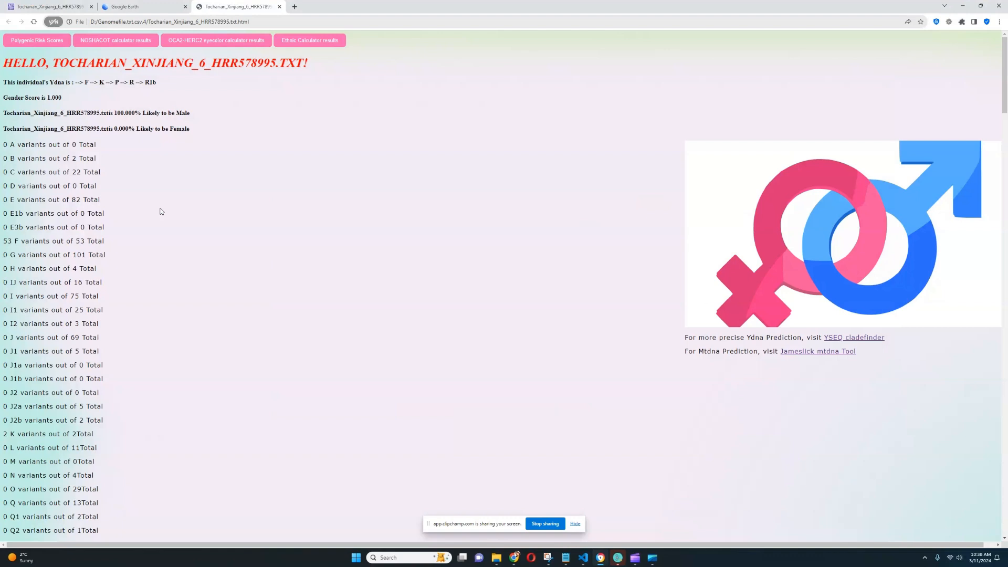
mouse_move(209, 204)
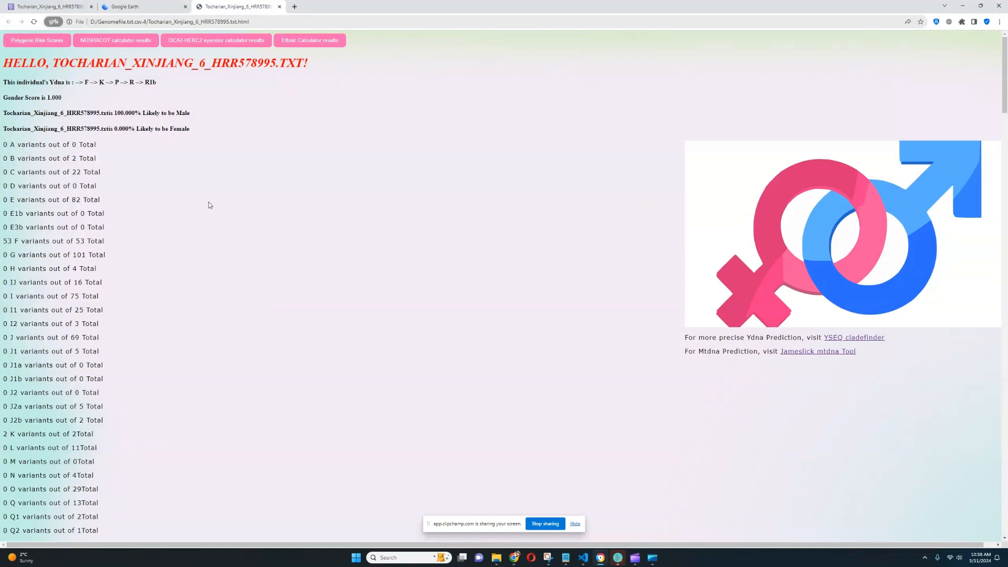
mouse_move(212, 213)
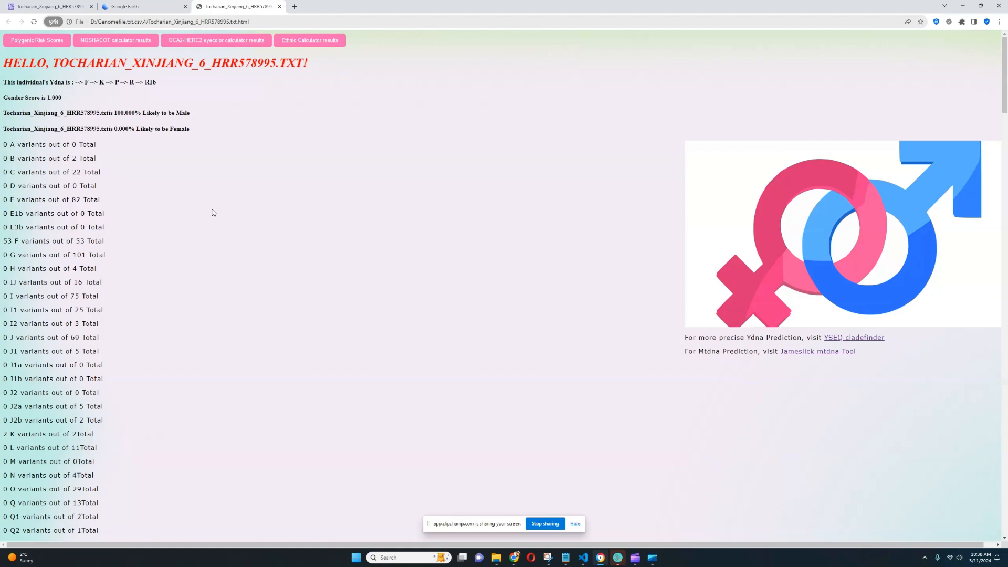
mouse_move(219, 207)
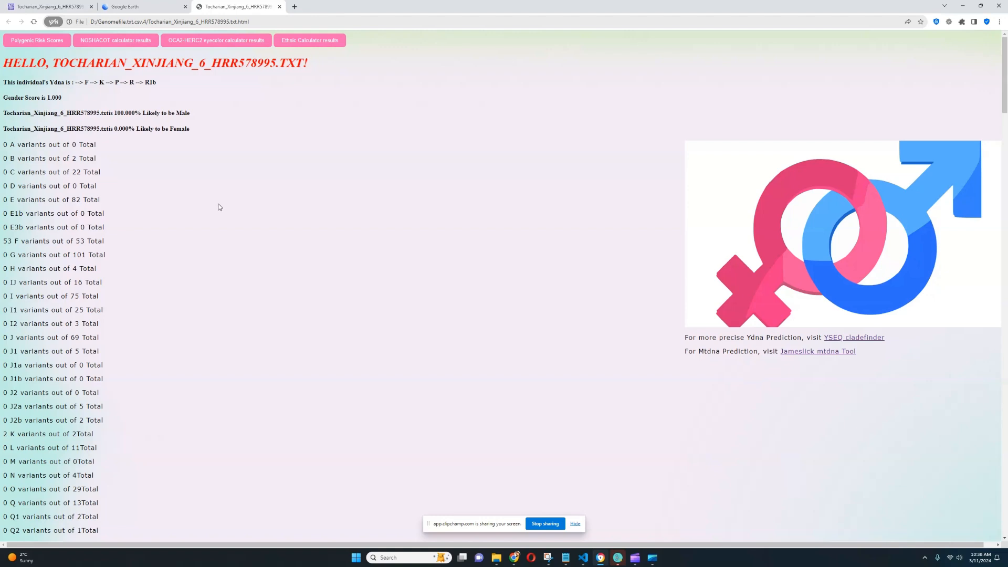
Highlight the Y-DNA lineage line, then view the mtDNA haplogroup matches led by H2a1
drag(2, 82, 61, 97)
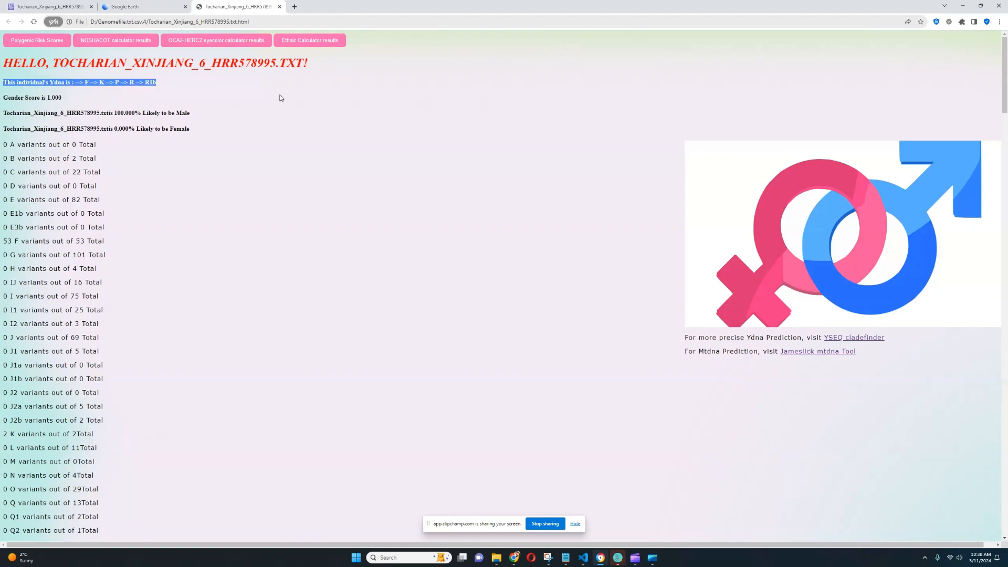
click(817, 351)
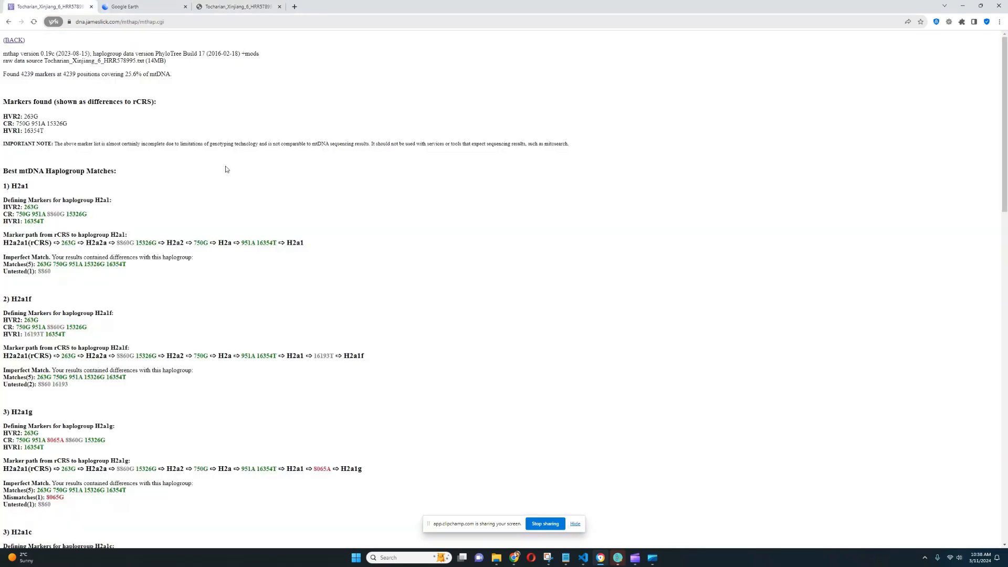
double_click(19, 186)
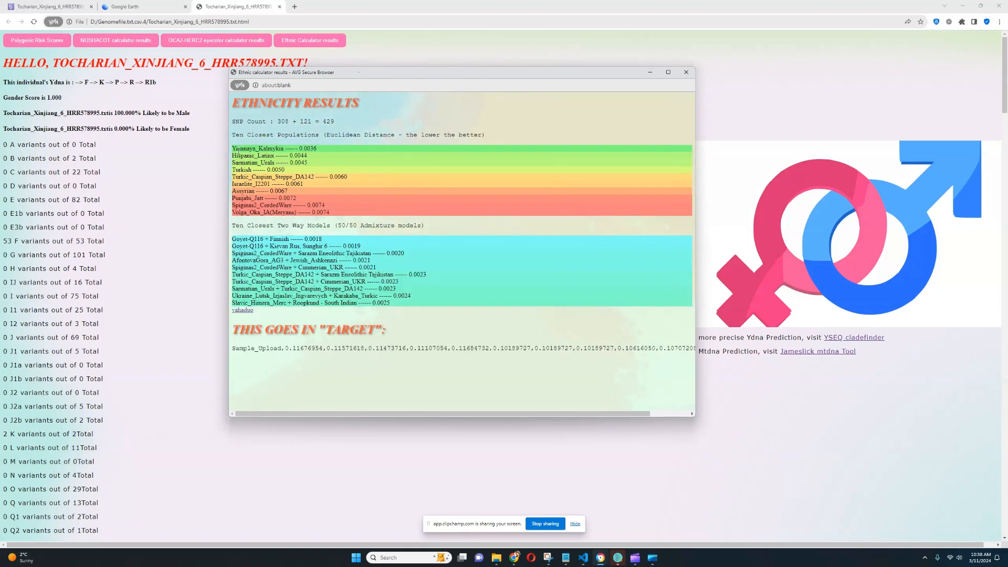
Highlight Sarmatian_Urals in the ethnicity ranking, where Yamnaya_Kalmykia is closest at 0.0036
double_click(252, 163)
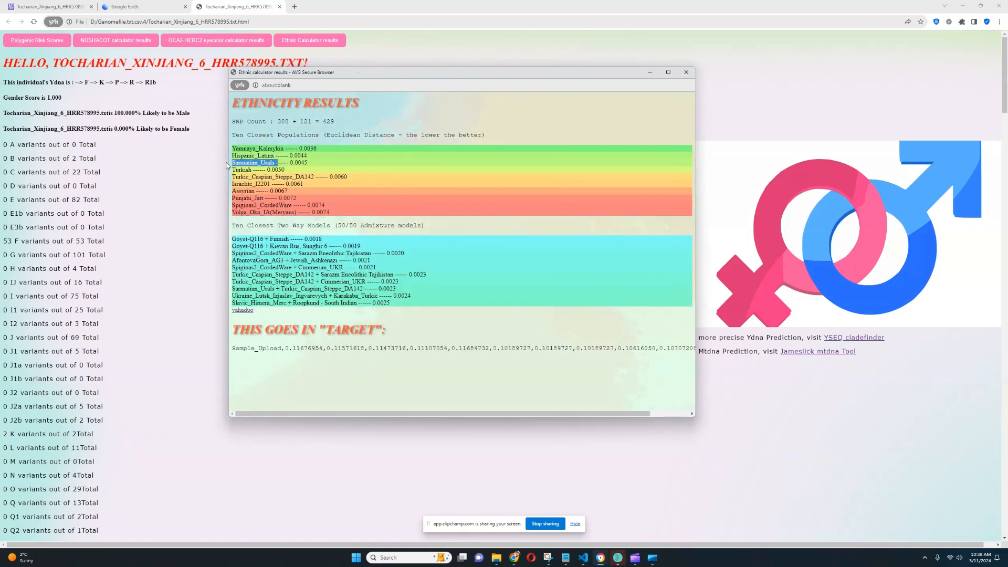
mouse_move(412, 192)
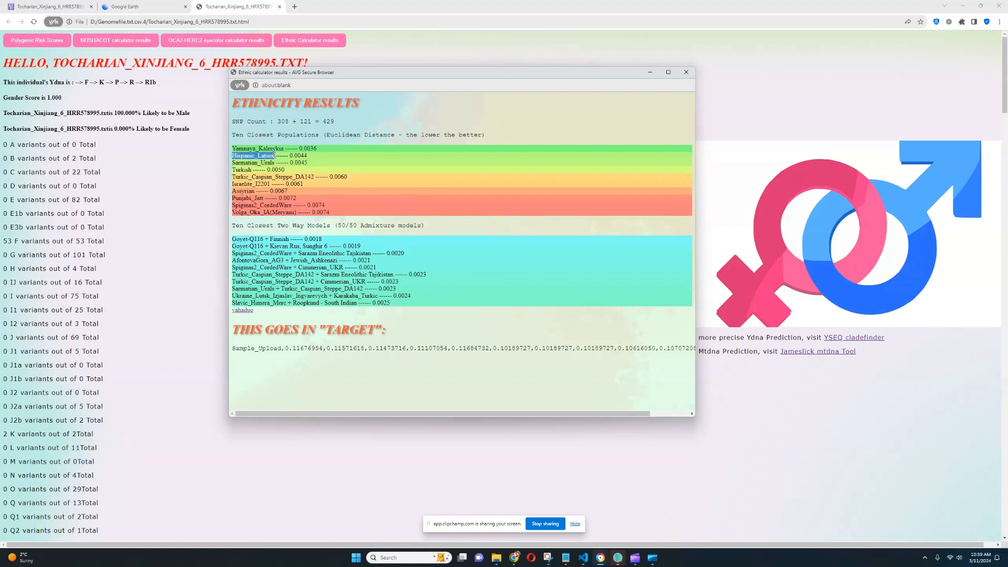
mouse_move(358, 160)
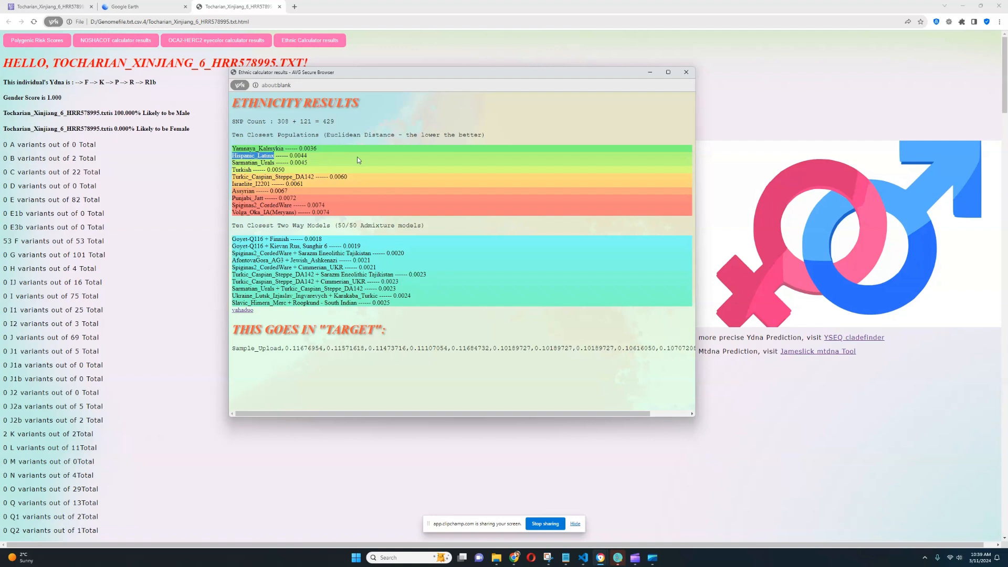
mouse_move(636, 86)
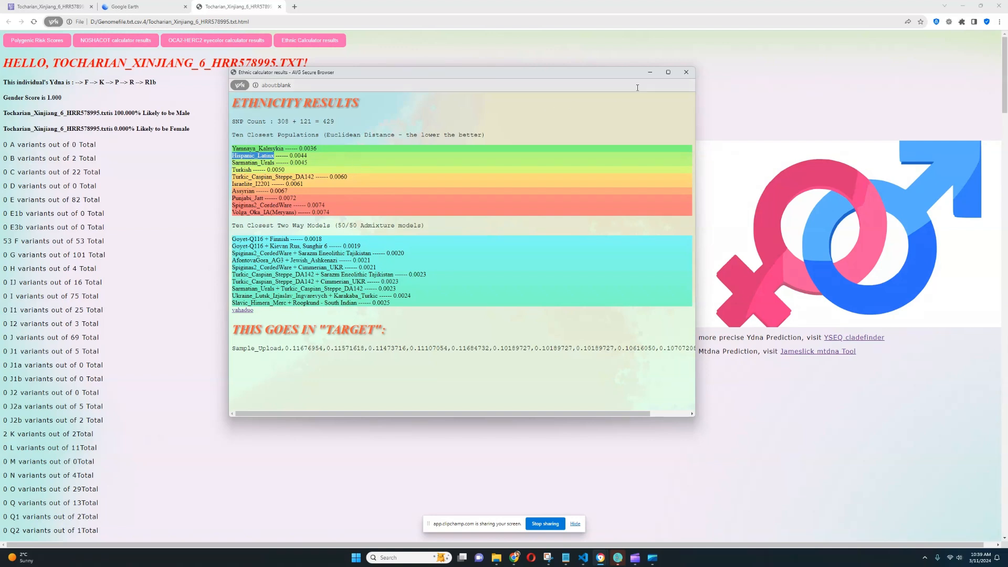
mouse_move(641, 474)
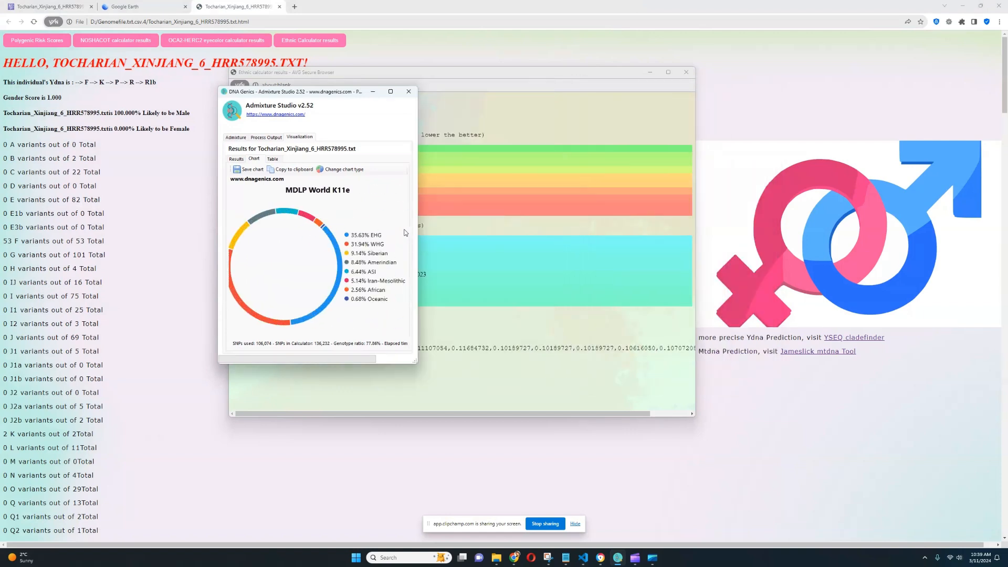
mouse_move(397, 232)
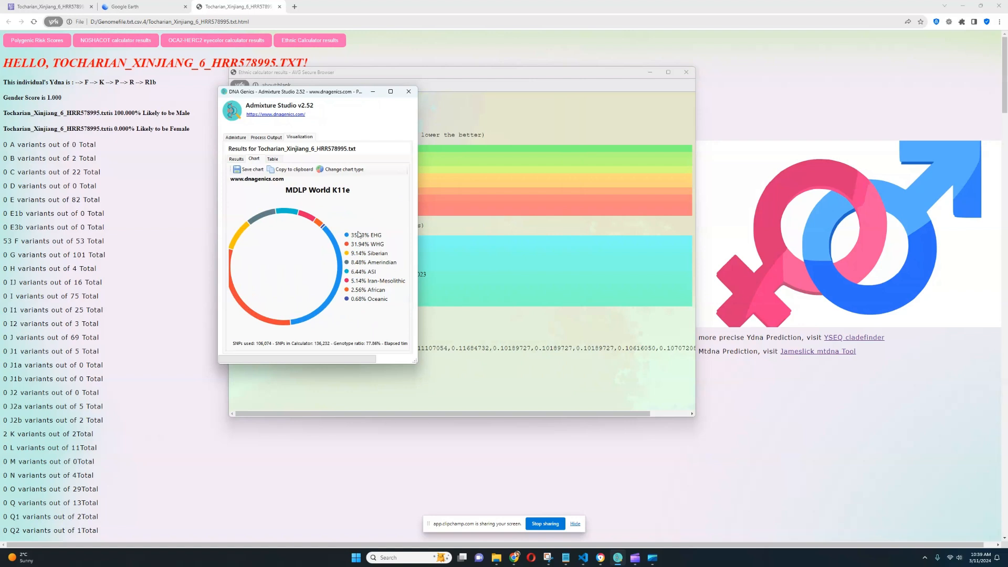
mouse_move(383, 242)
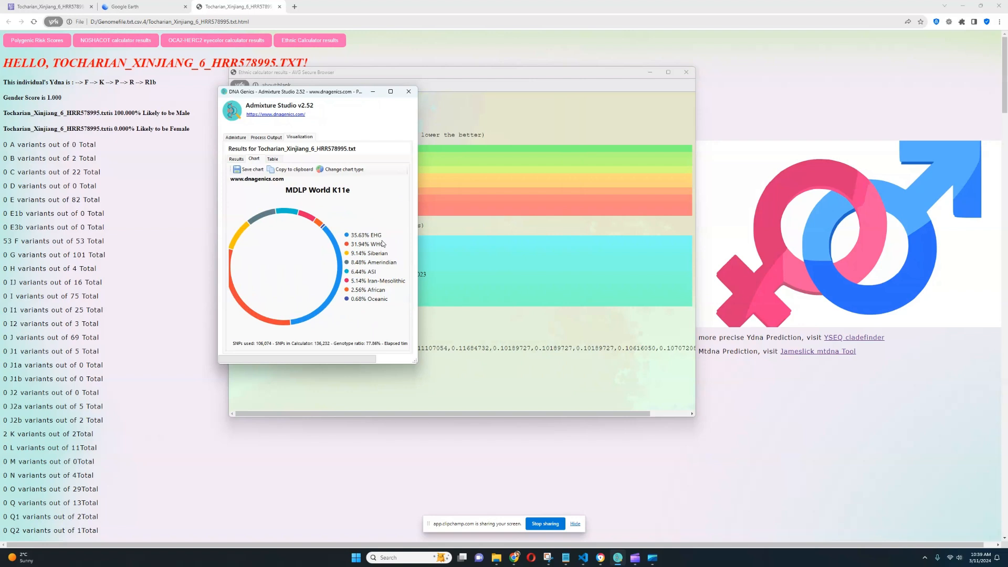
mouse_move(390, 241)
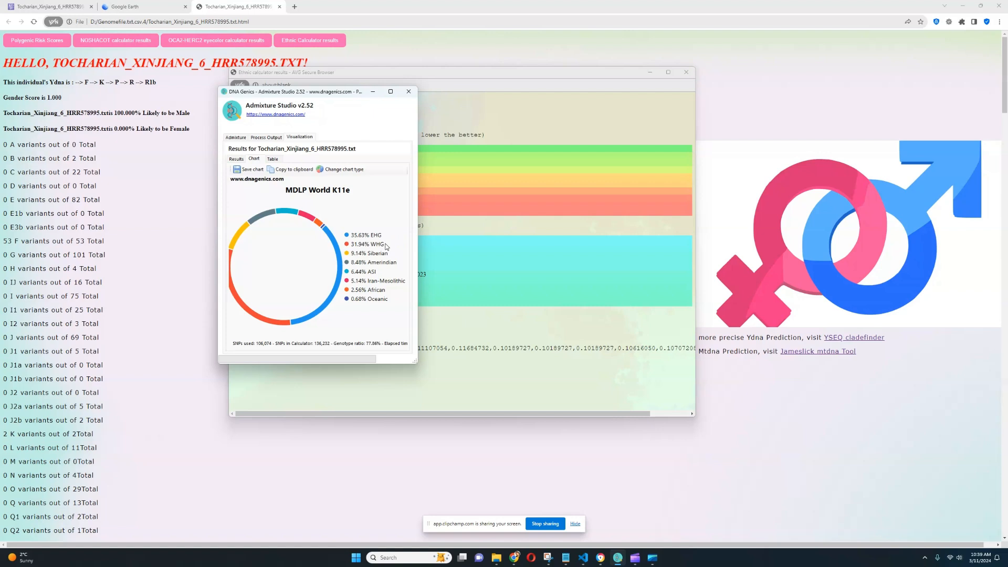
mouse_move(399, 255)
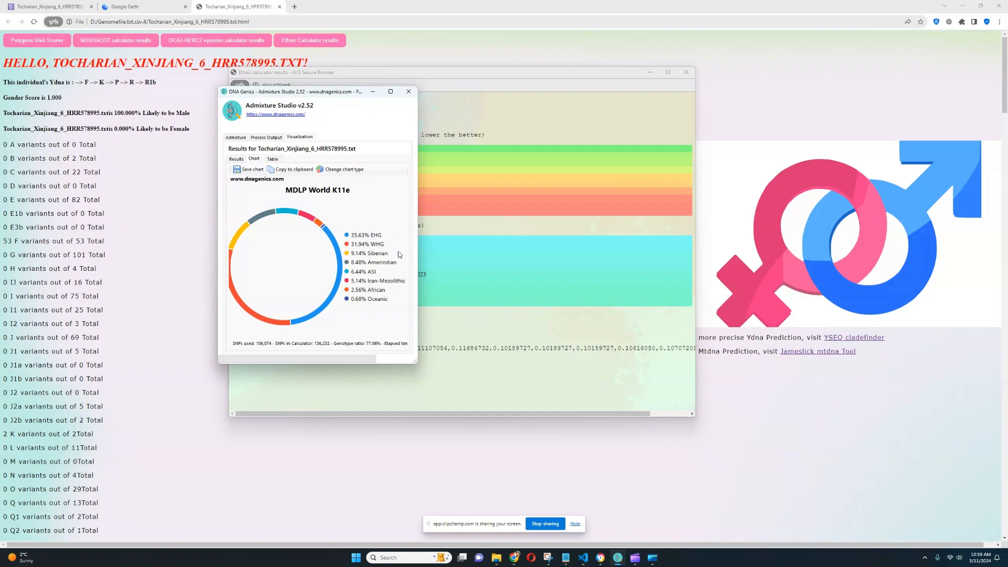
mouse_move(401, 260)
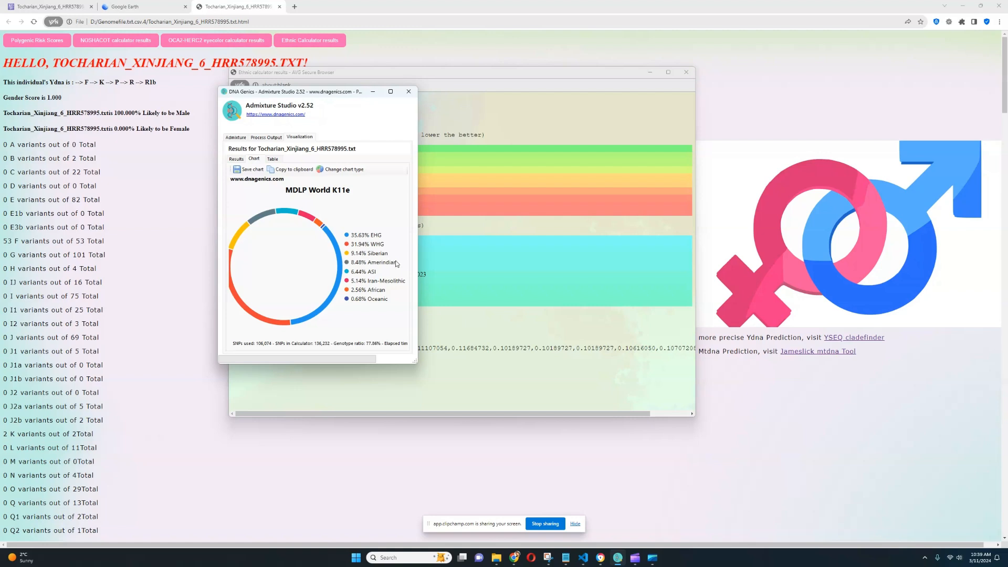
mouse_move(413, 306)
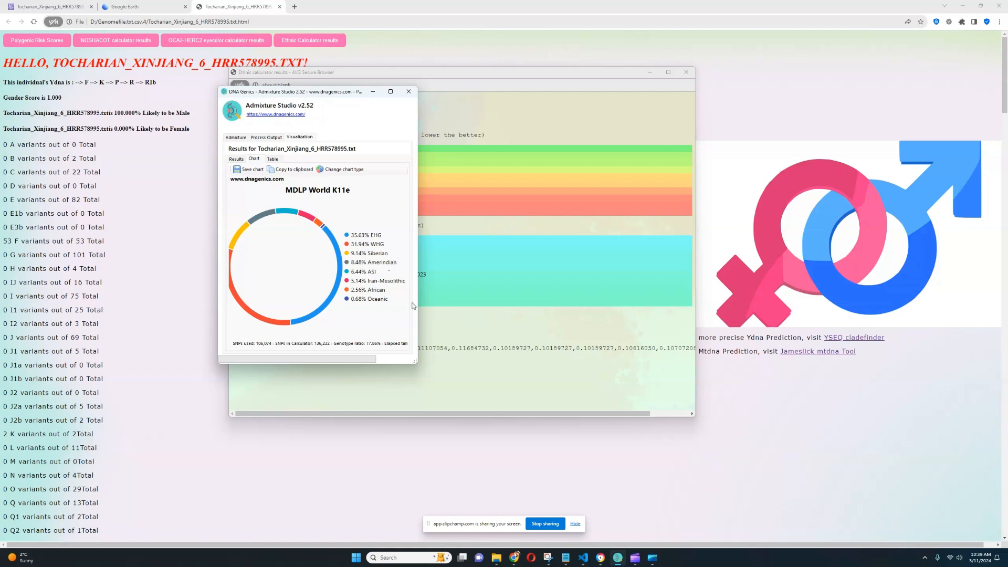
mouse_move(471, 278)
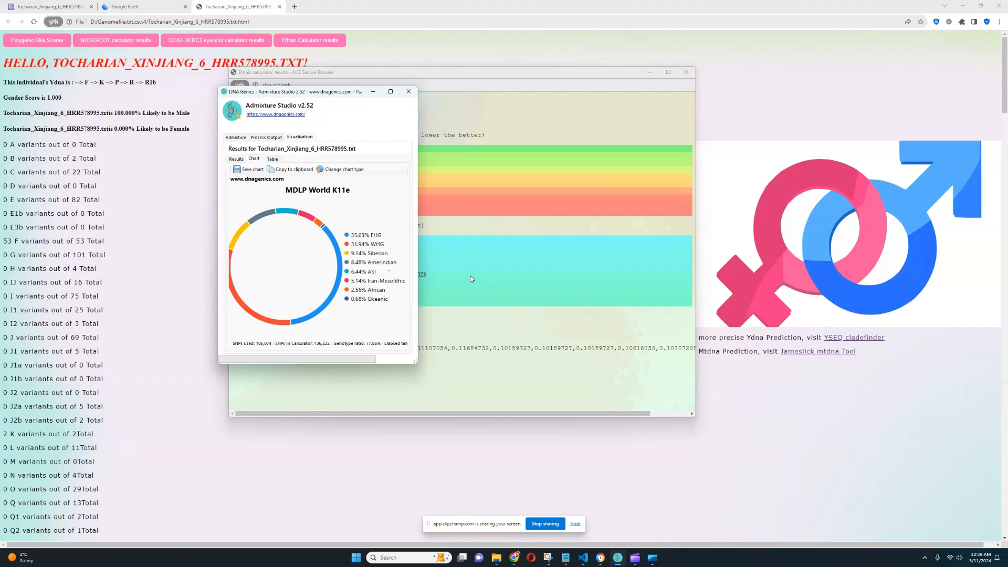
mouse_move(364, 272)
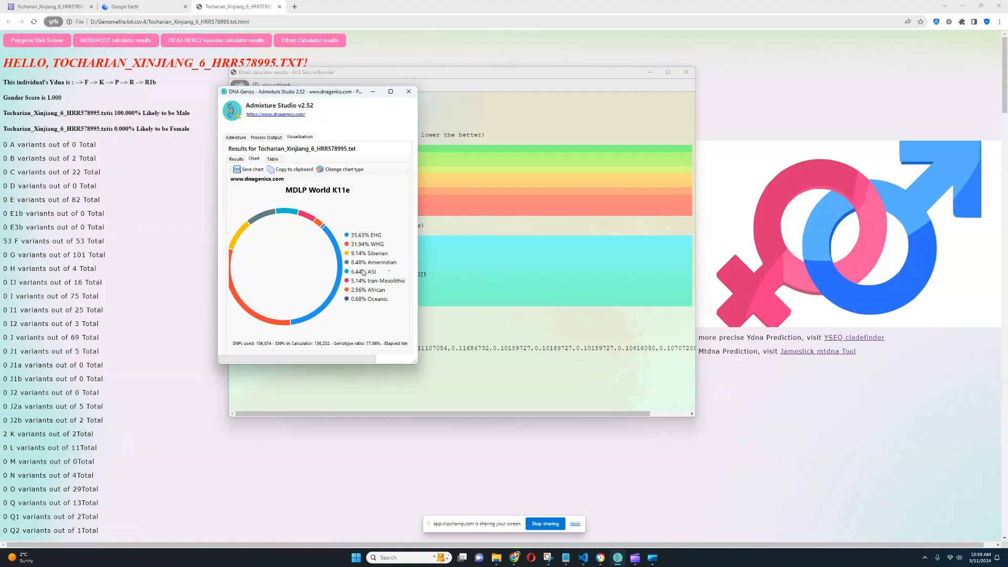
mouse_move(387, 269)
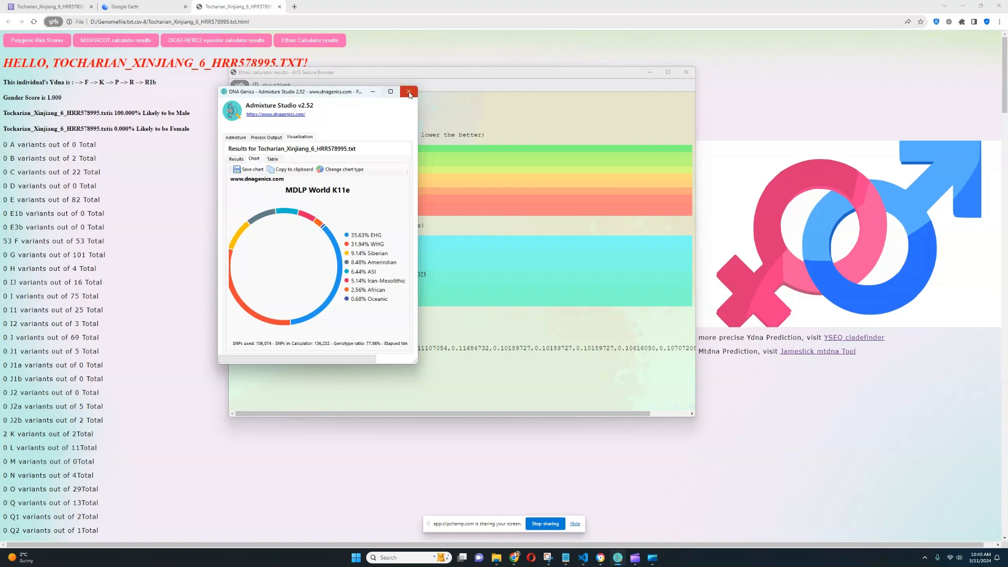
Close the admixture chart and ethnicity results windows to return to the main report
click(409, 92)
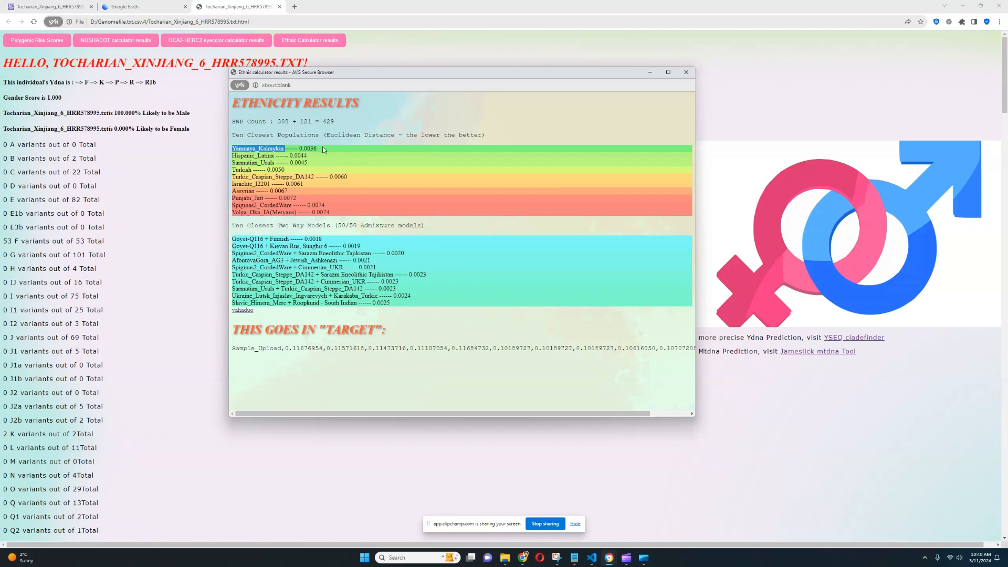
mouse_move(325, 152)
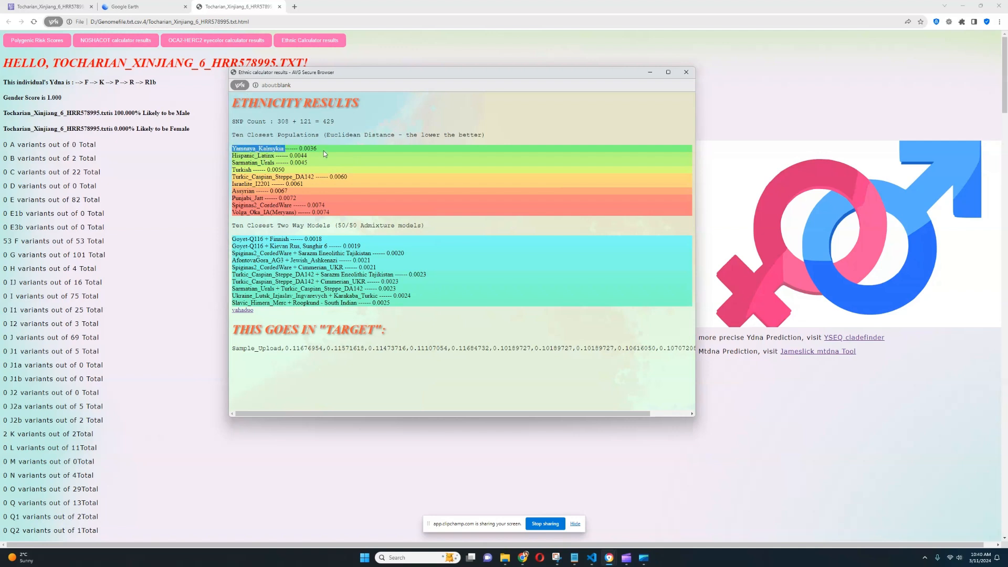
mouse_move(332, 149)
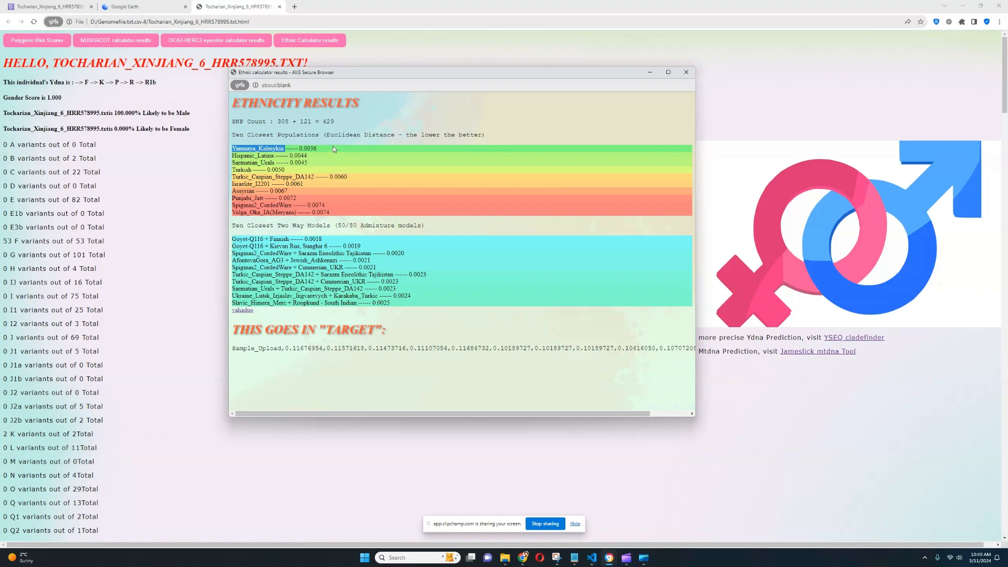
mouse_move(410, 121)
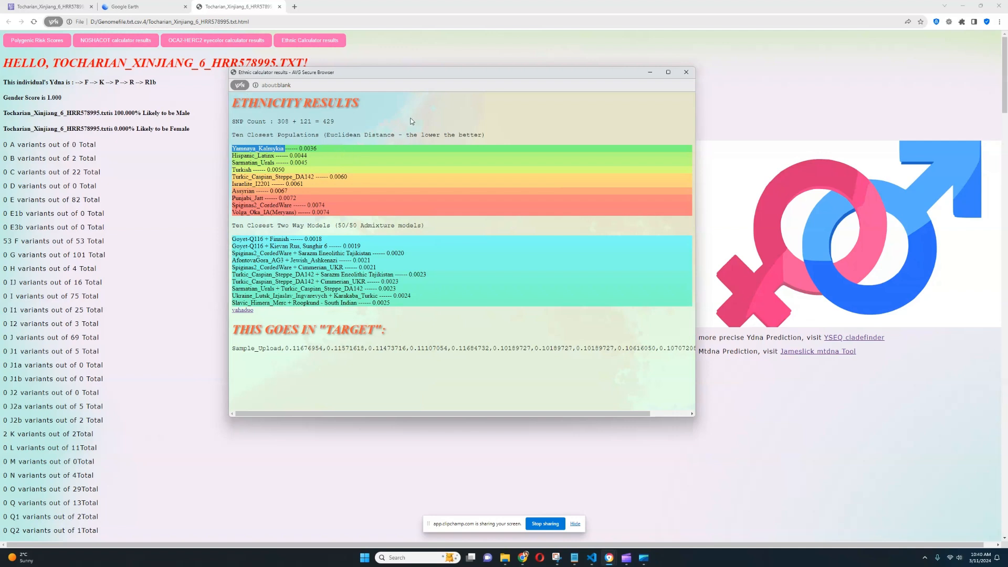
mouse_move(507, 148)
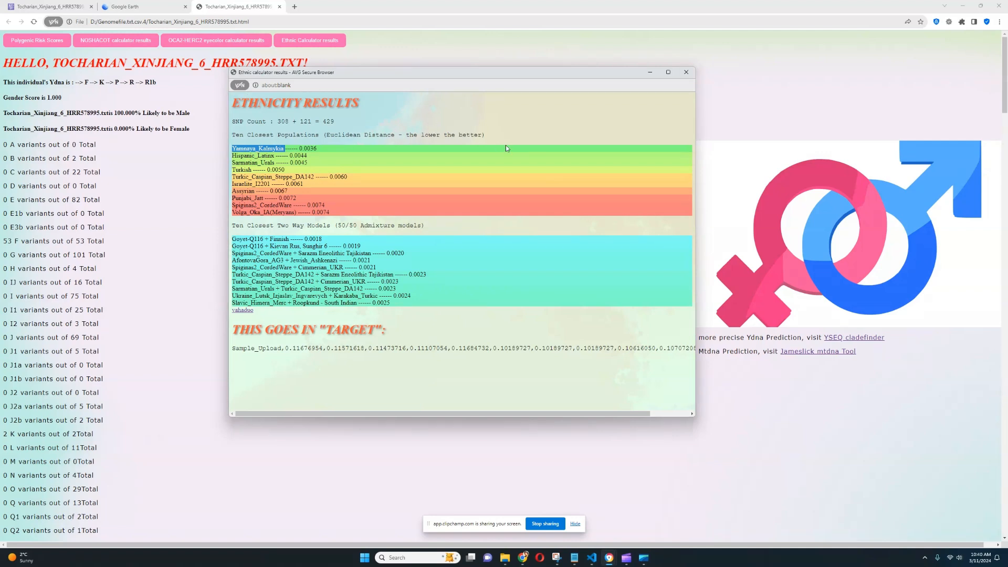
click(685, 72)
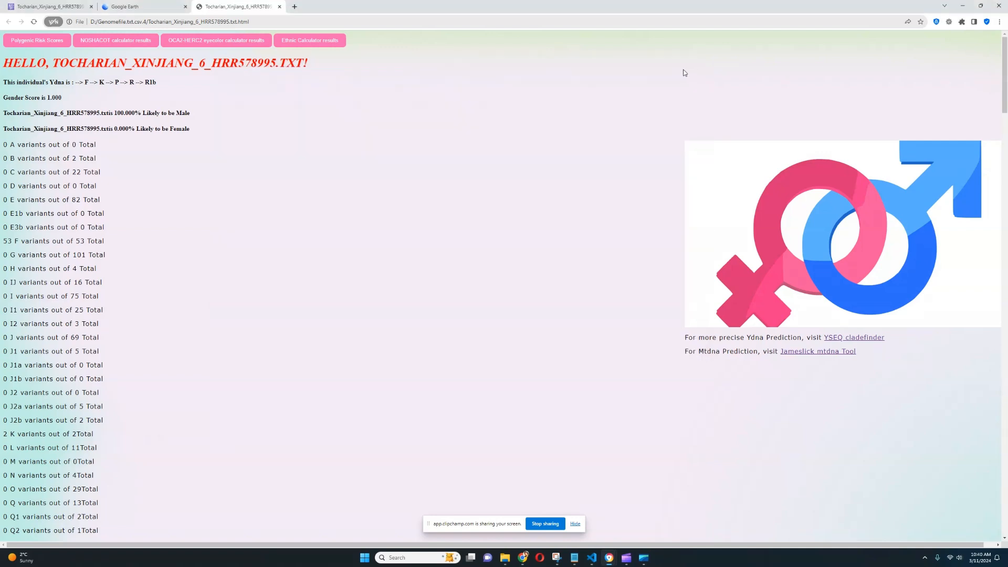
mouse_move(335, 193)
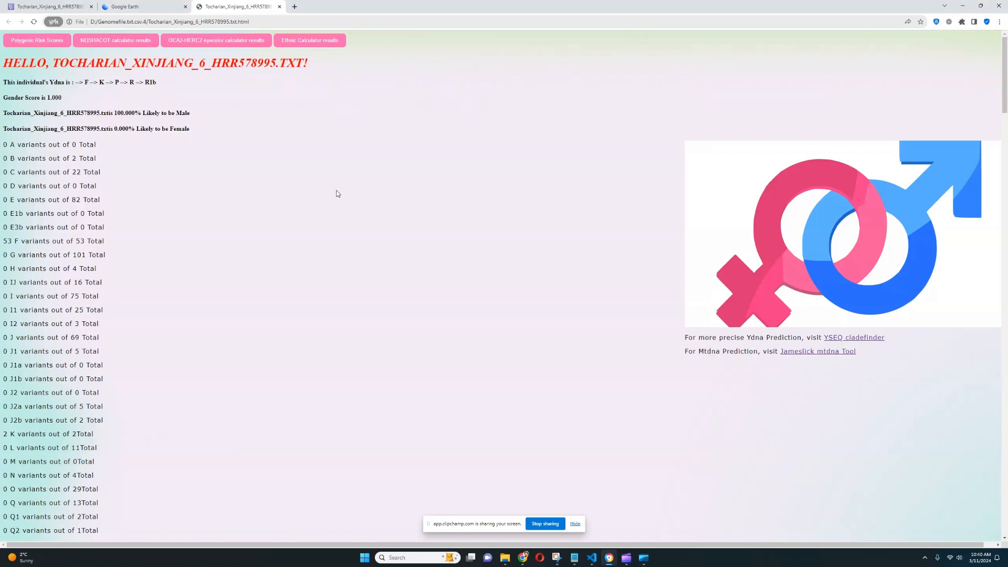
mouse_move(315, 176)
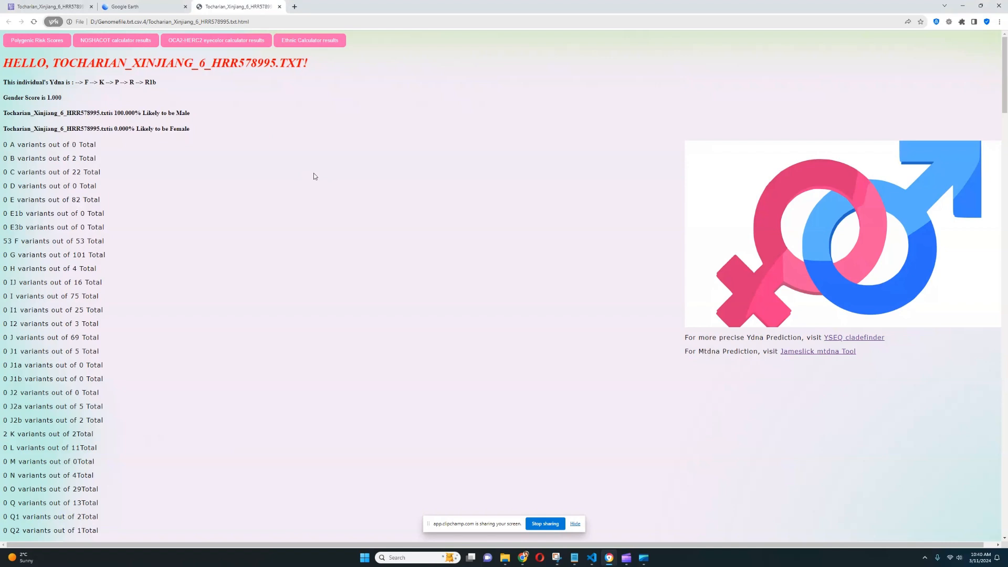
mouse_move(318, 182)
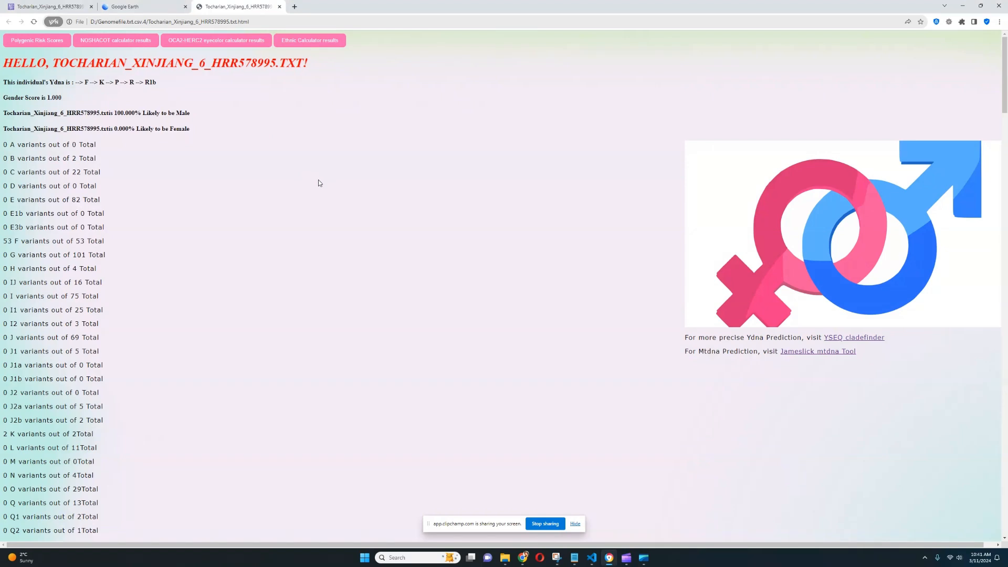
mouse_move(115, 39)
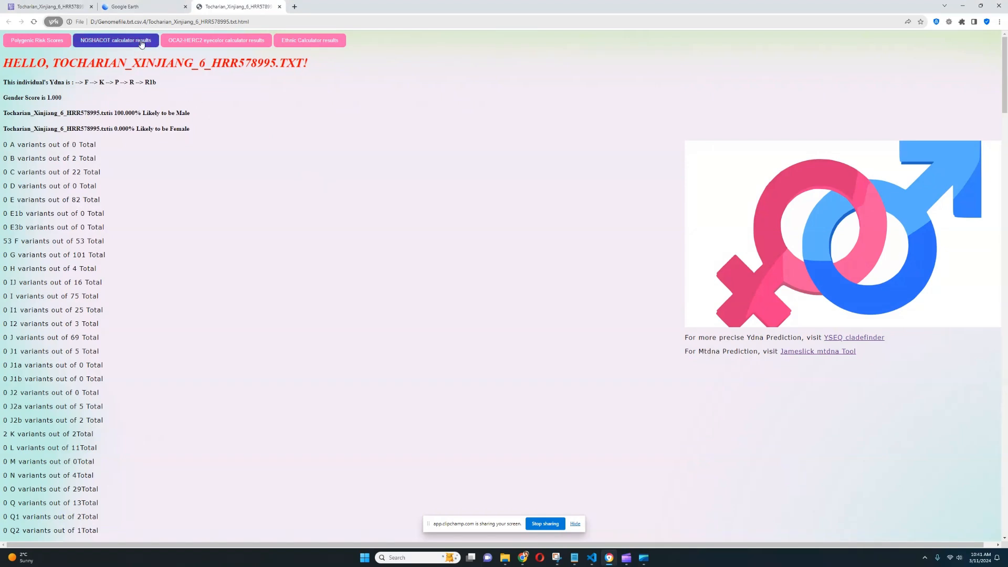
Open the NOSHACOT predictor and scroll to the 50%+50% blended phenotypes from distance 0.456863
click(115, 40)
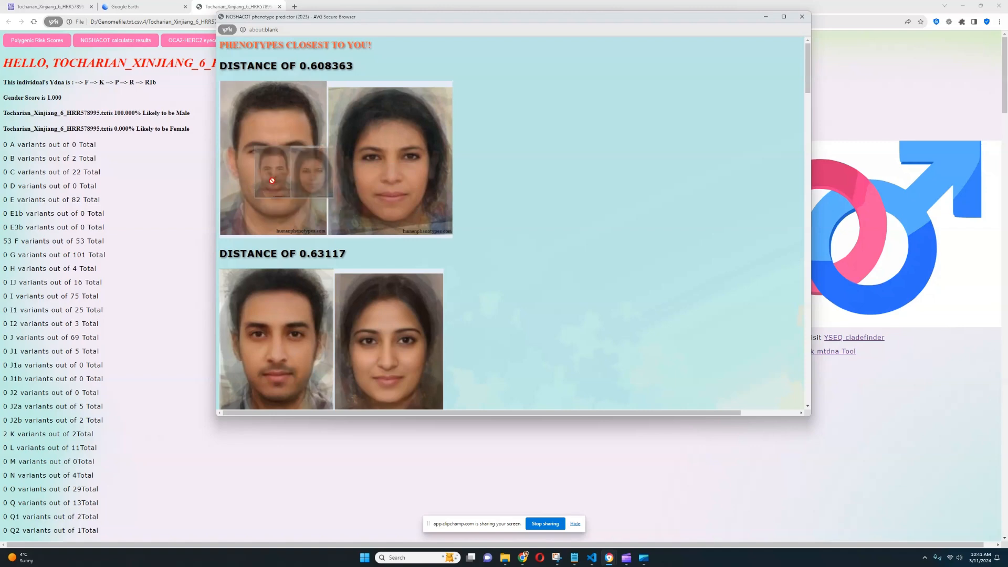
mouse_move(293, 135)
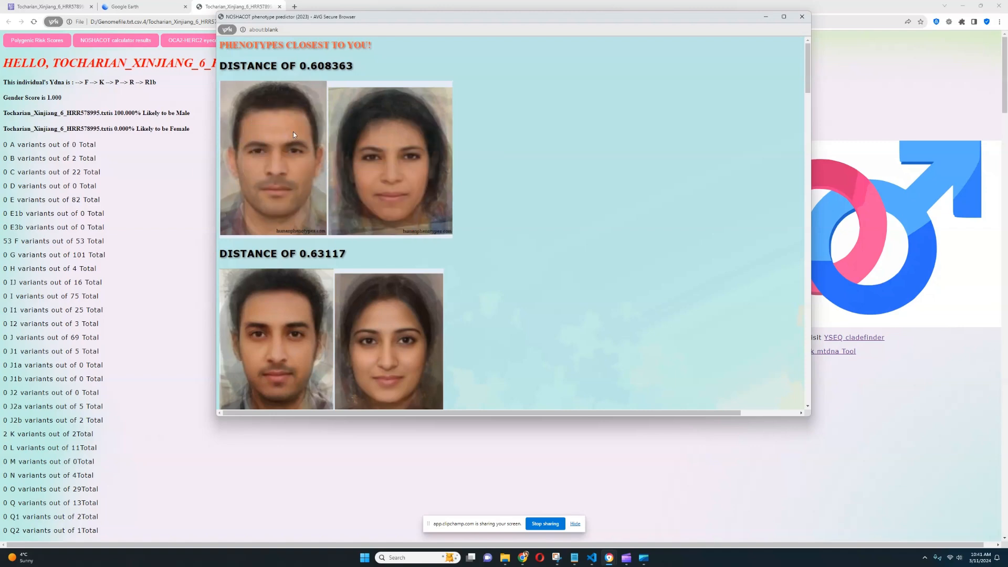
scroll(down, 3)
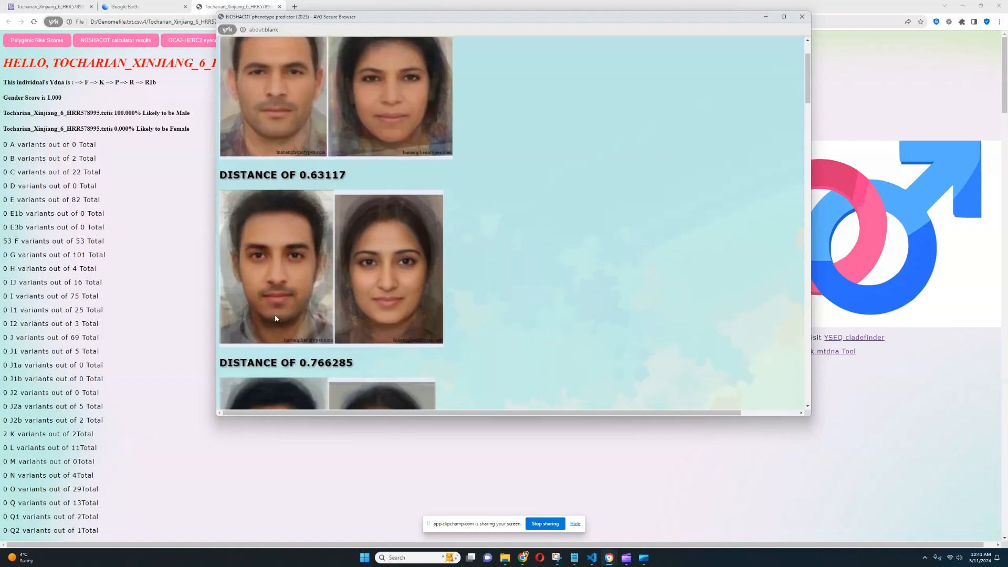
scroll(down, 3)
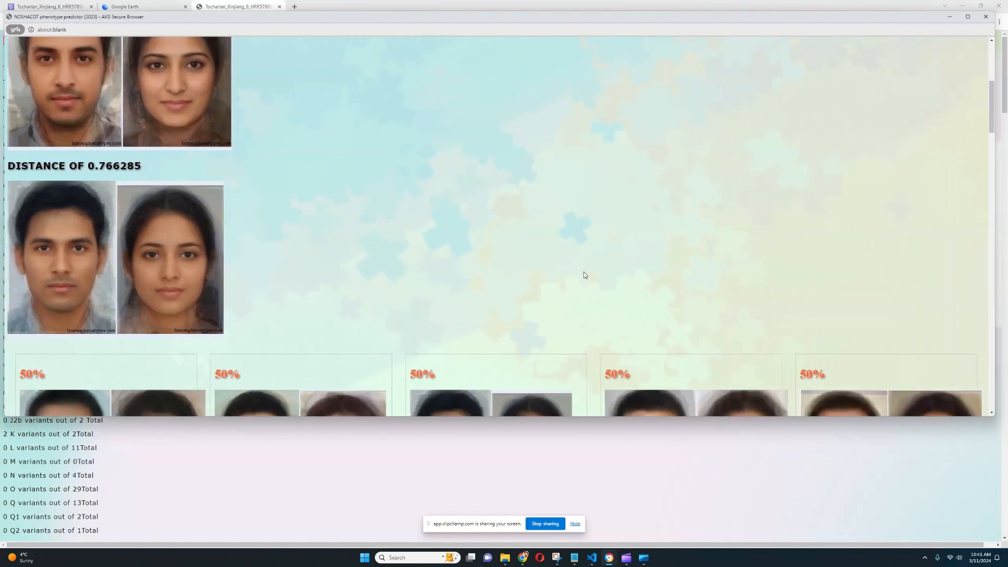
mouse_move(597, 284)
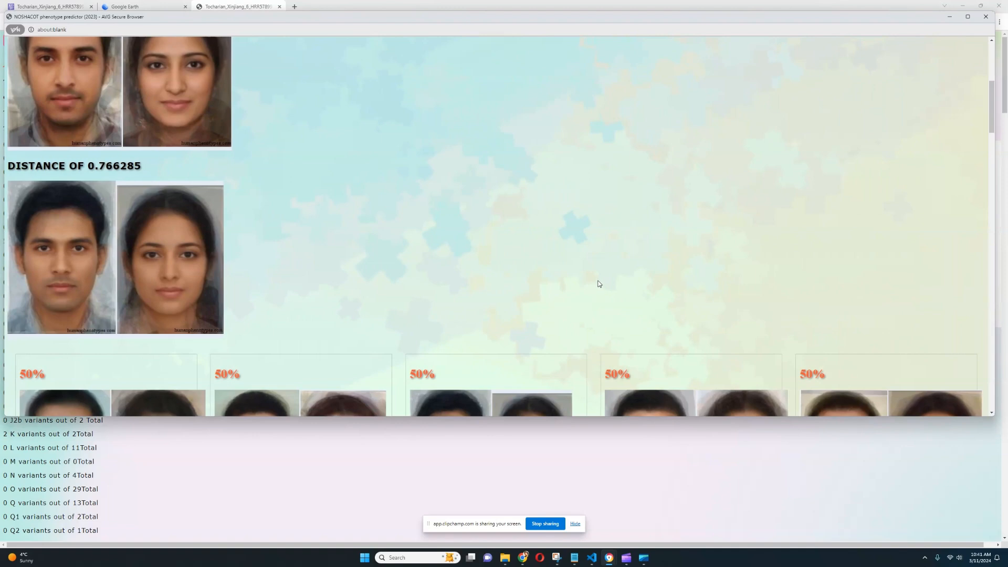
scroll(down, 3)
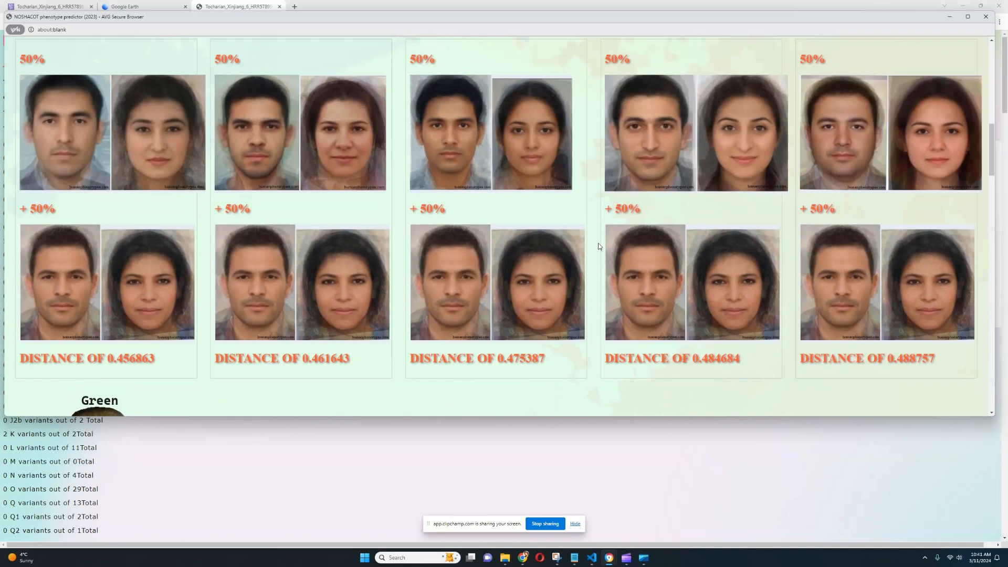
mouse_move(125, 175)
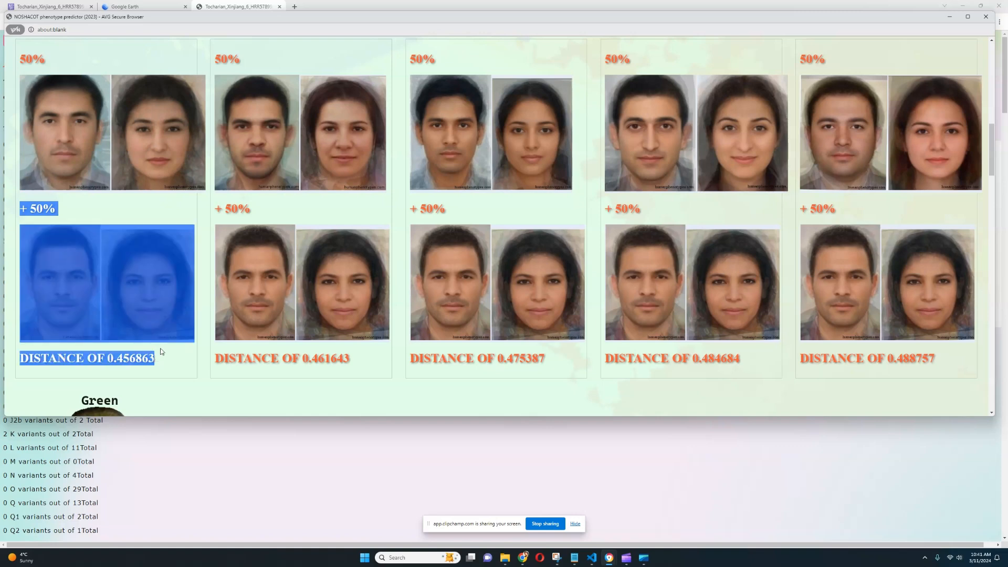
click(112, 310)
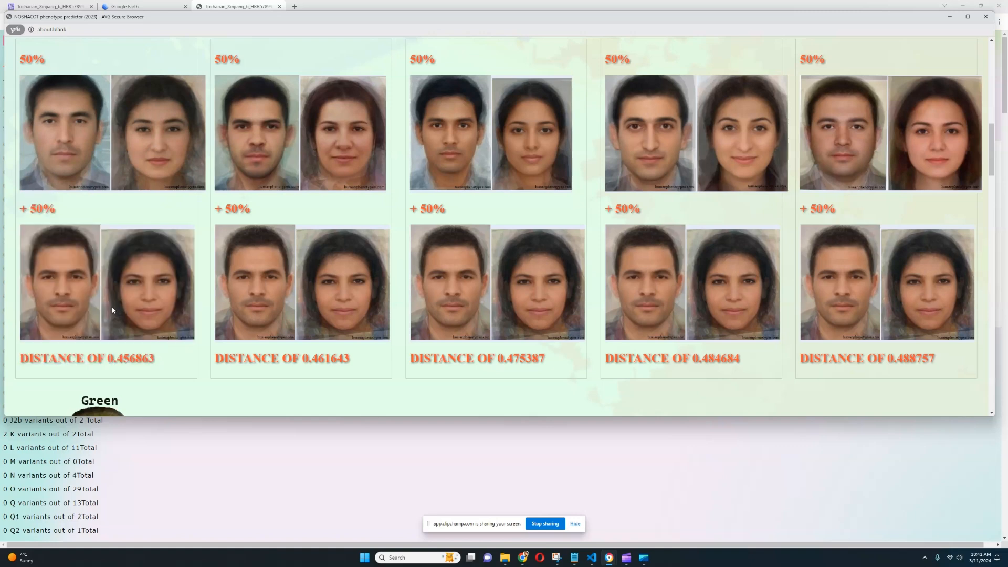
mouse_move(97, 313)
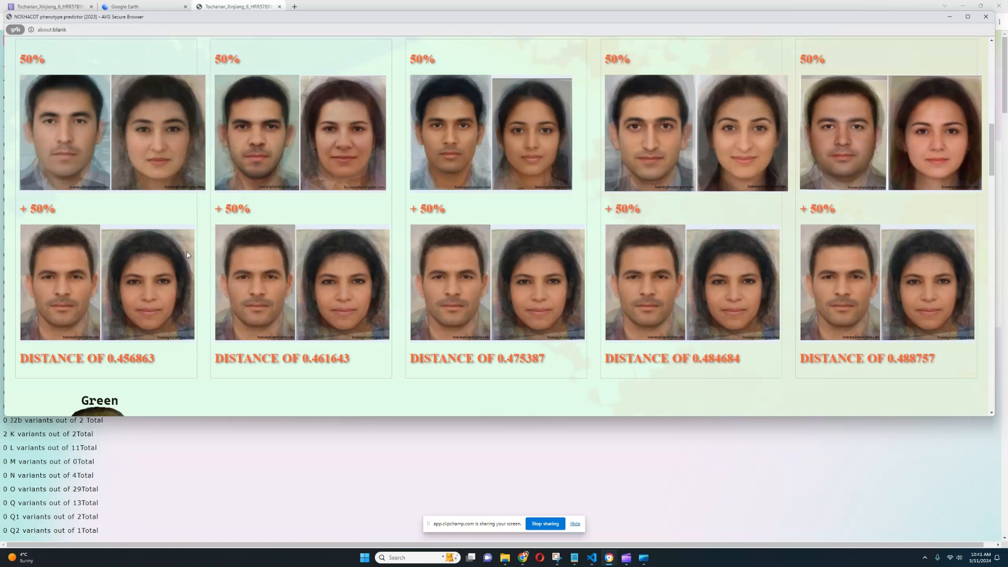
mouse_move(191, 263)
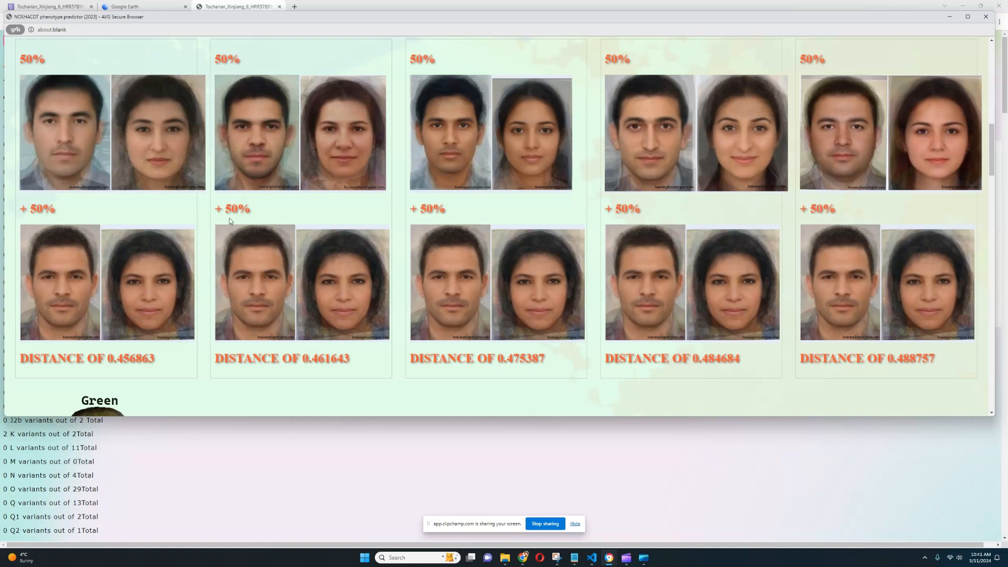
mouse_move(199, 271)
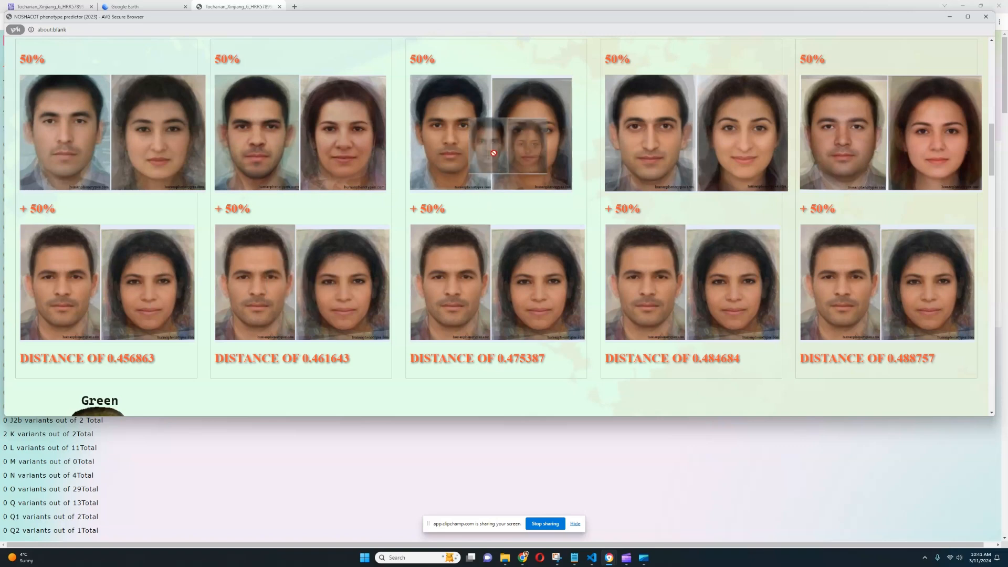
mouse_move(623, 247)
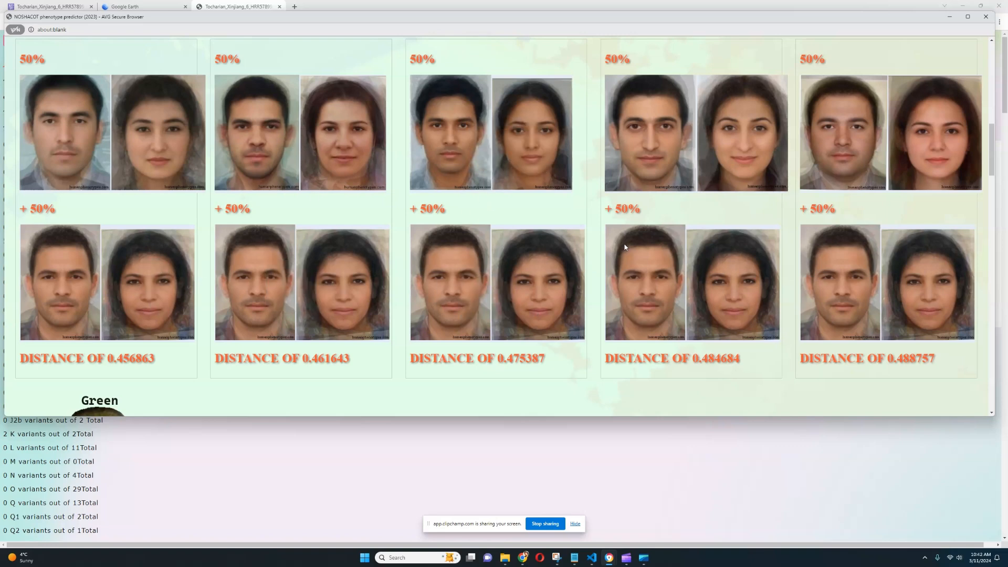
mouse_move(624, 235)
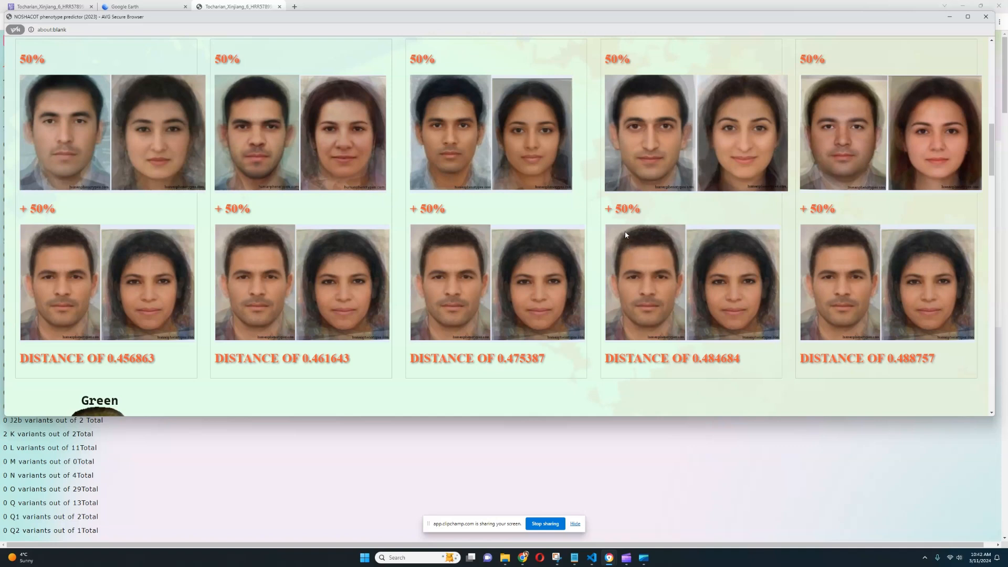
mouse_move(687, 209)
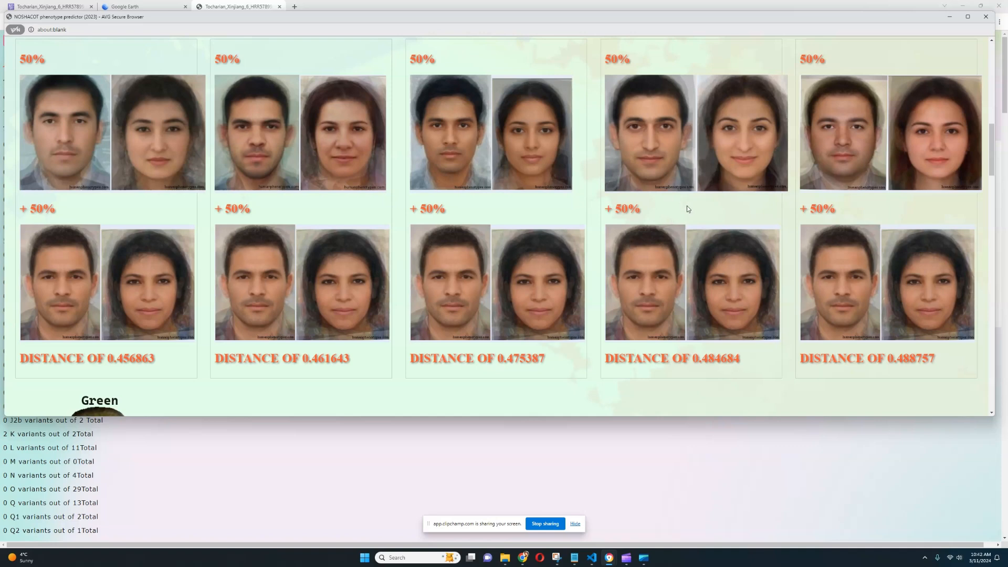
mouse_move(675, 202)
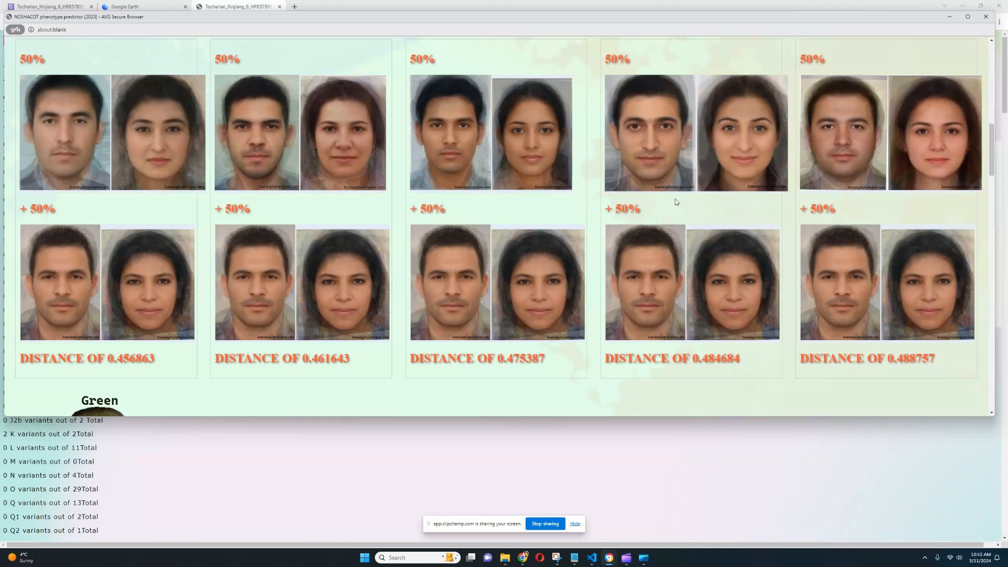
Review trait likelihoods: 68.150% darkest brown eyes, 99.996% black hair, 97.834% light brown skin, 42.019% curly
scroll(down, 3)
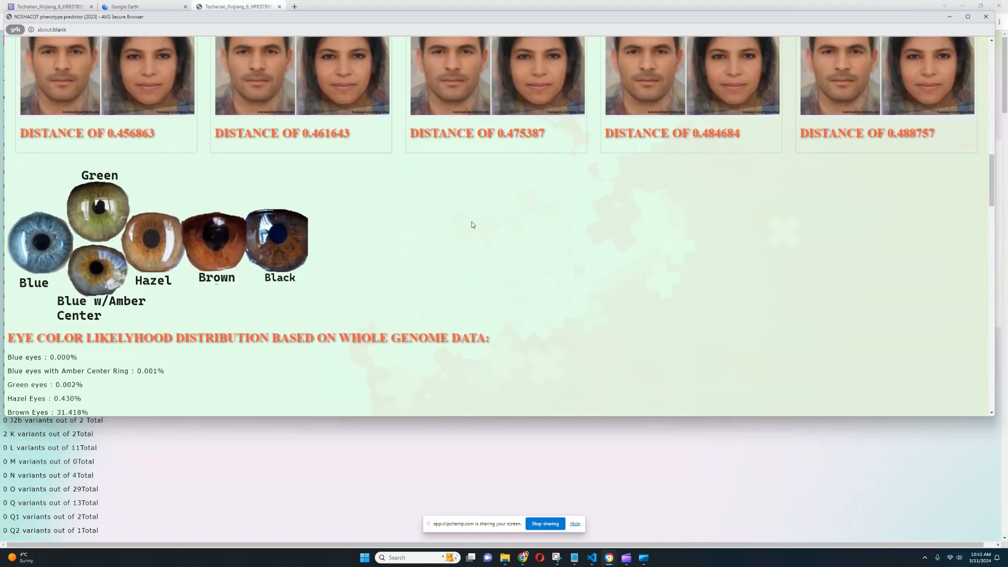
scroll(down, 3)
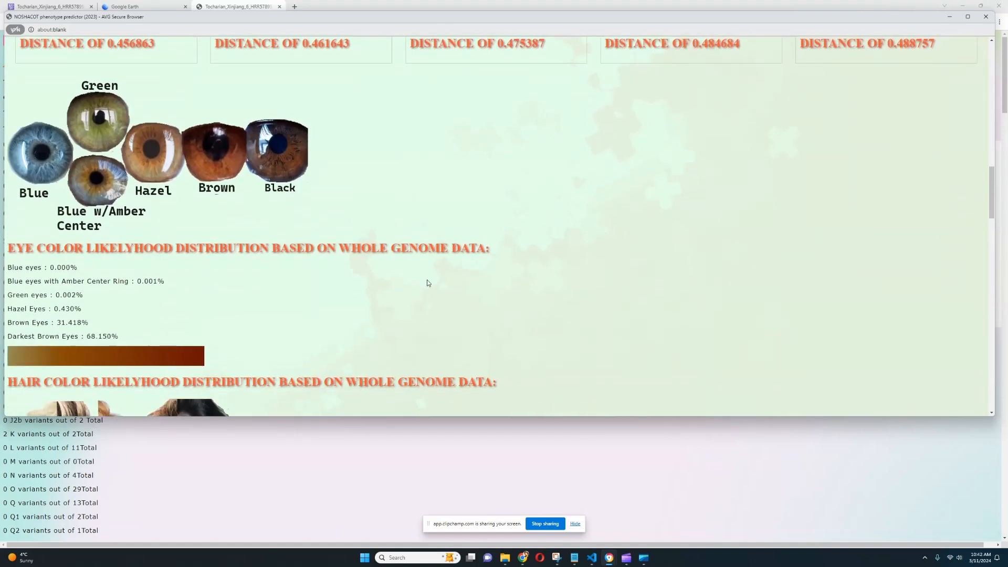
mouse_move(146, 334)
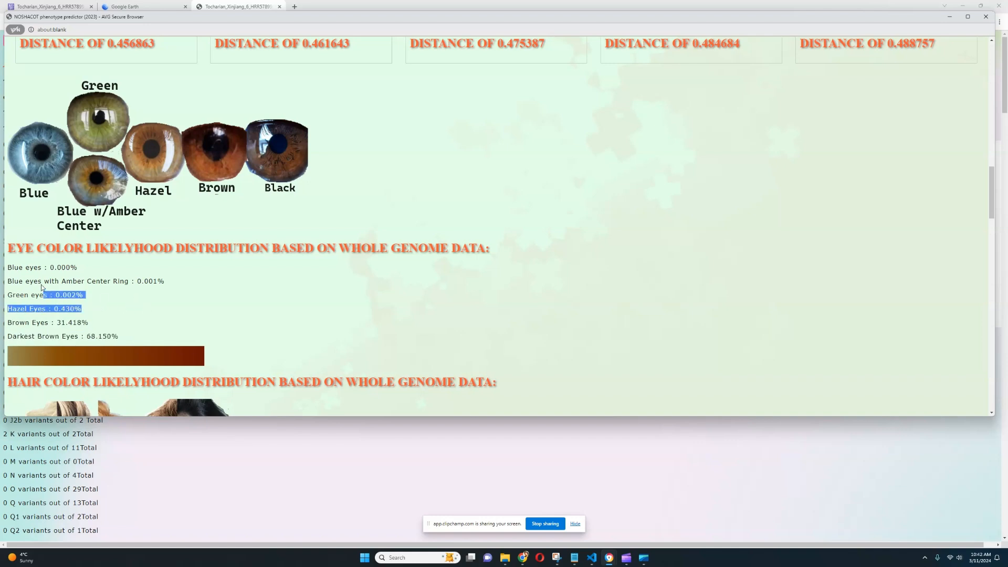
scroll(down, 3)
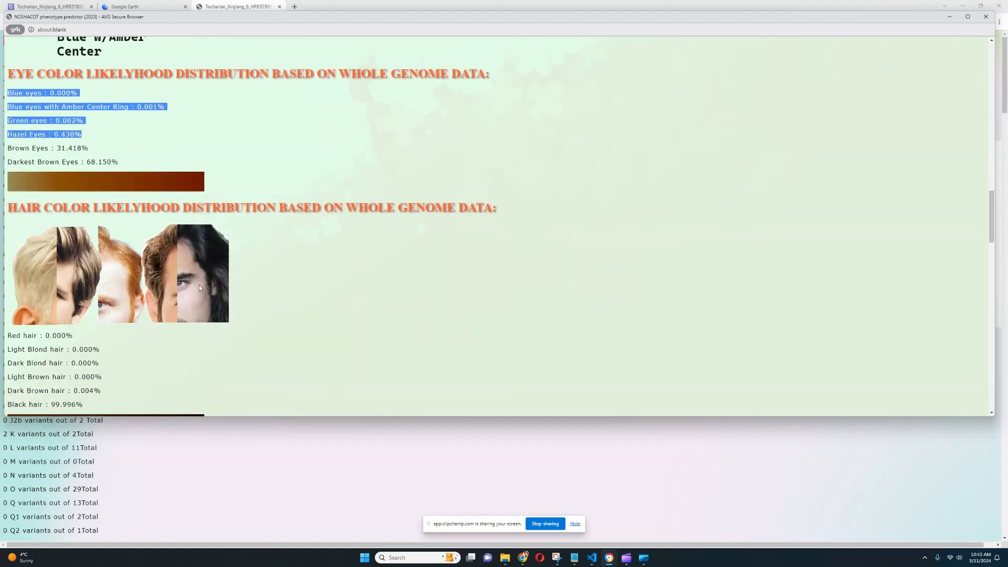
scroll(down, 3)
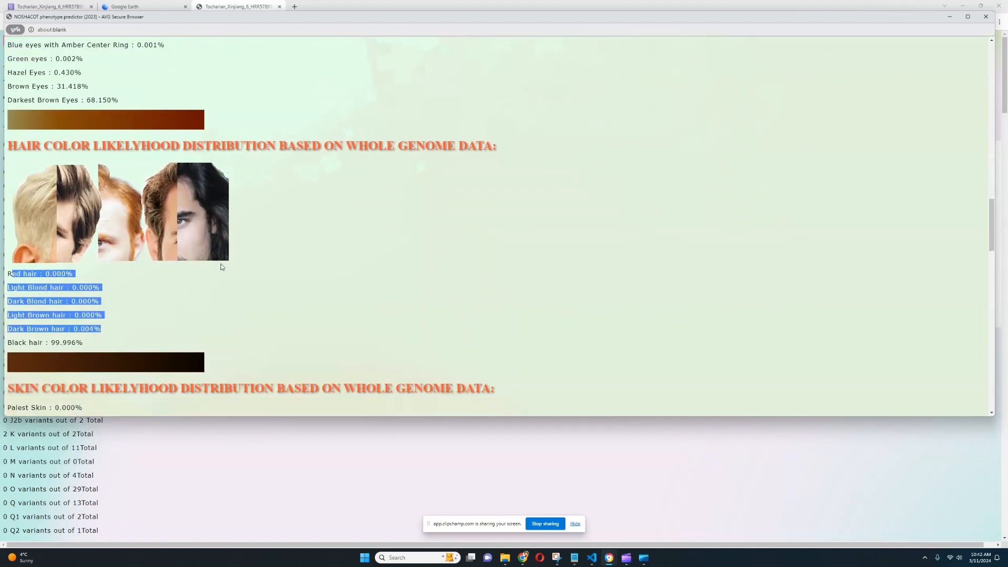
scroll(down, 3)
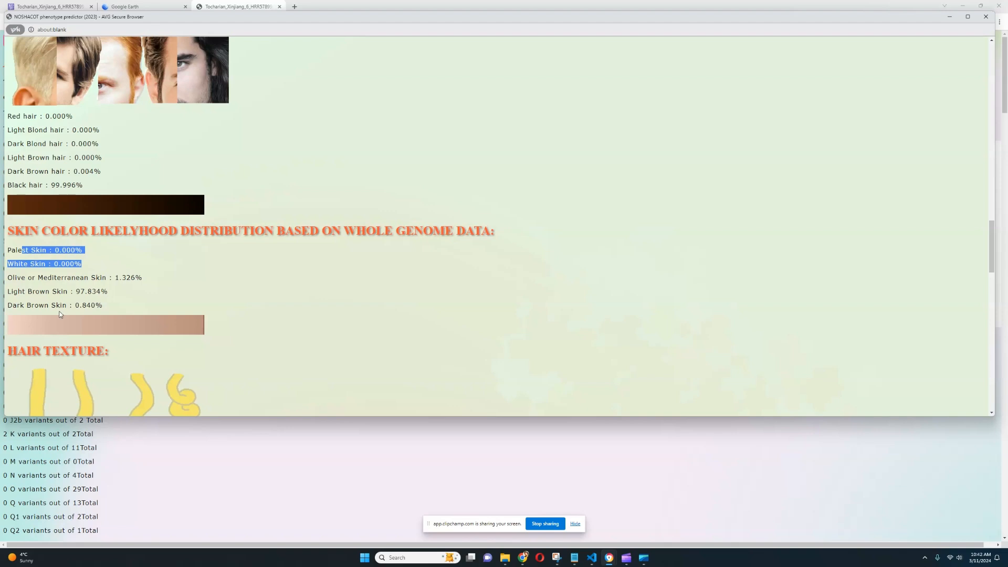
click(270, 212)
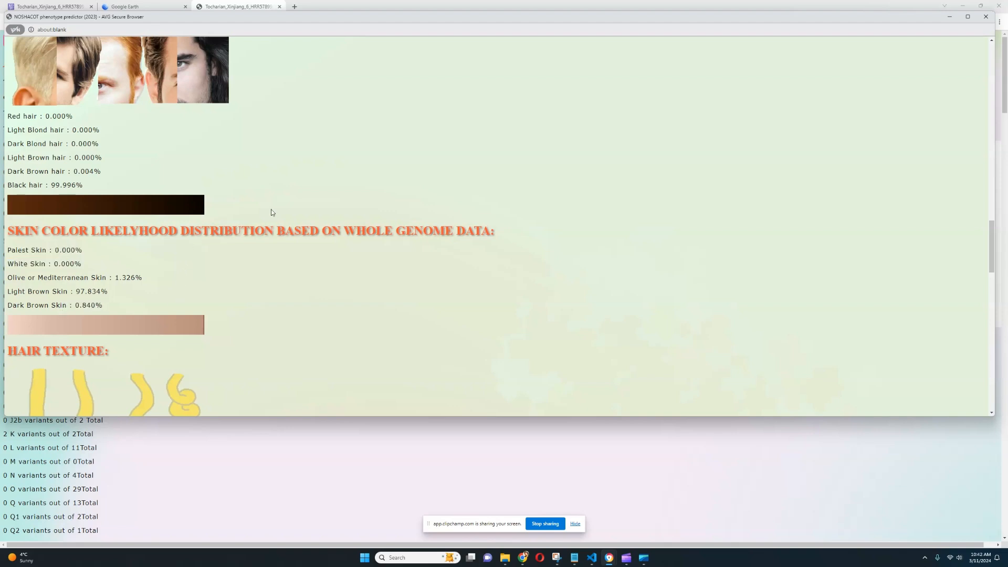
scroll(down, 3)
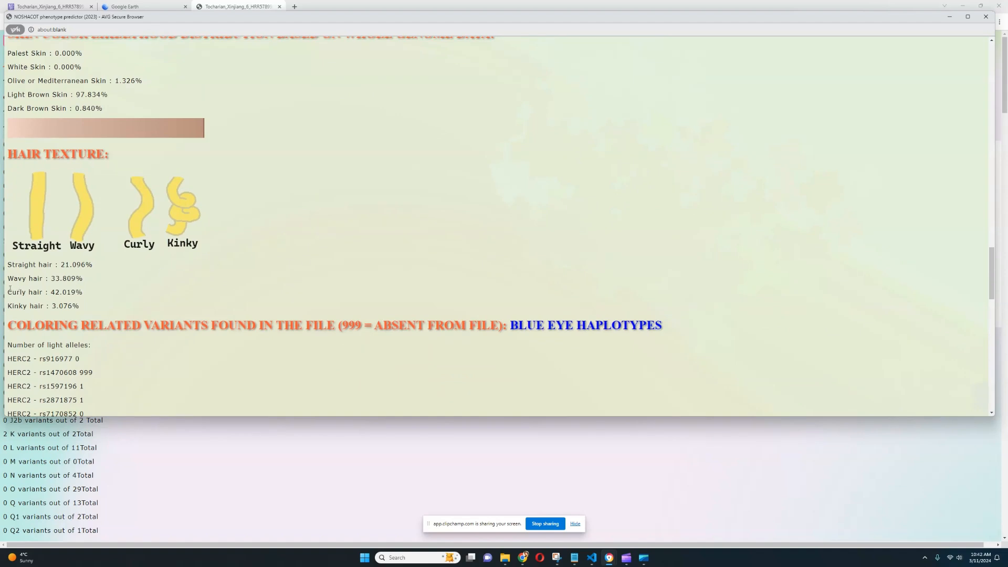
double_click(50, 278)
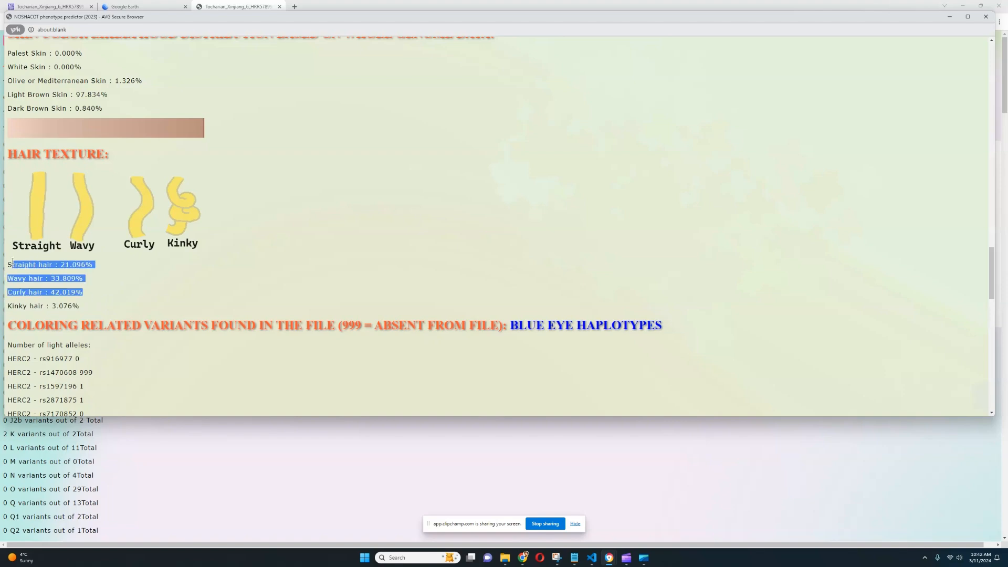
scroll(down, 3)
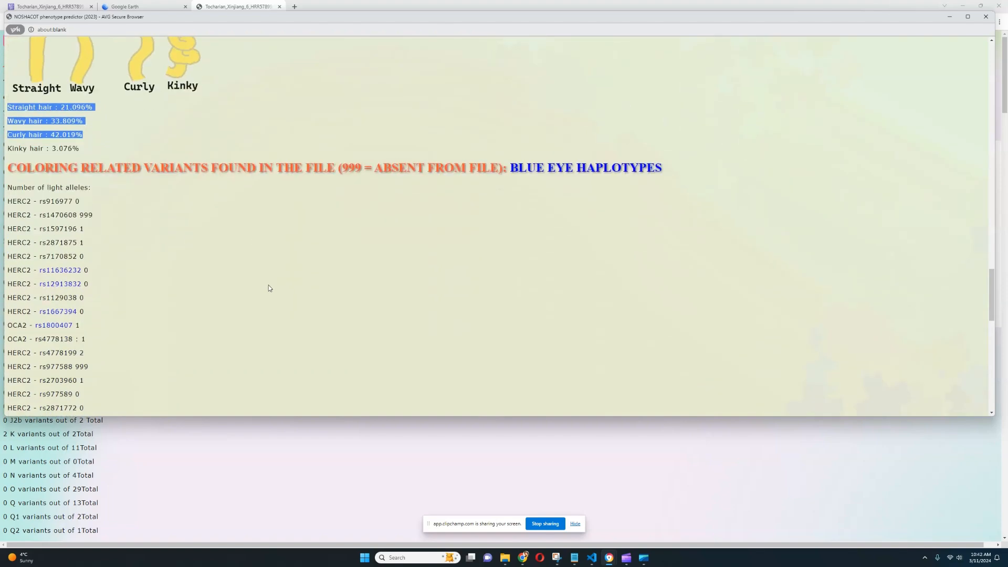
scroll(up, 3)
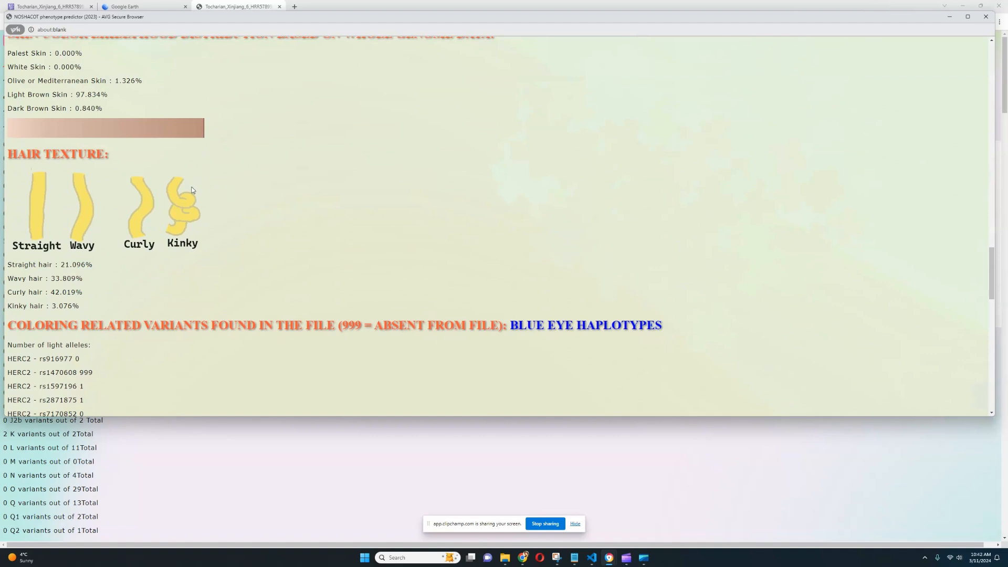
mouse_move(193, 196)
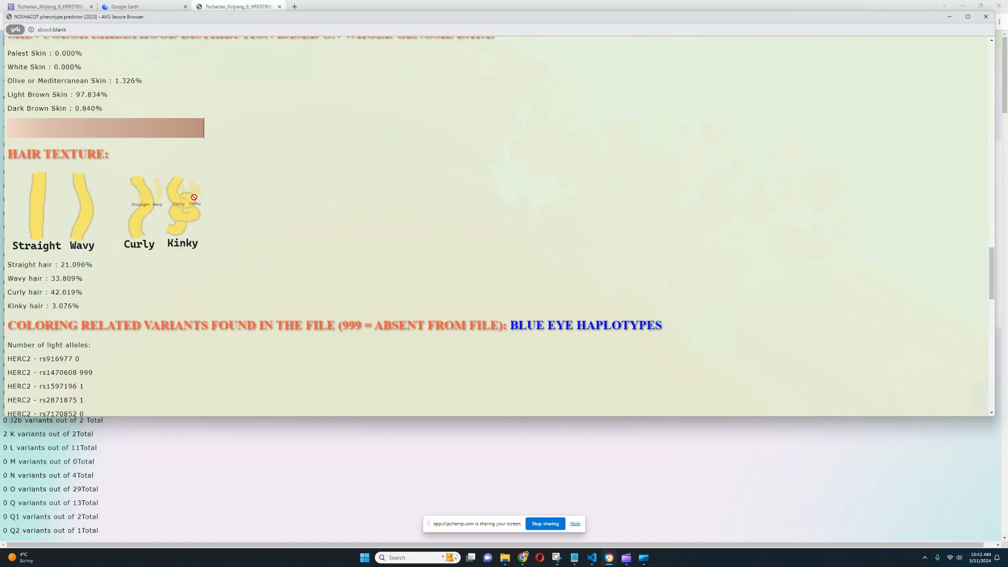
scroll(down, 3)
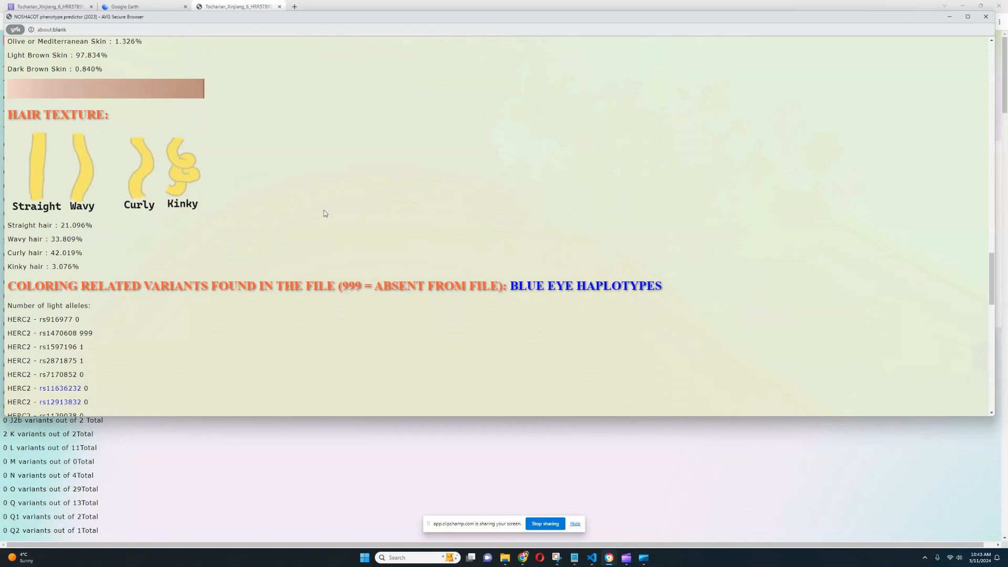
scroll(down, 3)
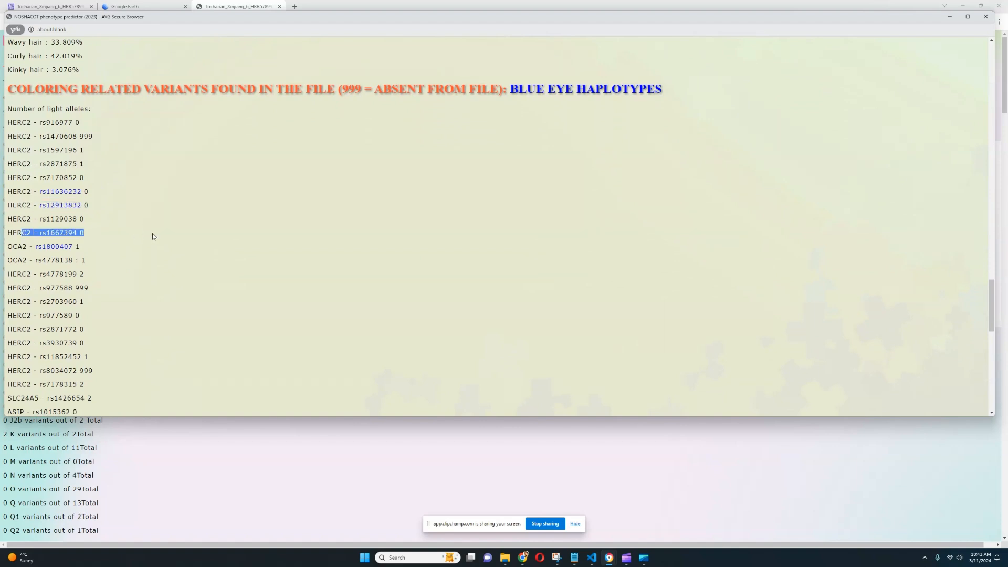
mouse_move(98, 279)
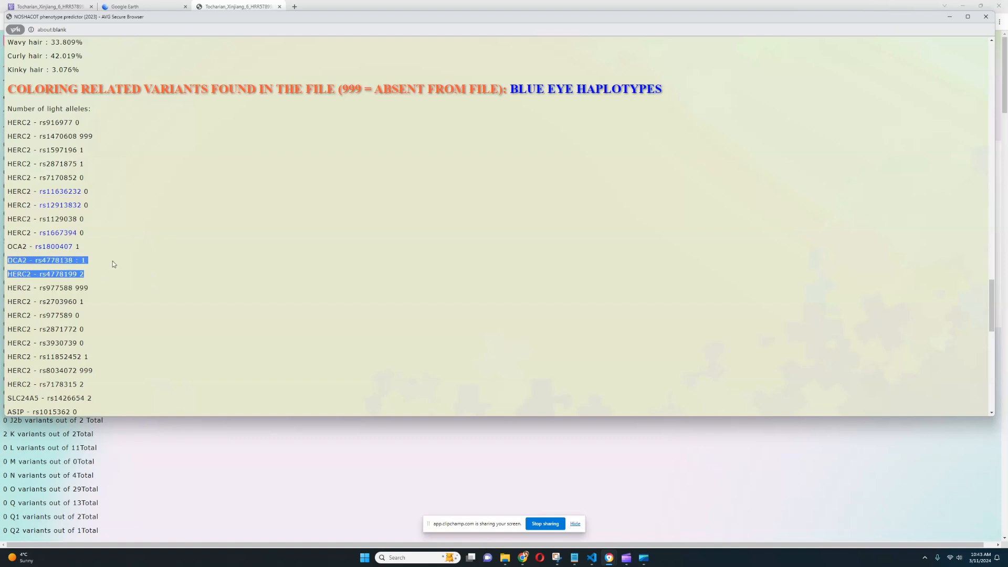
click(43, 246)
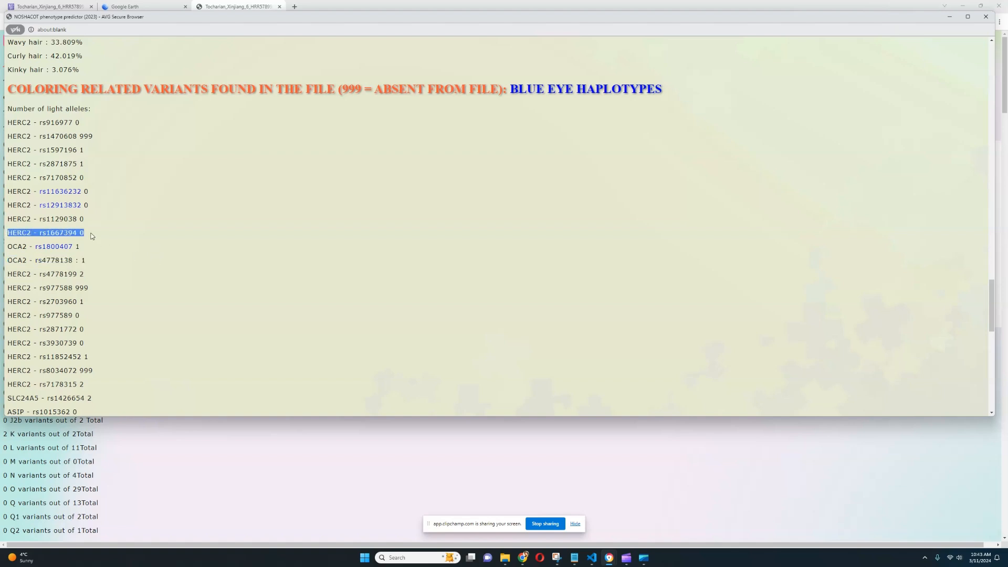
mouse_move(93, 276)
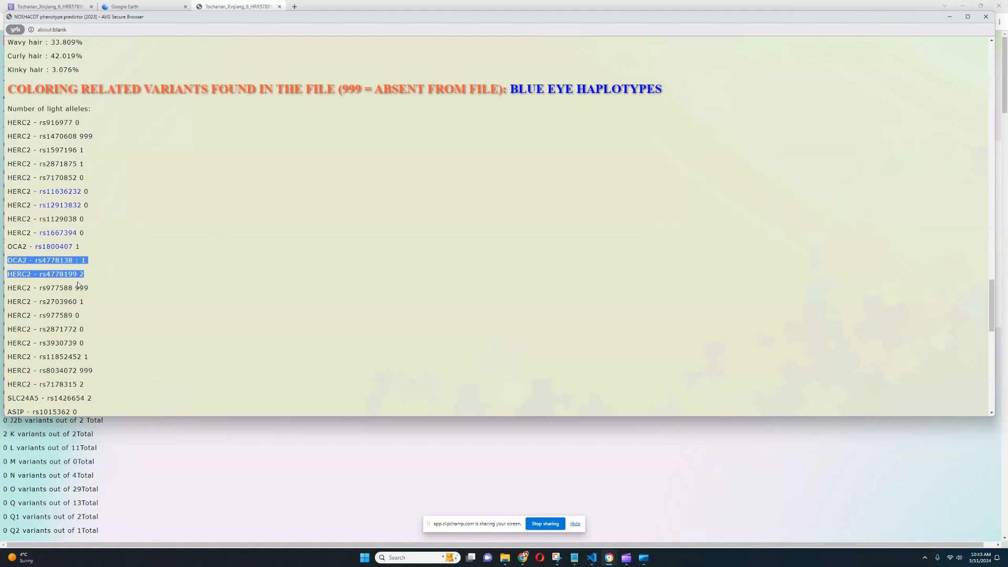
mouse_move(189, 273)
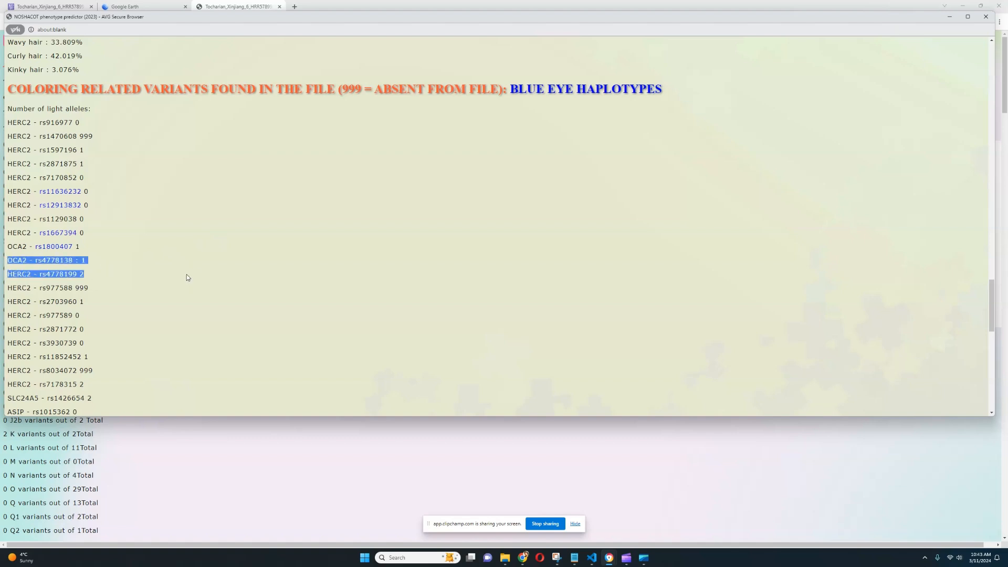
mouse_move(106, 251)
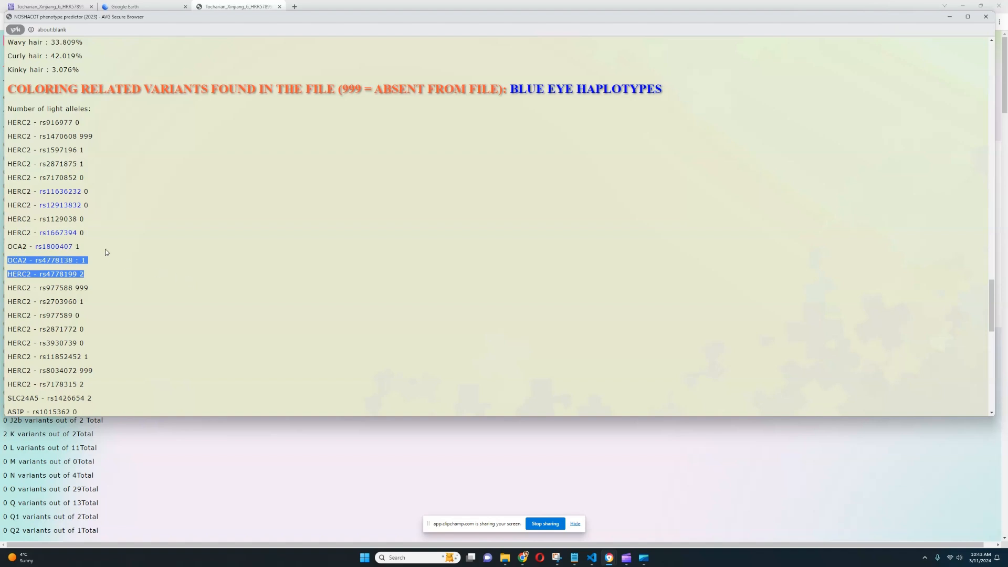
mouse_move(112, 256)
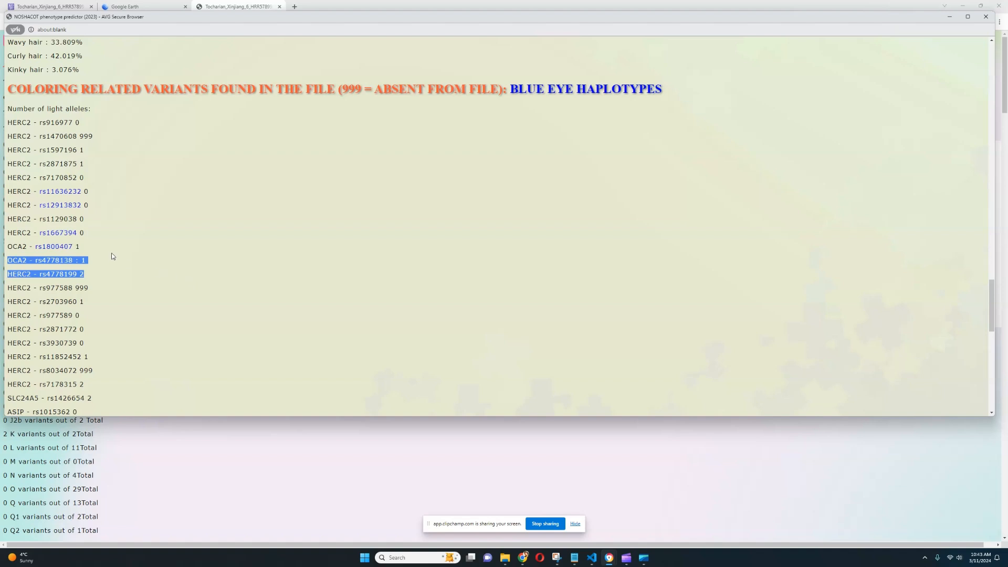
mouse_move(101, 257)
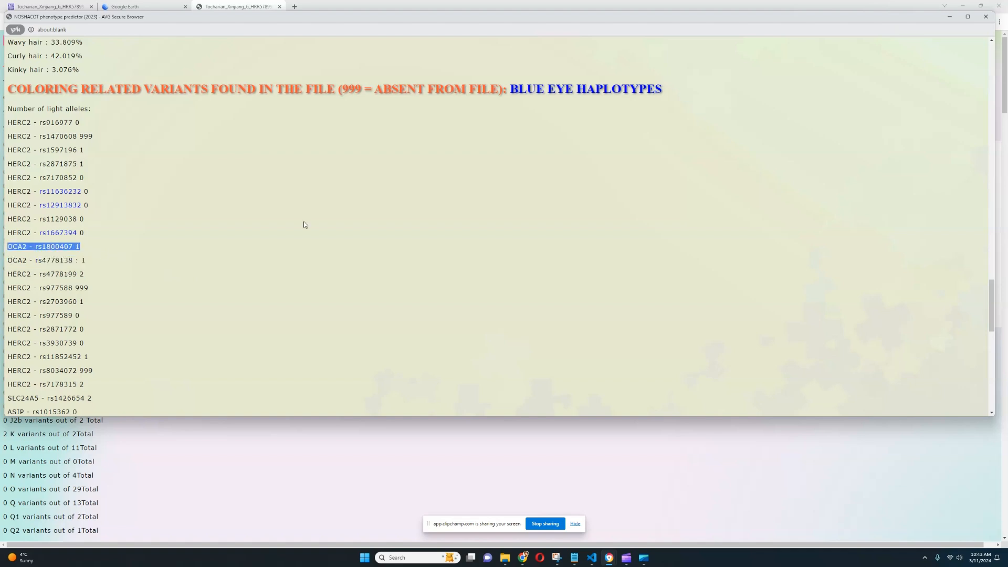
mouse_move(309, 241)
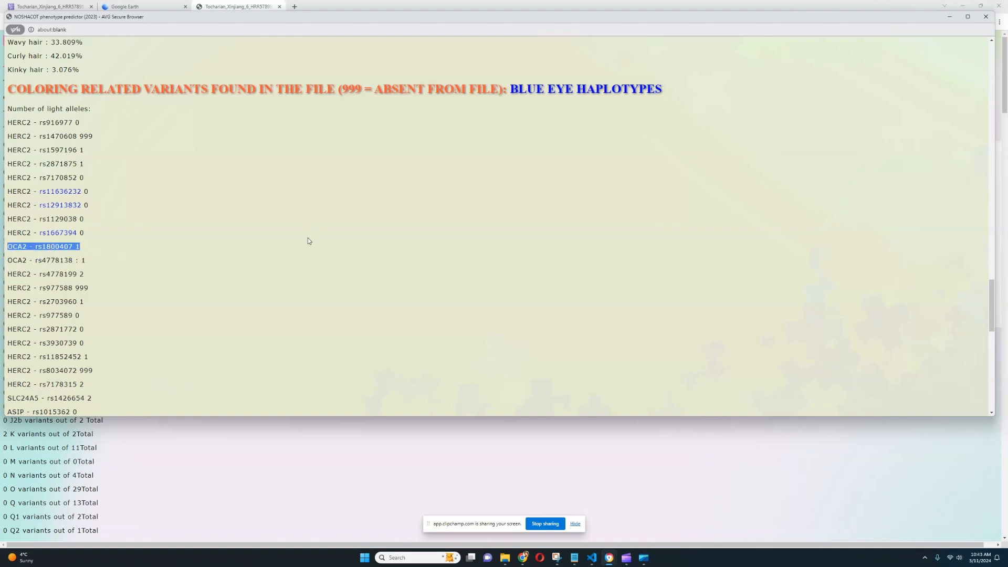
mouse_move(349, 247)
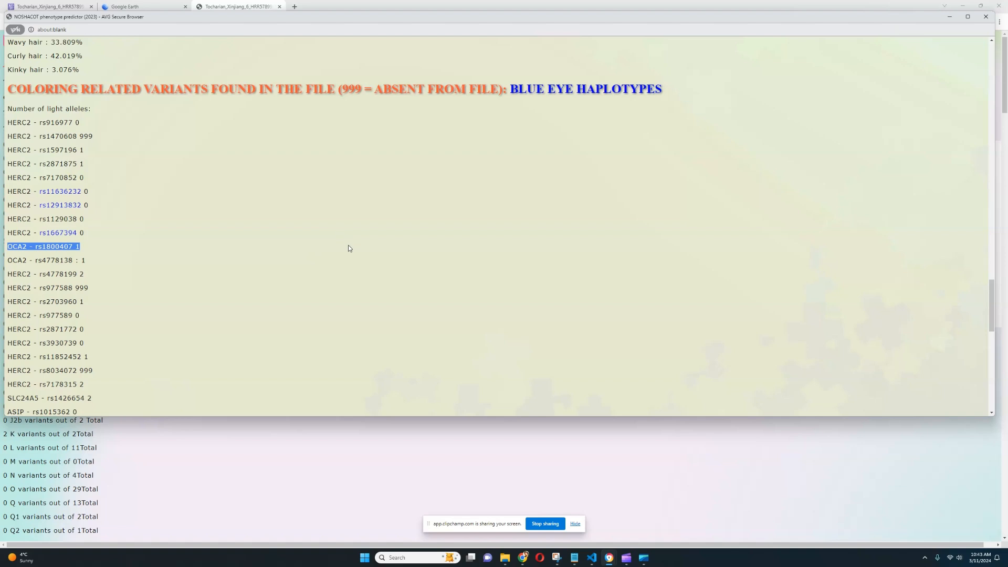
mouse_move(385, 225)
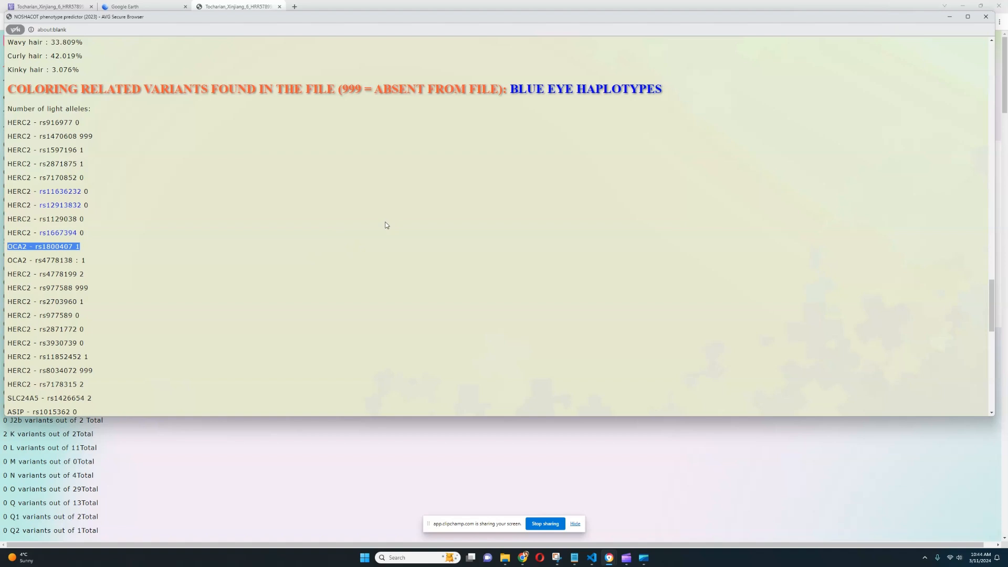
mouse_move(109, 245)
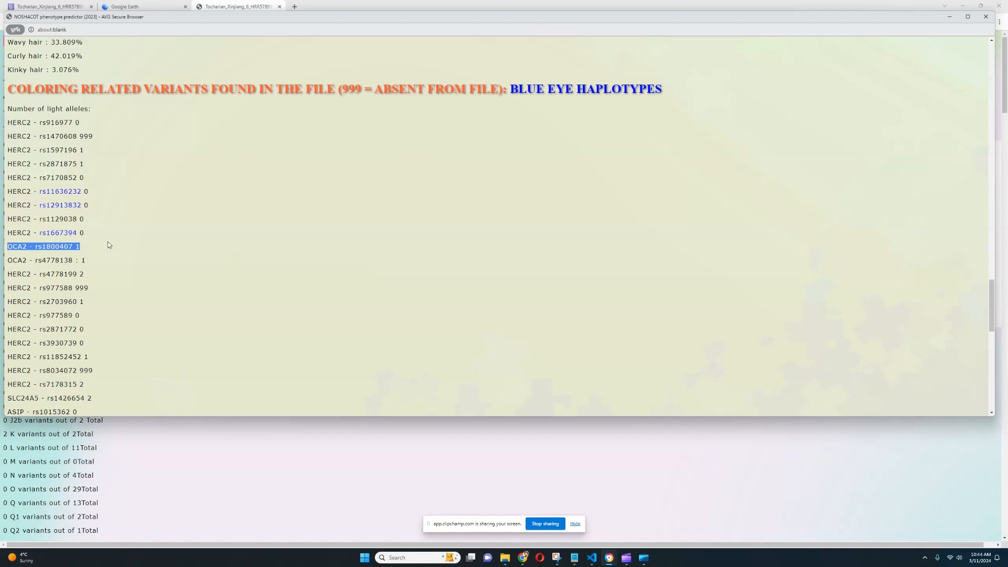
mouse_move(156, 209)
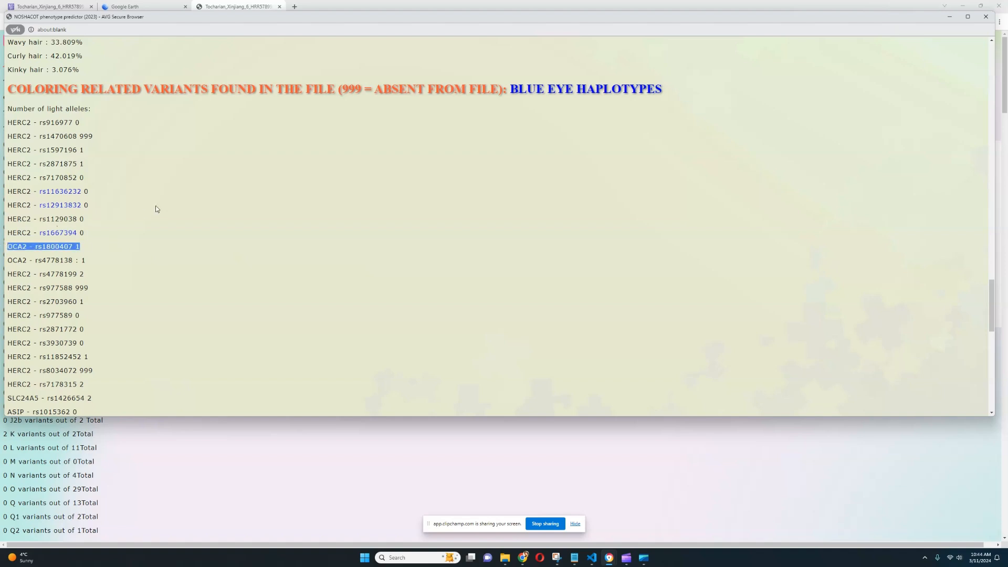
Mark the three SLC45A2 variant lines and continue down to the IRF4, KITLG, TYRP1 and TYR entries
scroll(down, 3)
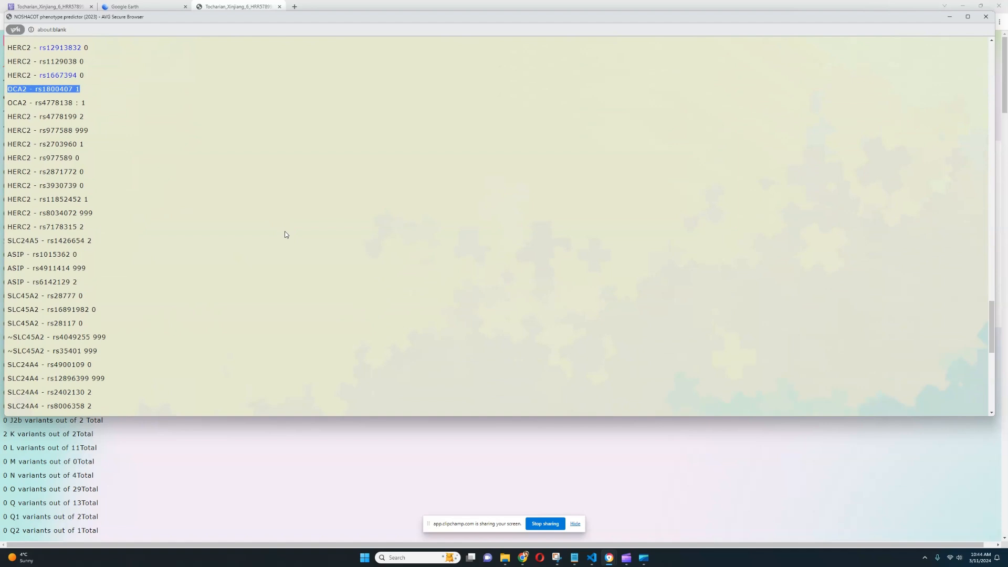
scroll(down, 3)
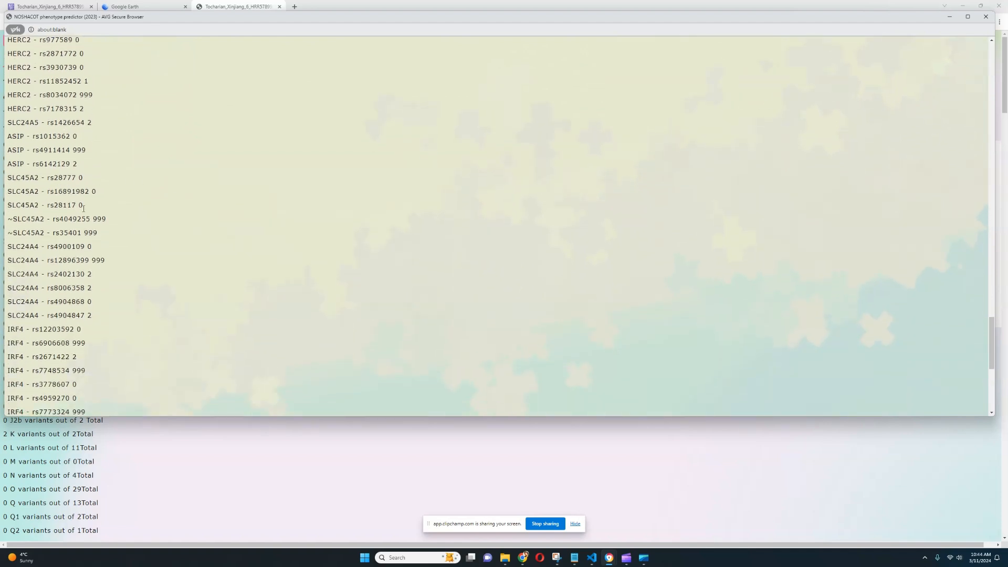
drag(8, 178, 83, 205)
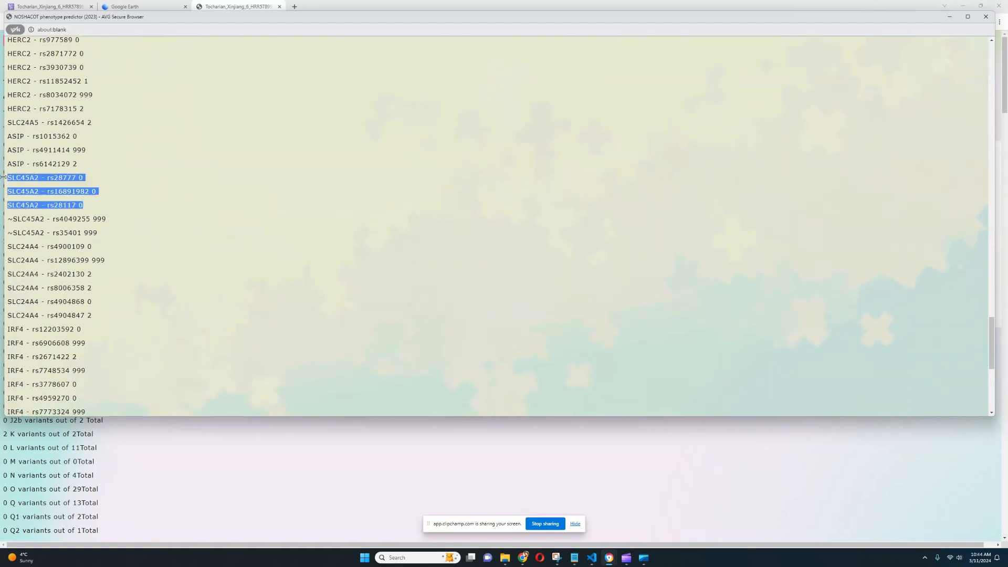
mouse_move(172, 194)
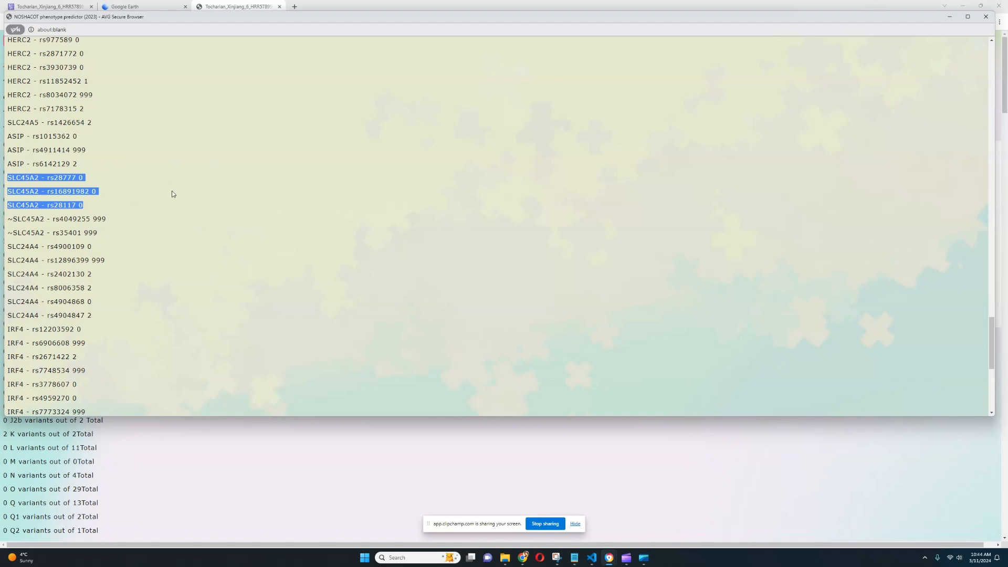
scroll(up, 3)
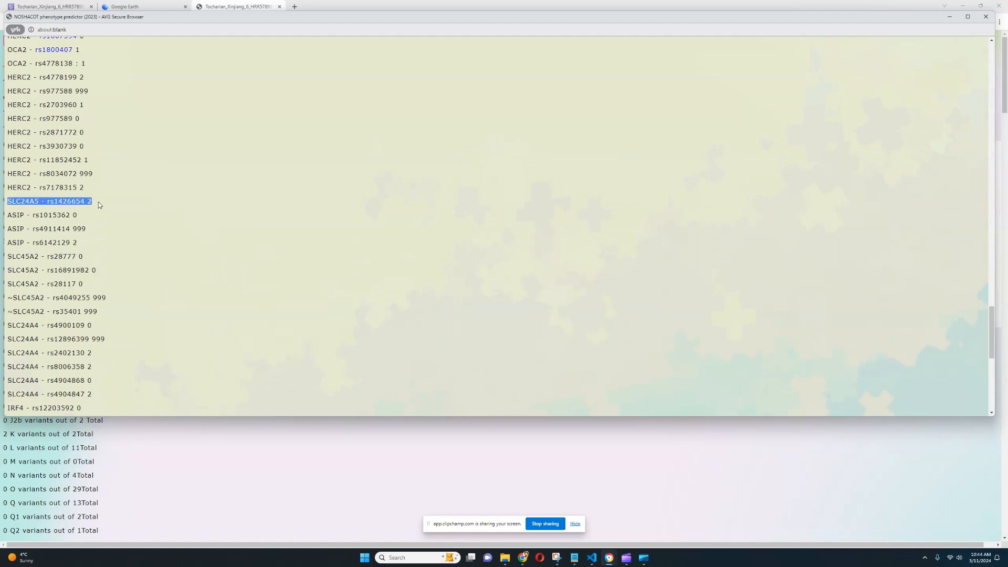
scroll(down, 3)
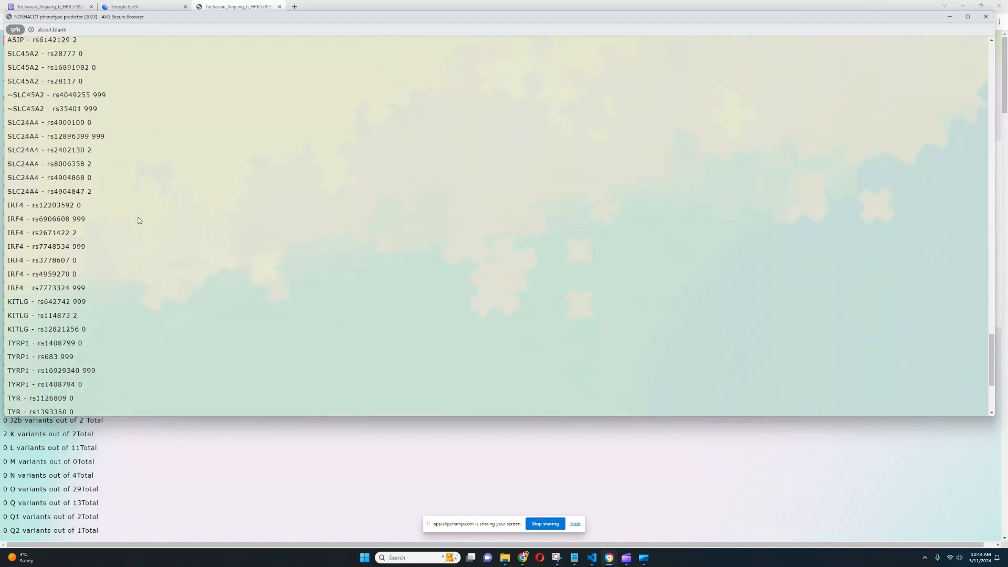
scroll(down, 3)
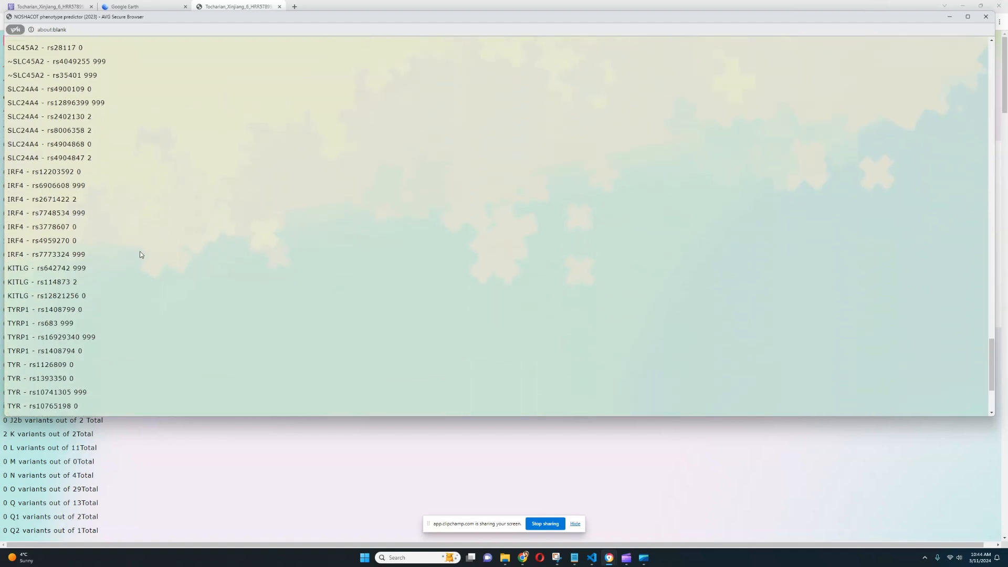
scroll(down, 3)
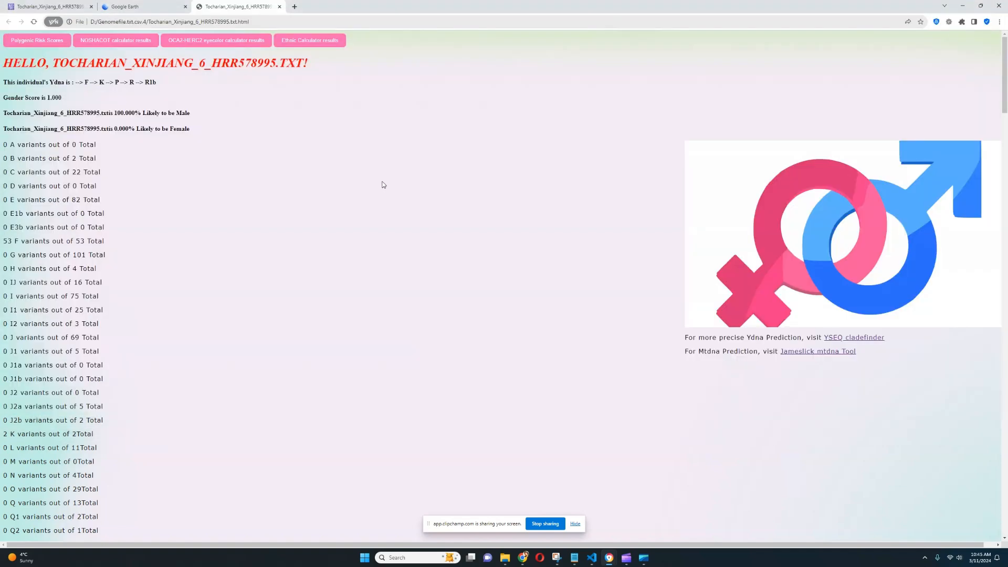
mouse_move(44, 51)
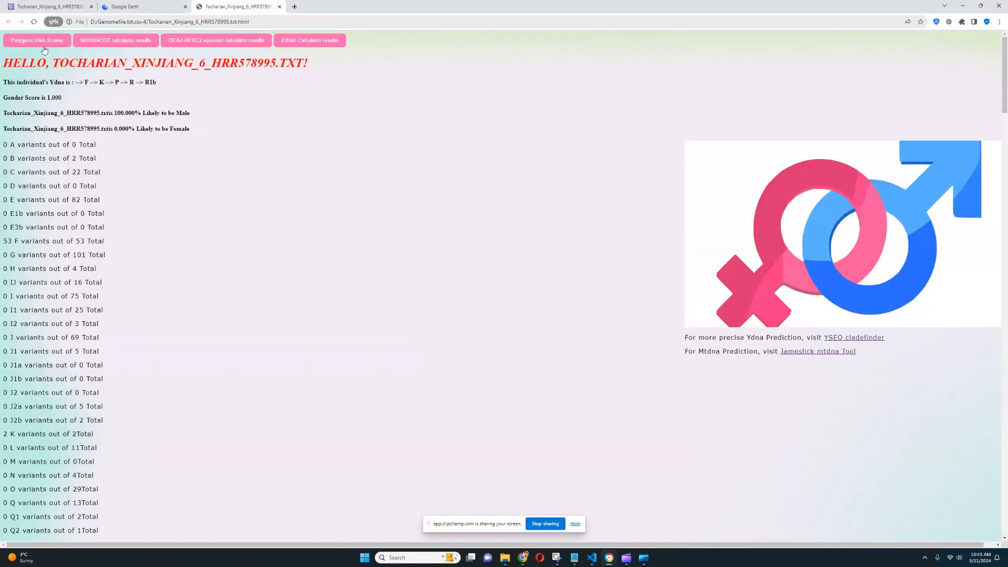
Open the polygenic risk scores and mark the schizophrenia, type 2 diabetes and Alzheimer's values
click(37, 39)
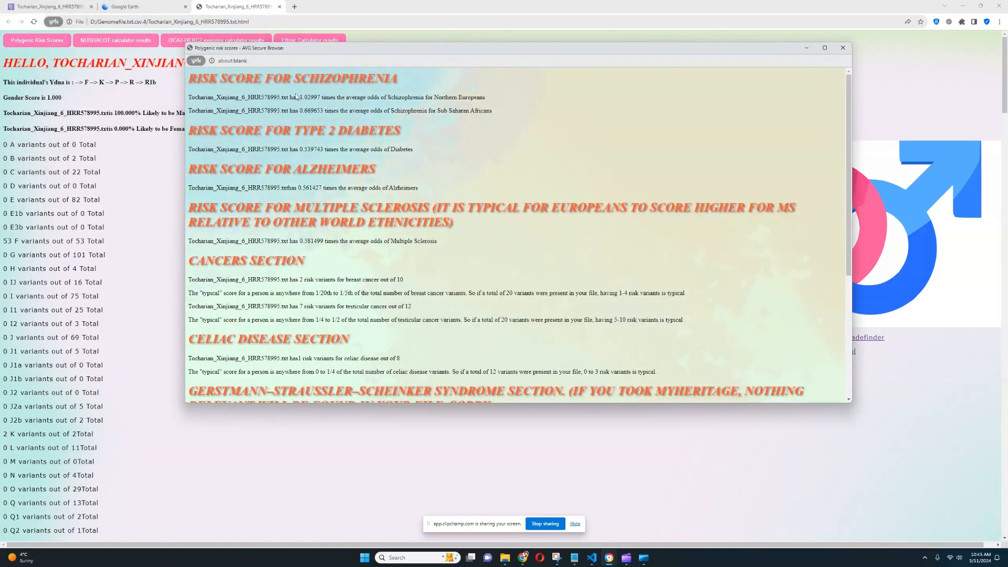
double_click(309, 97)
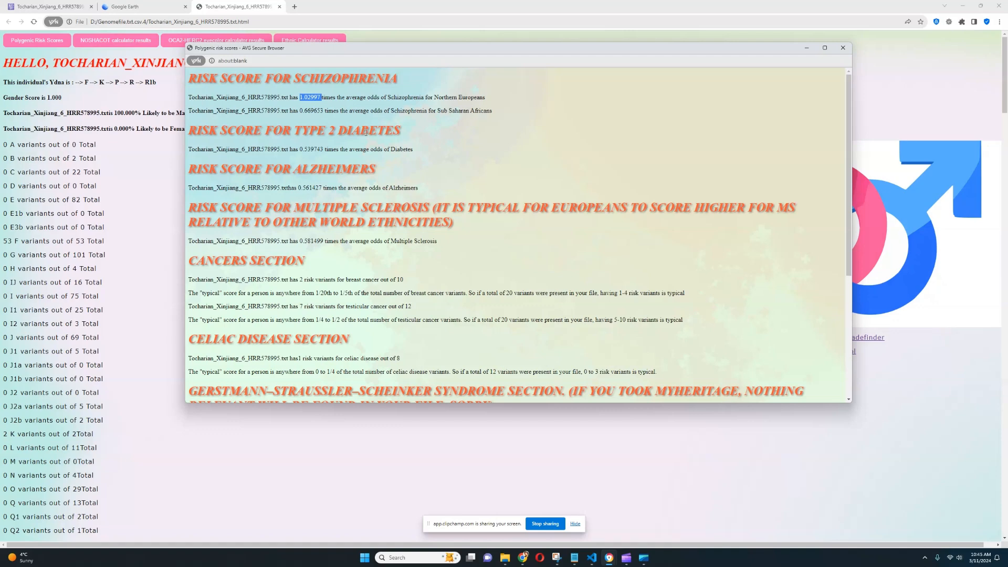
mouse_move(409, 135)
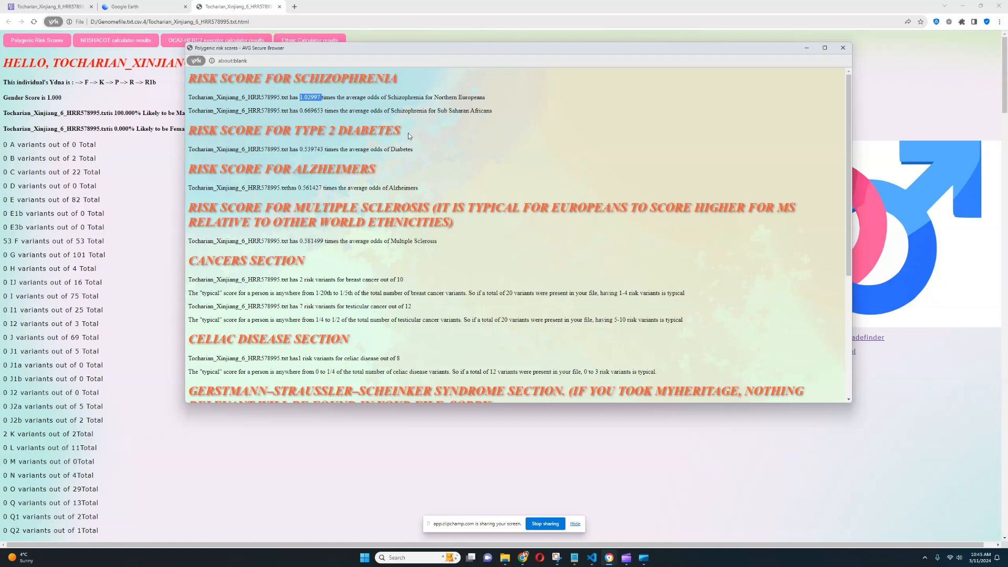
click(300, 149)
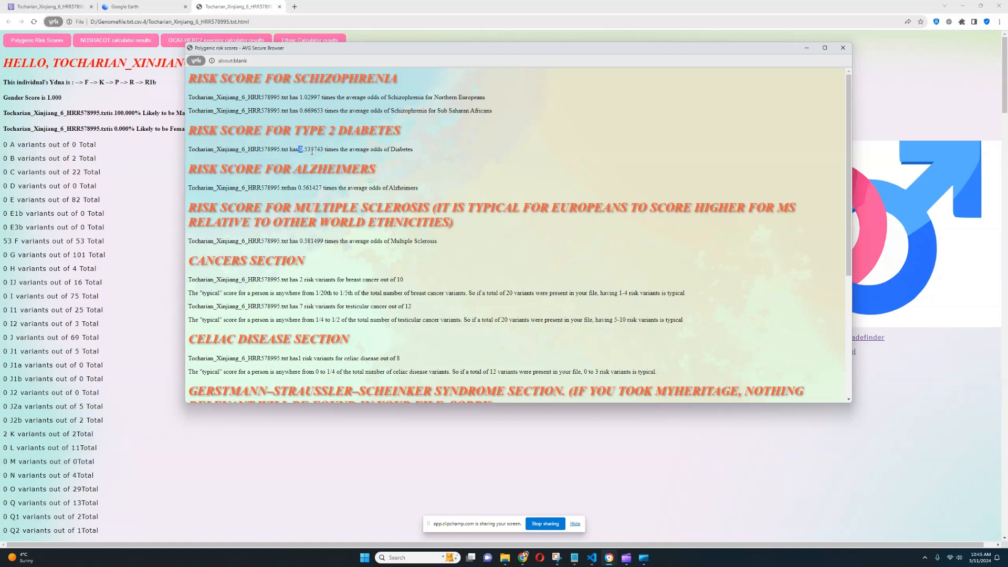
double_click(310, 149)
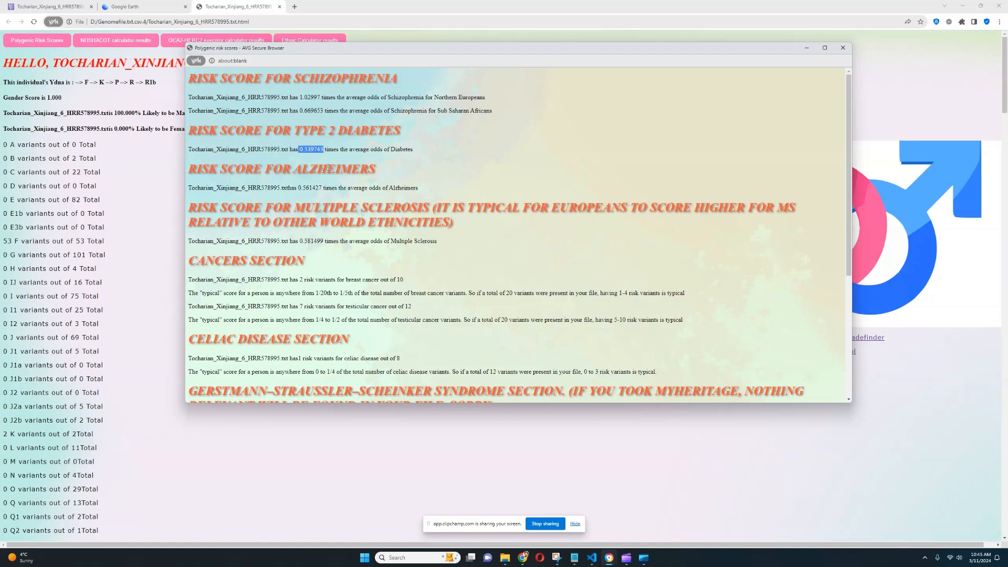
mouse_move(296, 187)
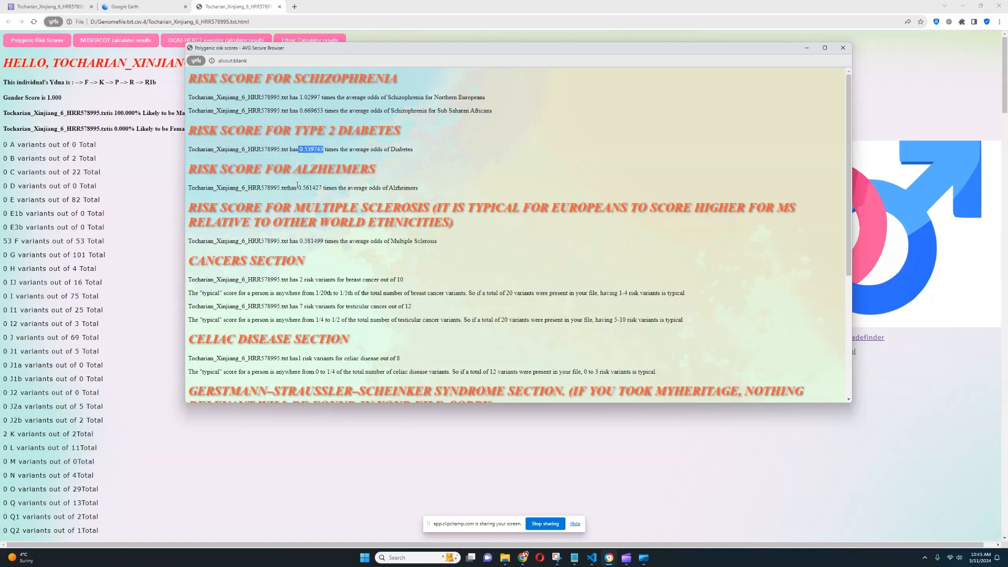
mouse_move(315, 159)
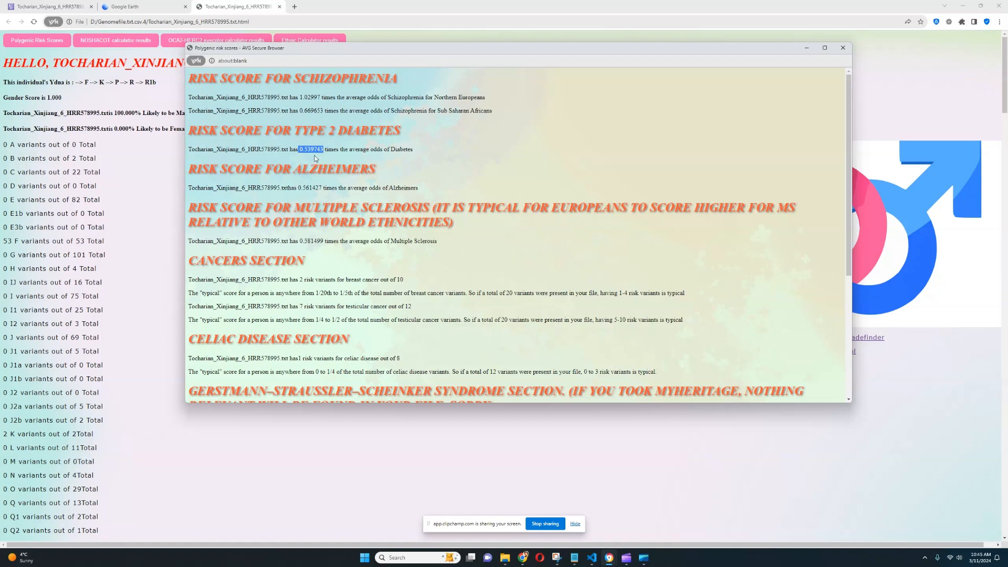
mouse_move(315, 162)
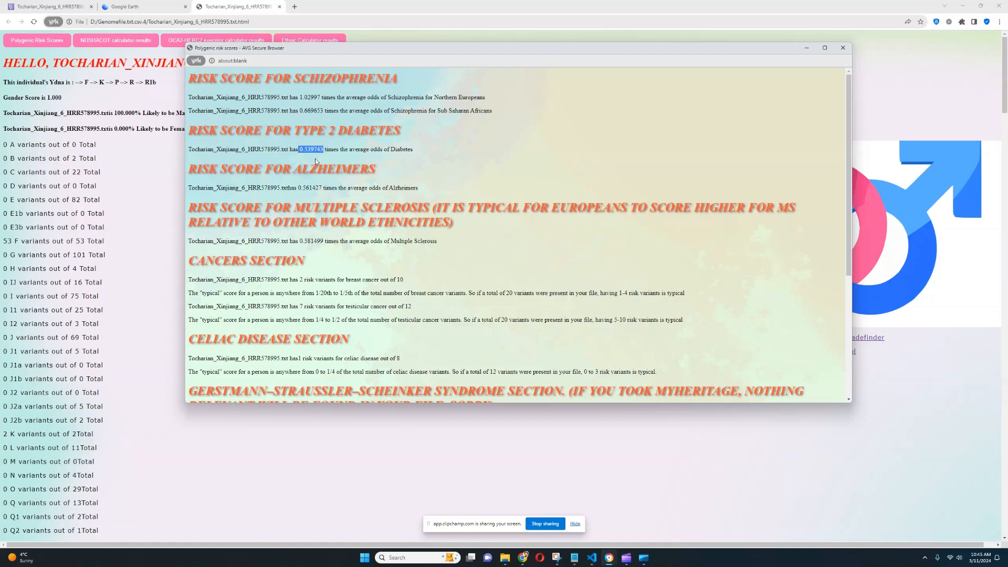
mouse_move(312, 204)
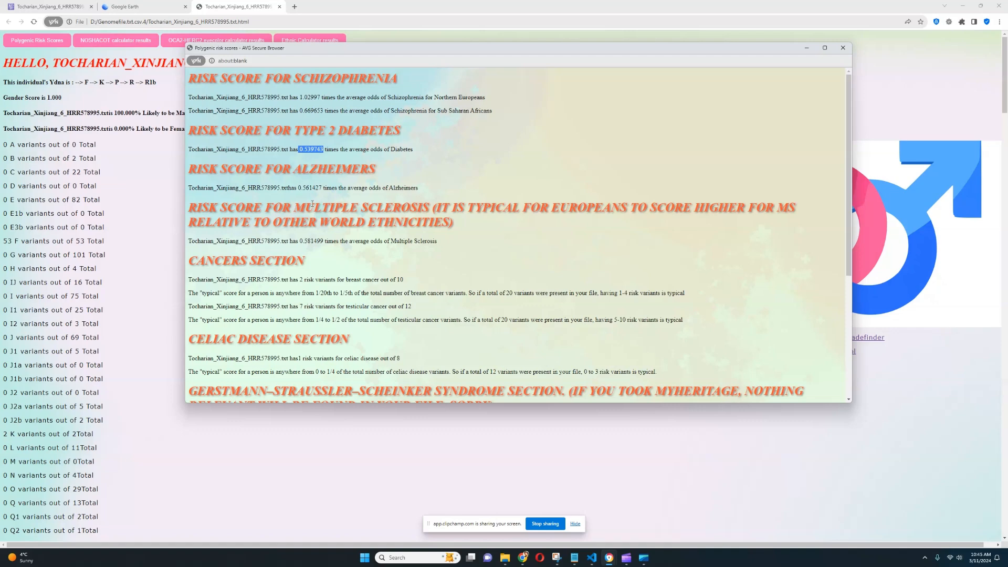
double_click(310, 188)
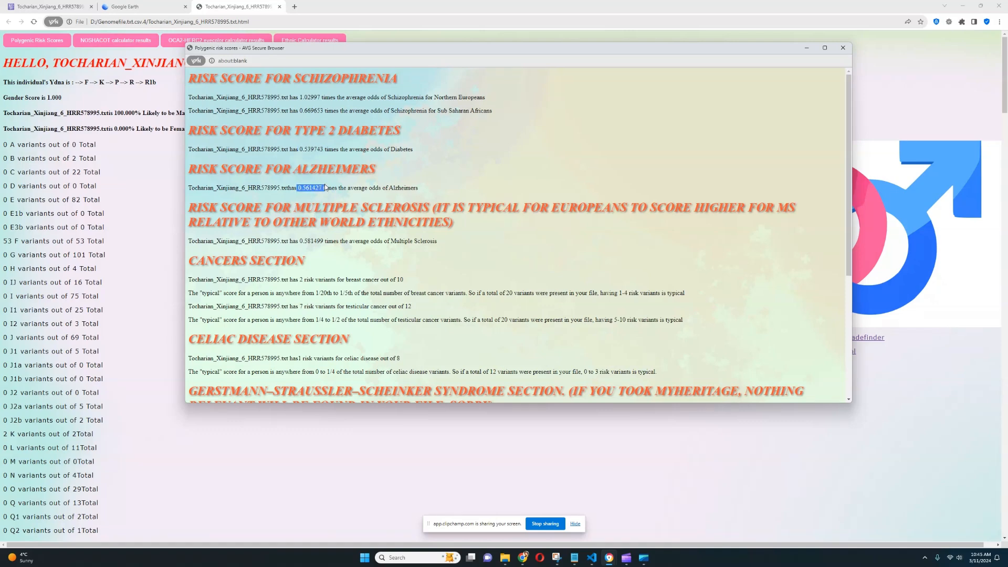
Scroll through the cancer, celiac, Crohn's and Parkinson's risk score sections
scroll(down, 3)
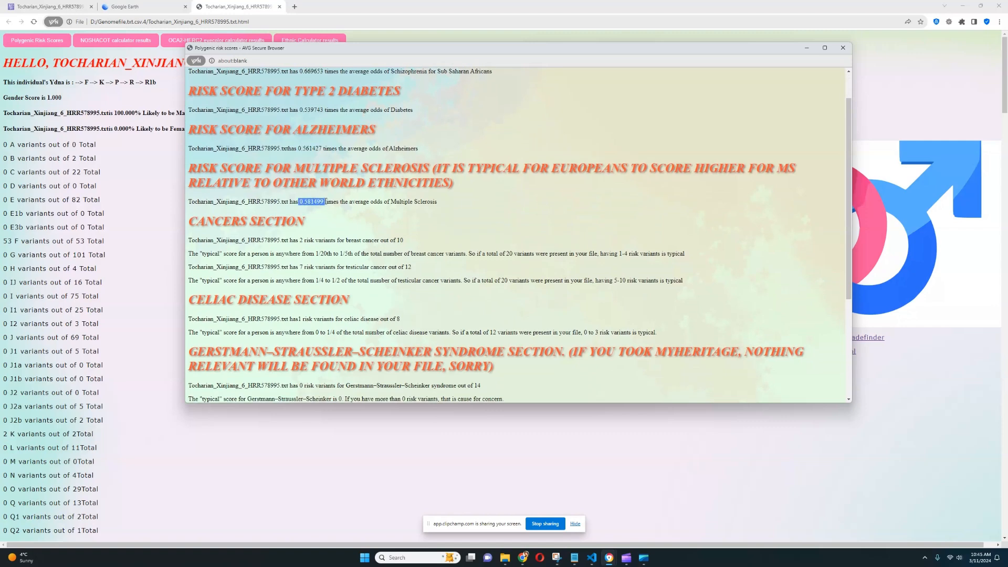
scroll(down, 3)
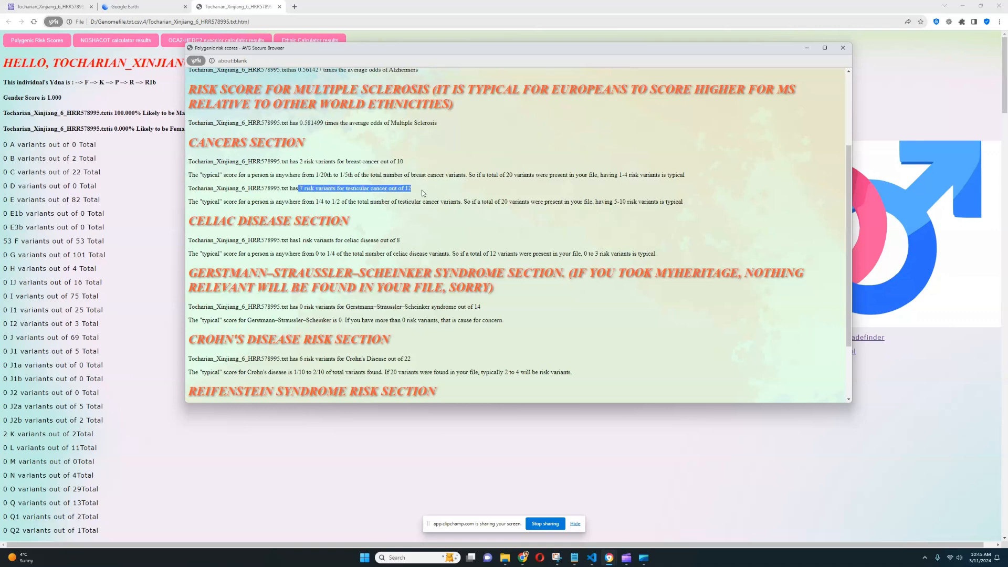
scroll(down, 3)
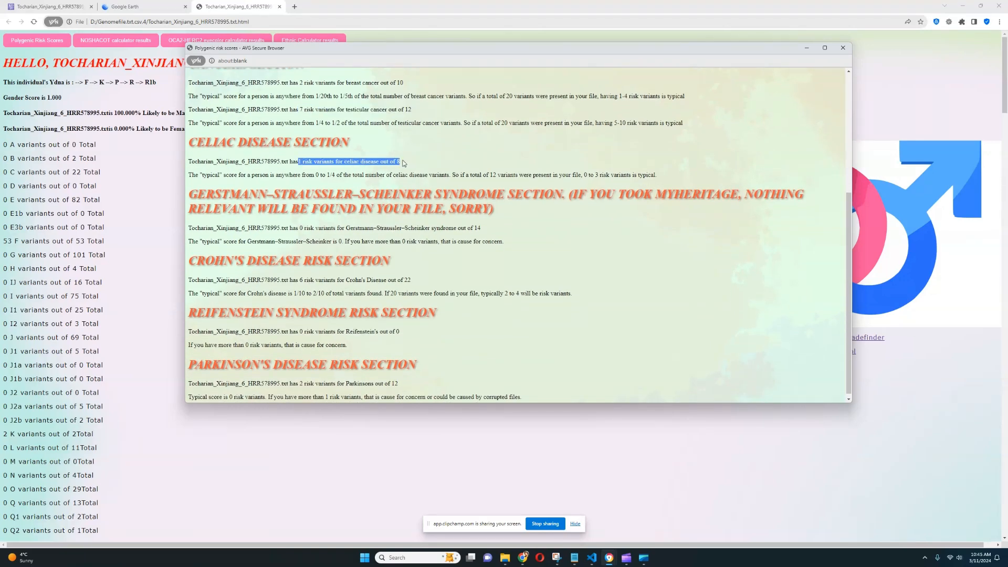
scroll(up, 3)
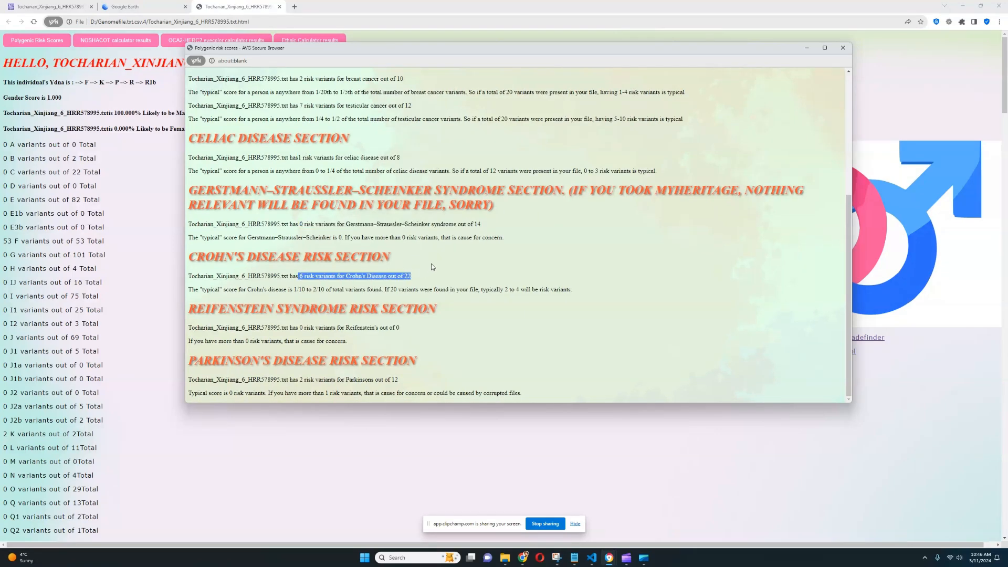
mouse_move(452, 256)
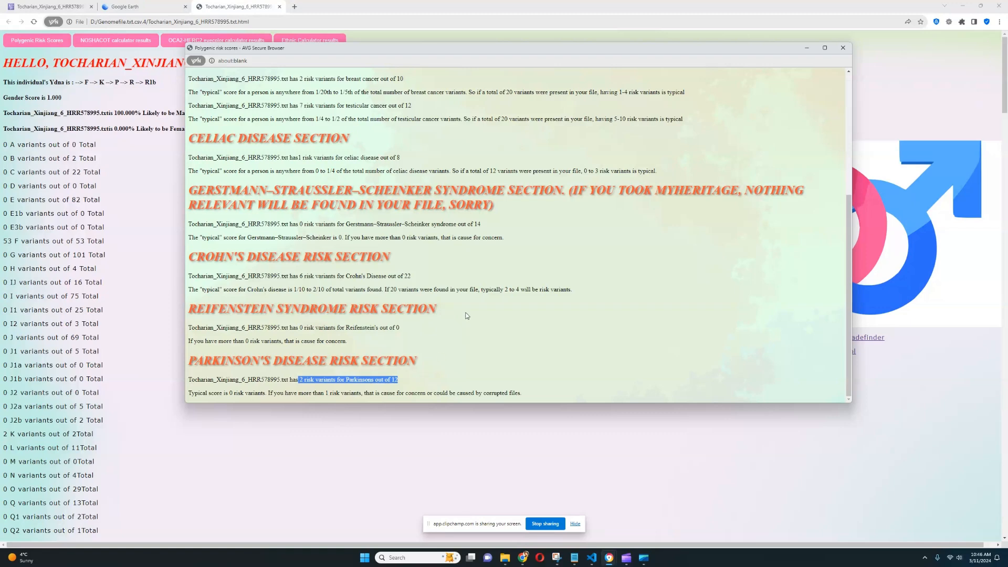
scroll(up, 3)
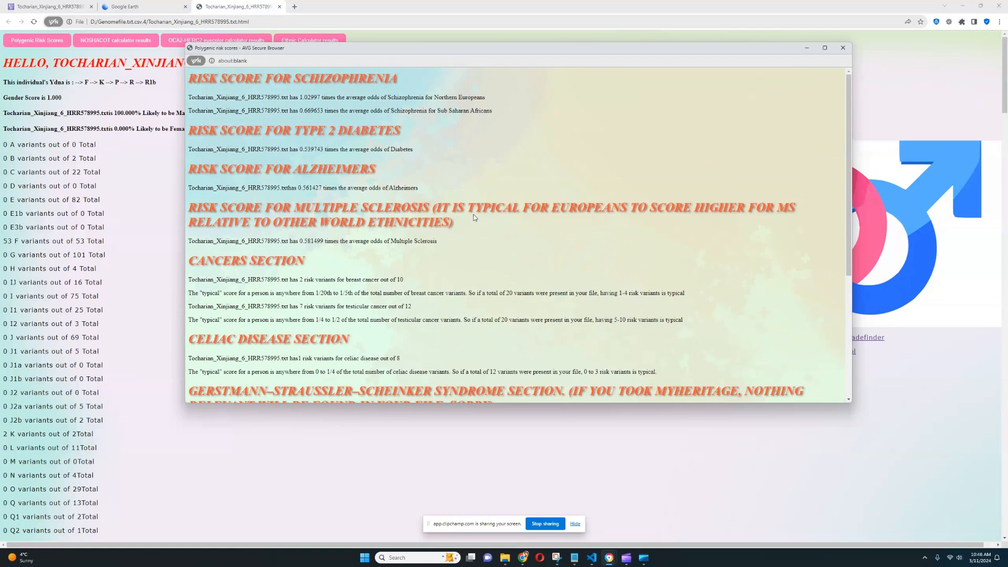
scroll(down, 3)
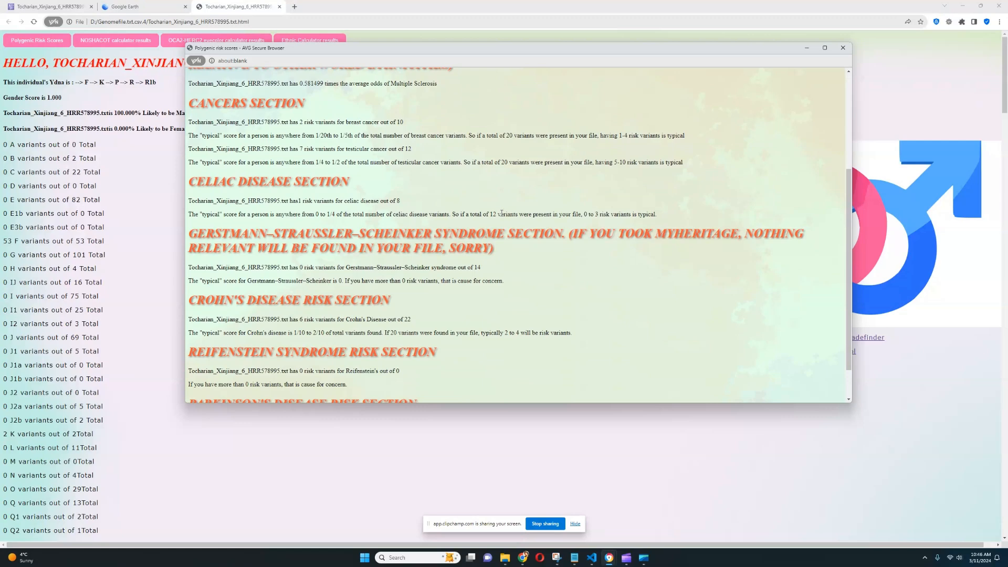
scroll(down, 3)
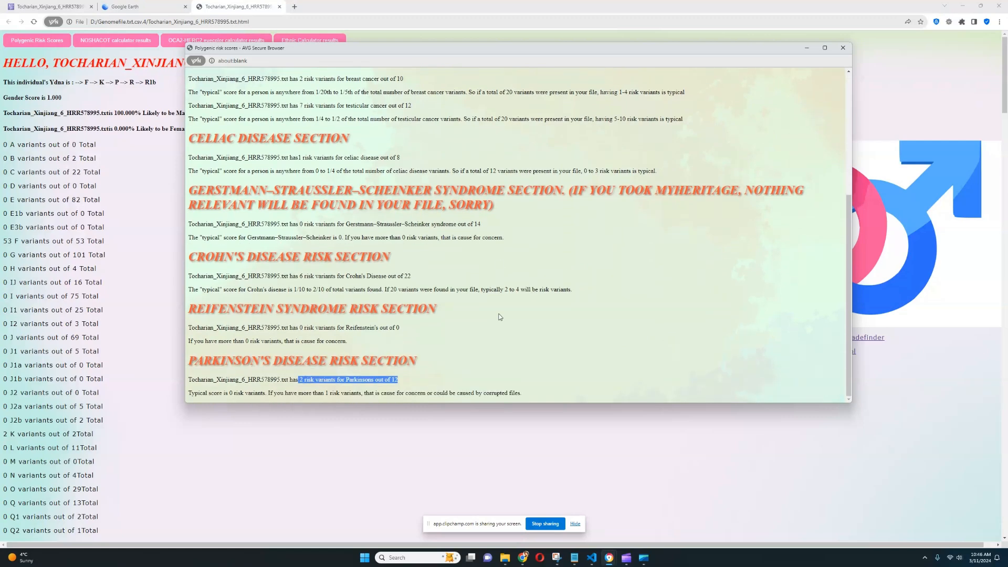
scroll(up, 3)
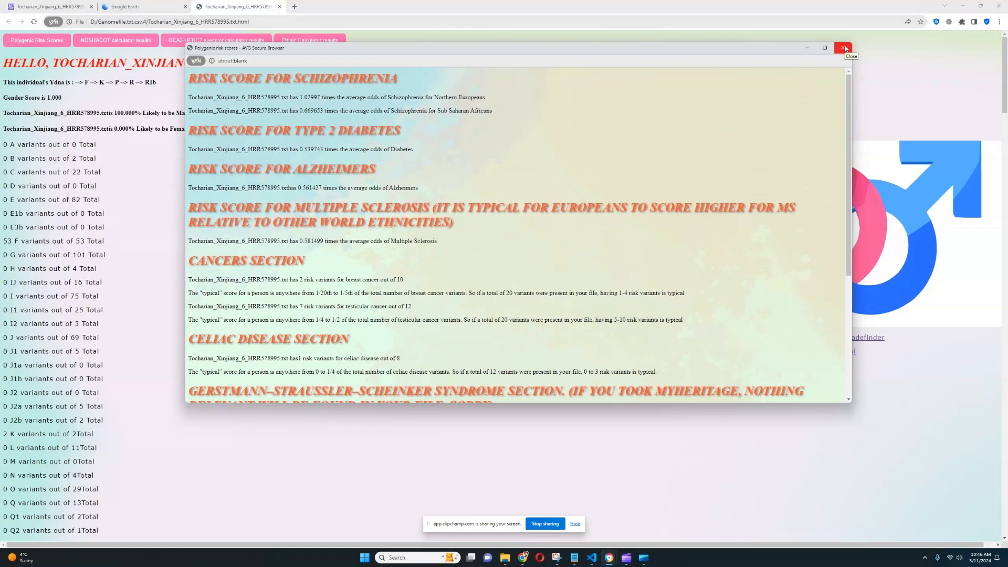
Close the risk scores window and highlight mental health genes from COMT Val/Met and MAOA to HTR2A
click(844, 48)
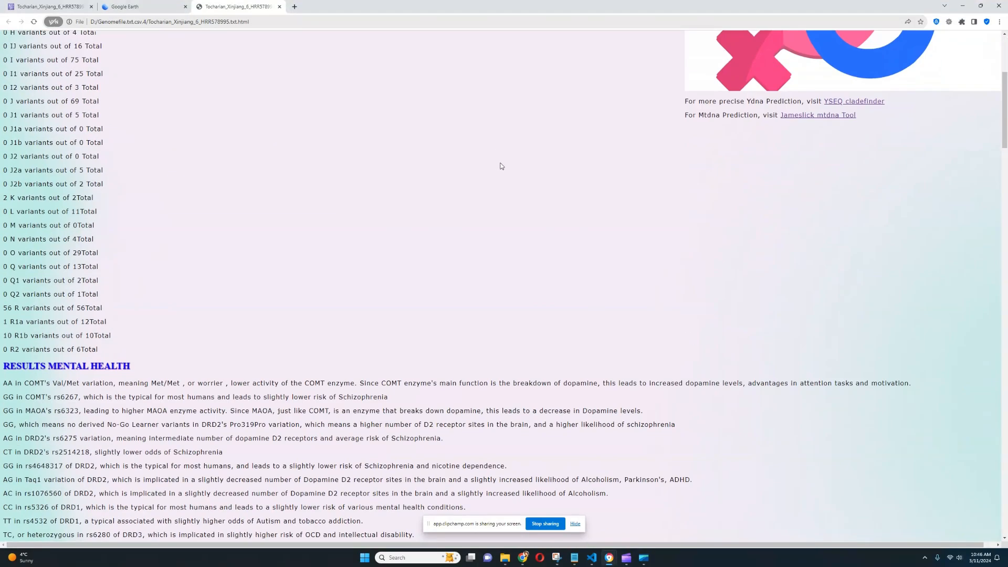
scroll(down, 3)
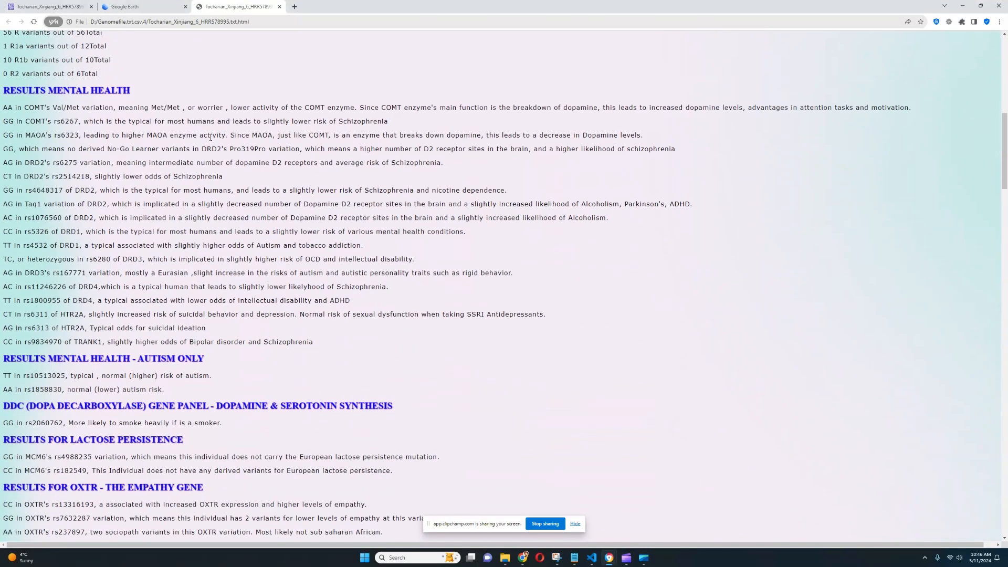
drag(3, 107, 197, 107)
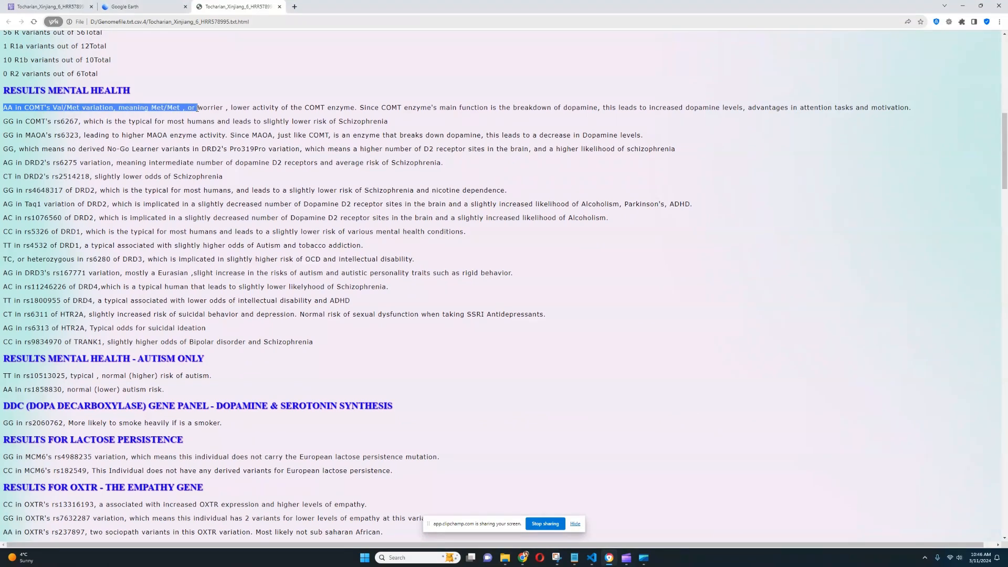
drag(196, 107, 291, 107)
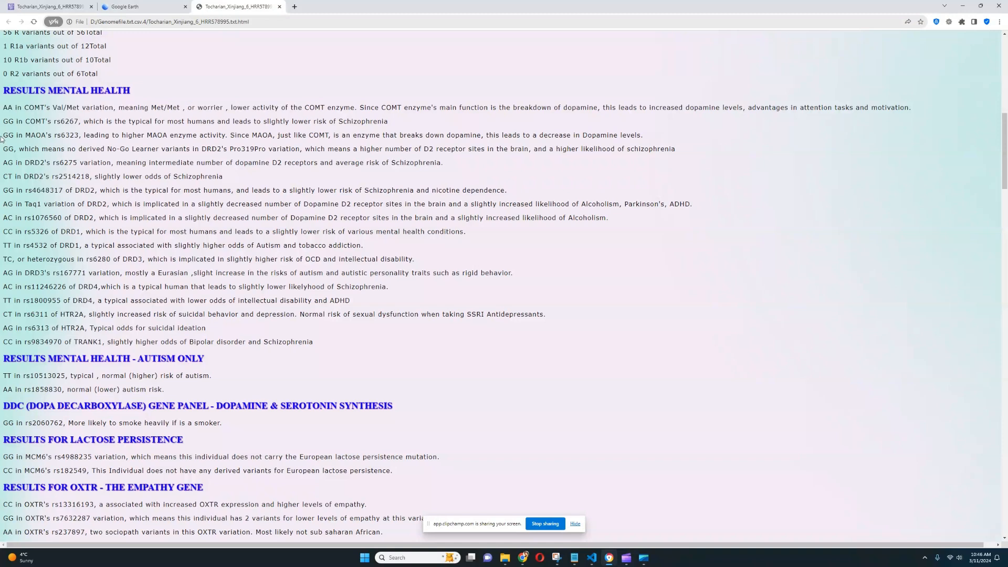
drag(3, 135, 146, 135)
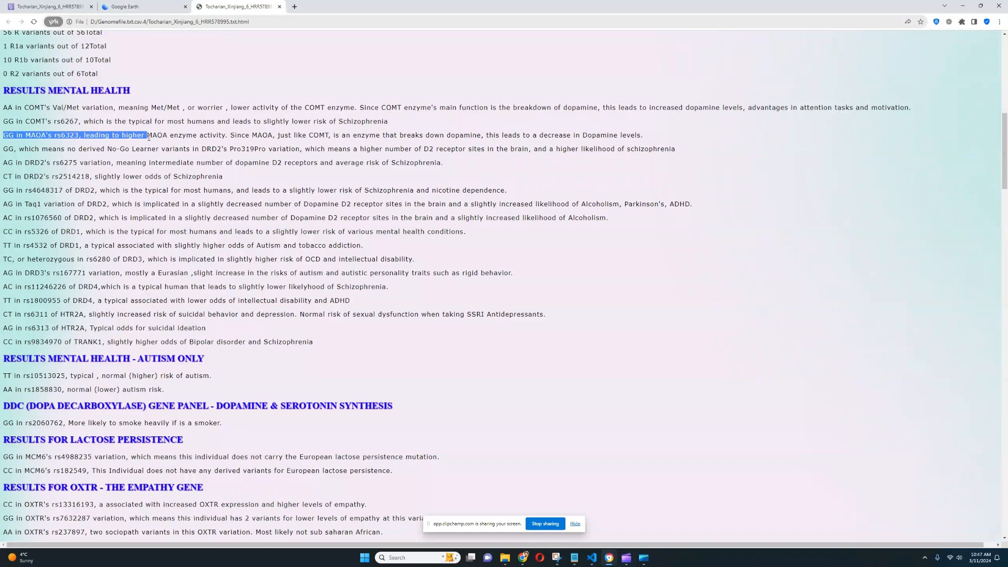
mouse_move(3, 152)
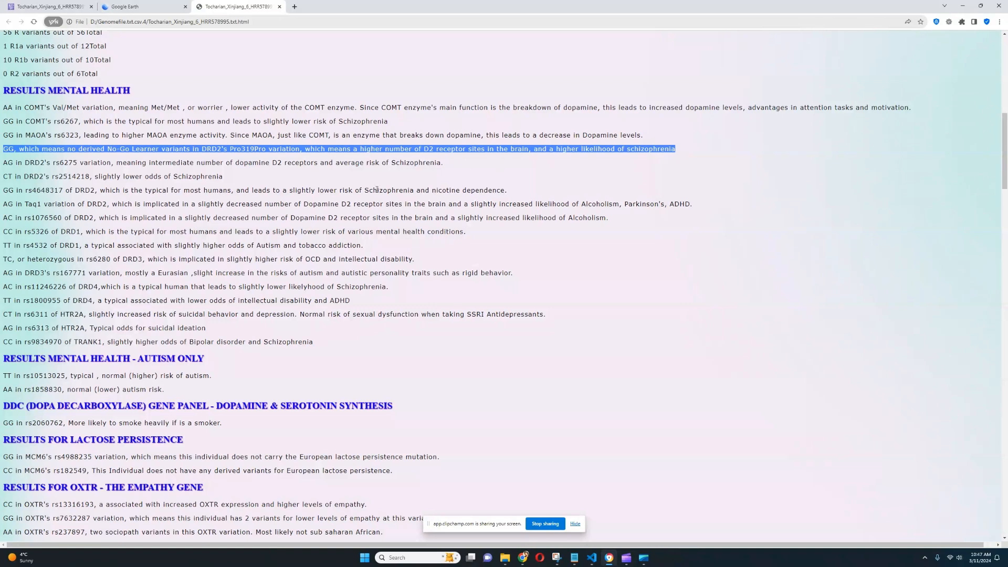
mouse_move(19, 242)
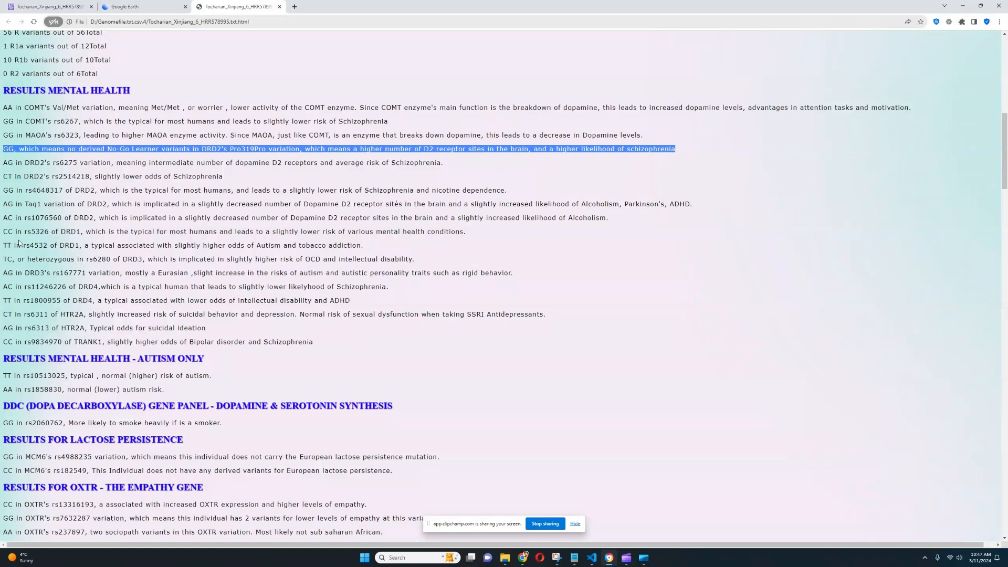
mouse_move(23, 226)
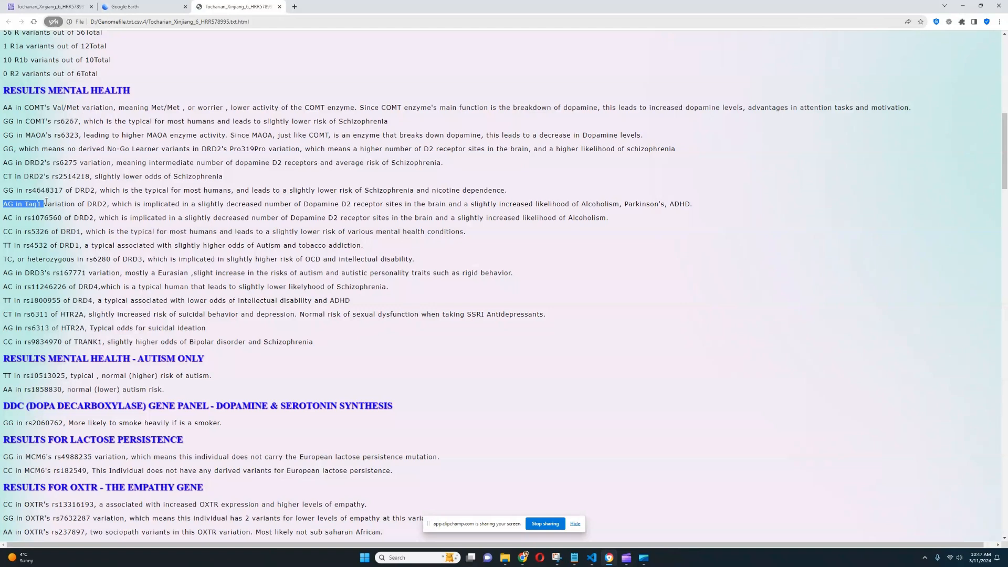
mouse_move(298, 314)
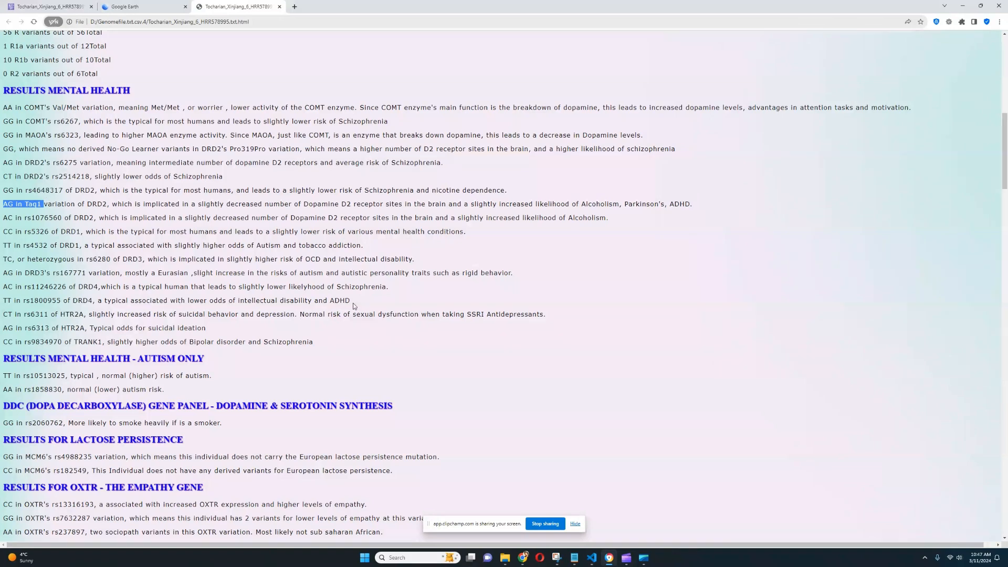
mouse_move(186, 332)
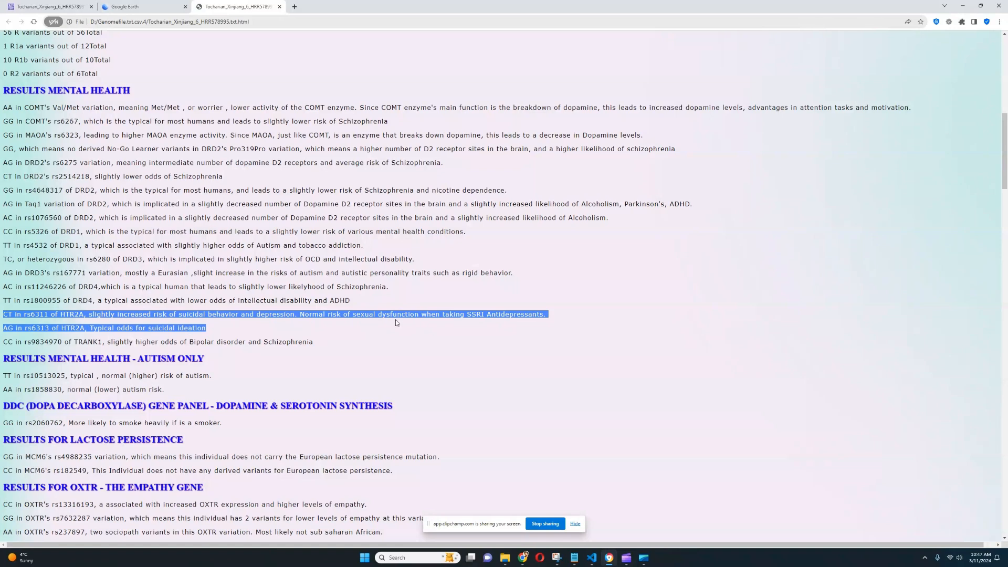
click(395, 321)
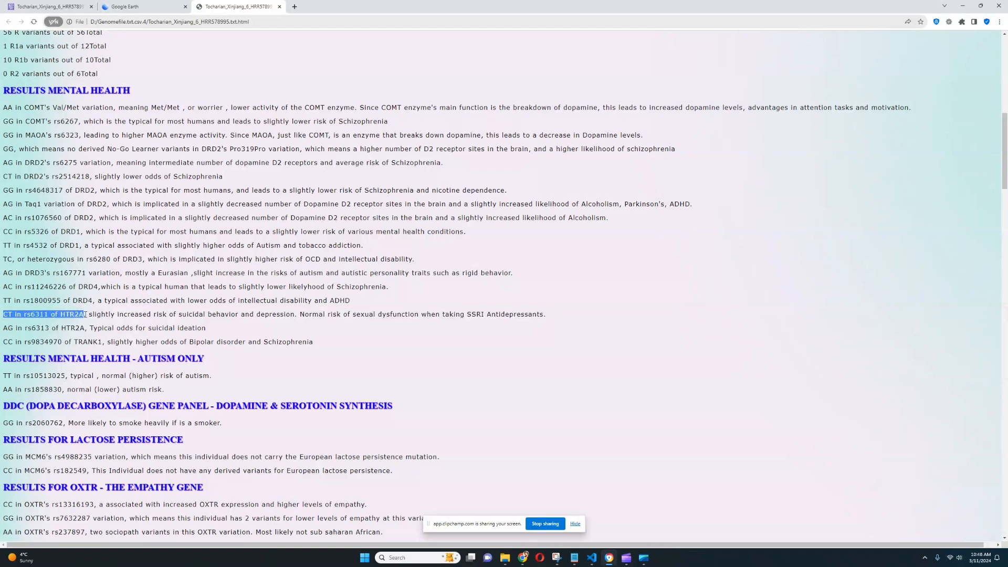
mouse_move(135, 325)
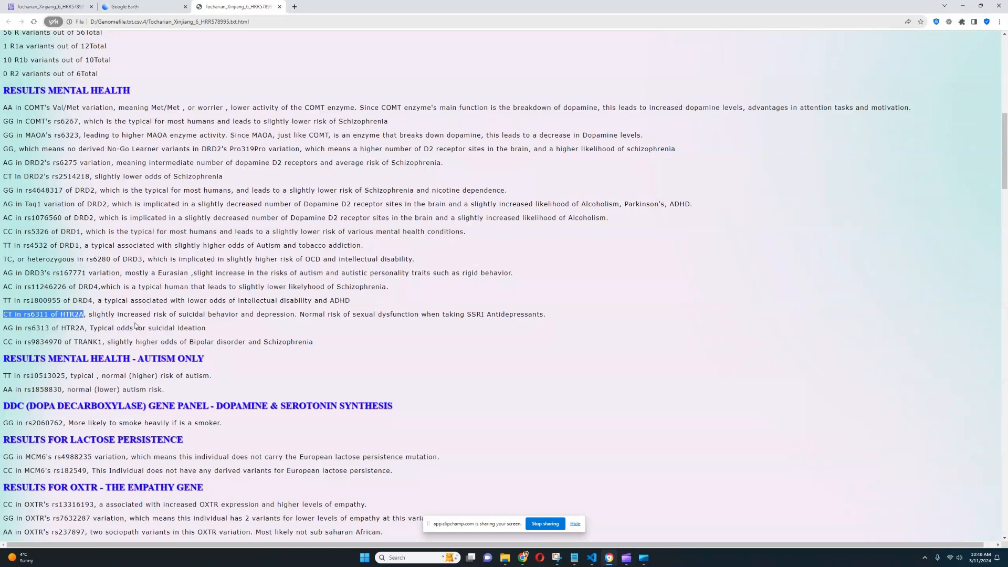
mouse_move(456, 326)
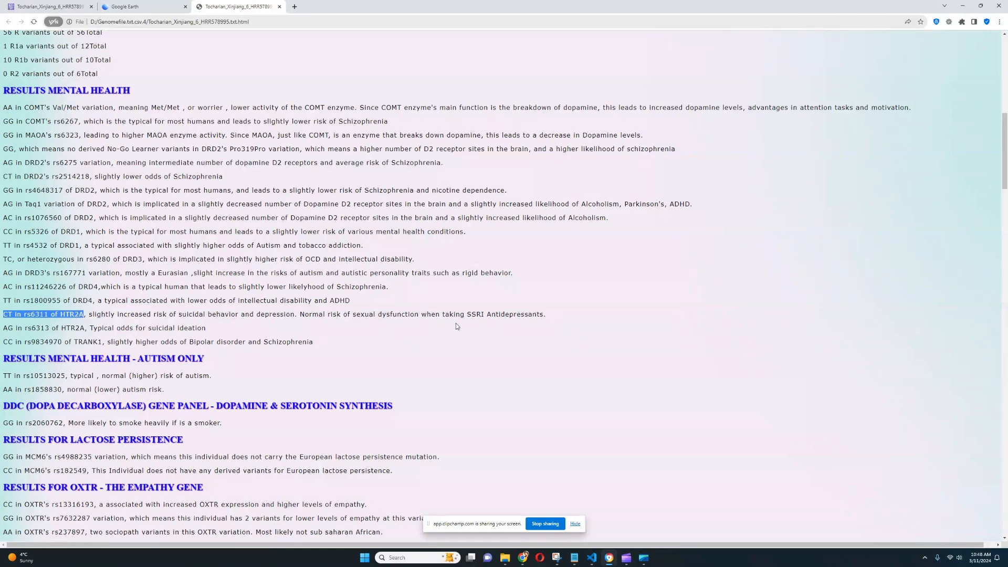
Scroll down from the empathy results and highlight the lactose persistence results
scroll(down, 3)
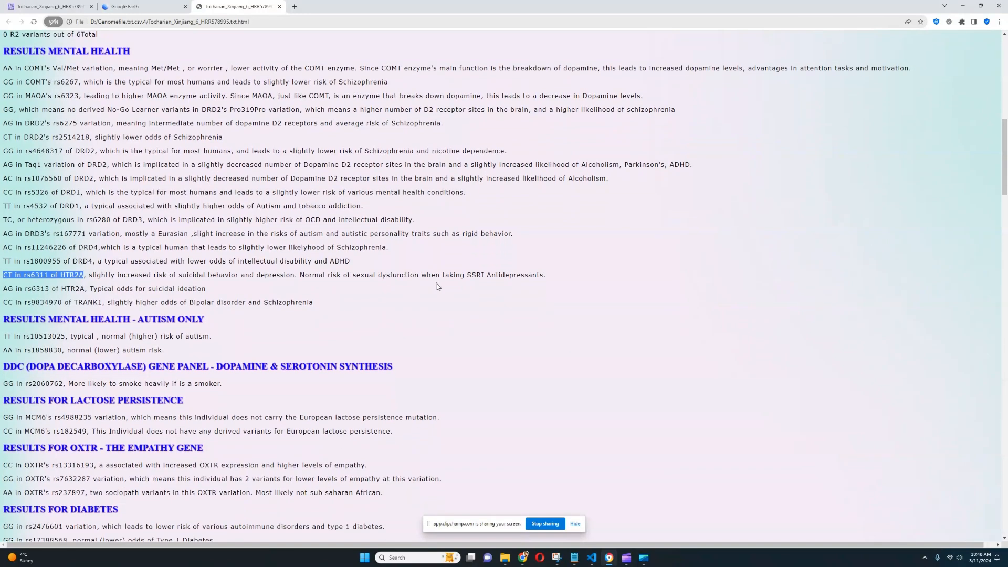
scroll(down, 3)
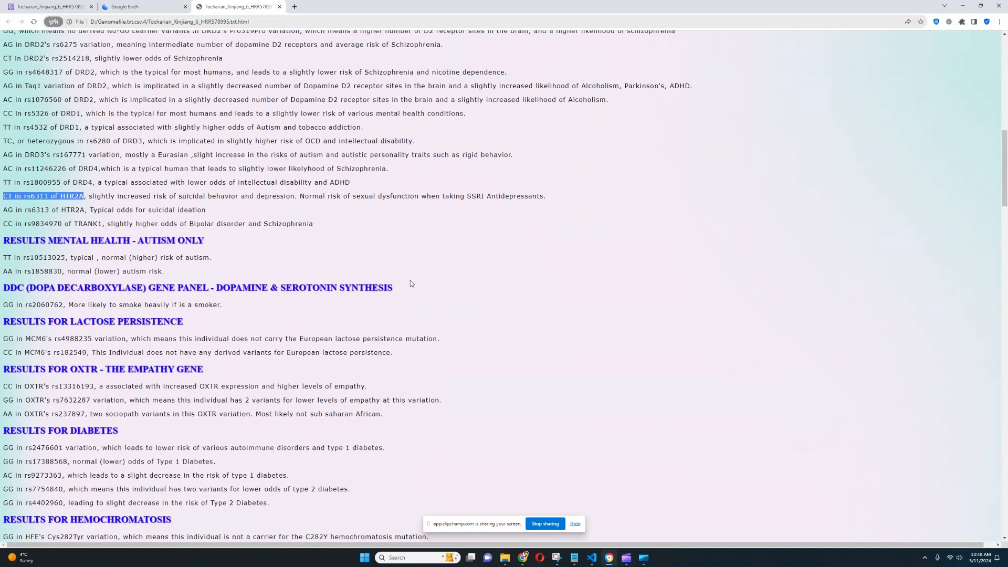
scroll(down, 3)
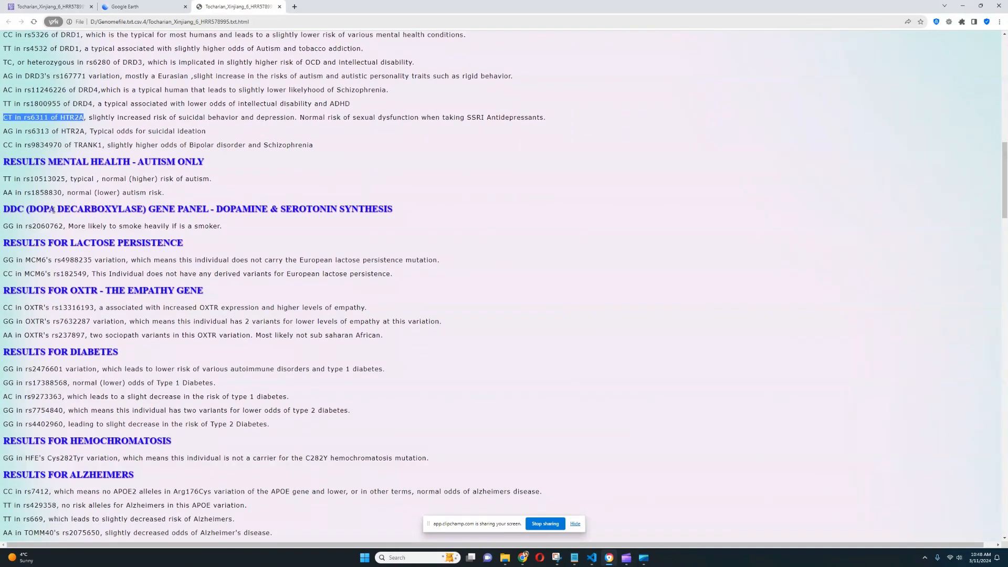
scroll(down, 3)
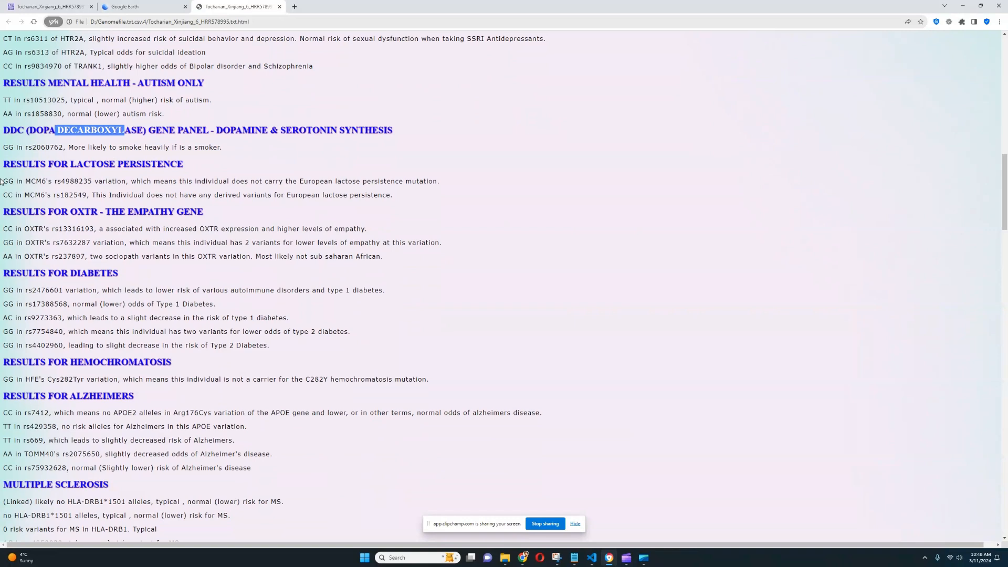
drag(3, 181, 394, 194)
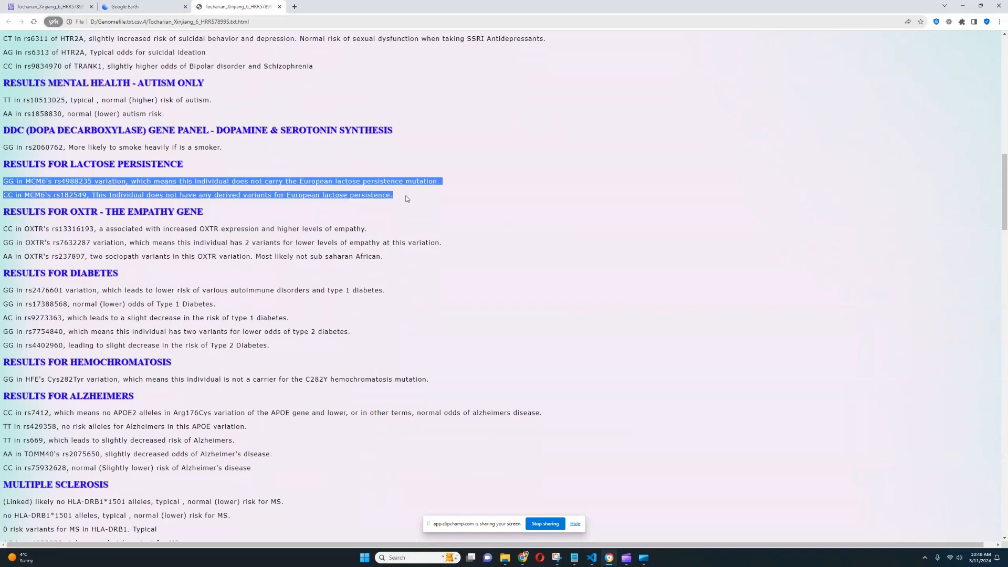
mouse_move(414, 200)
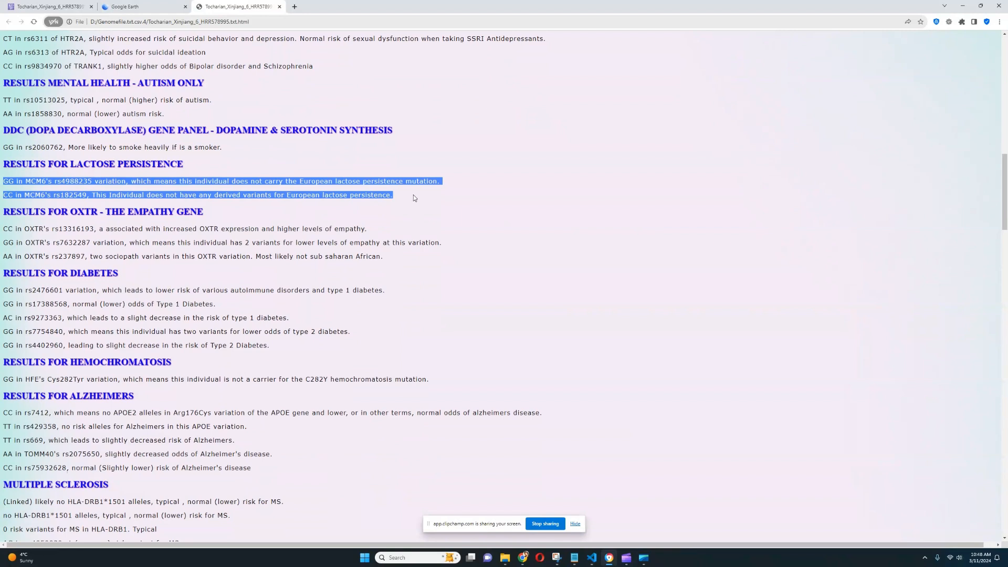
mouse_move(3, 178)
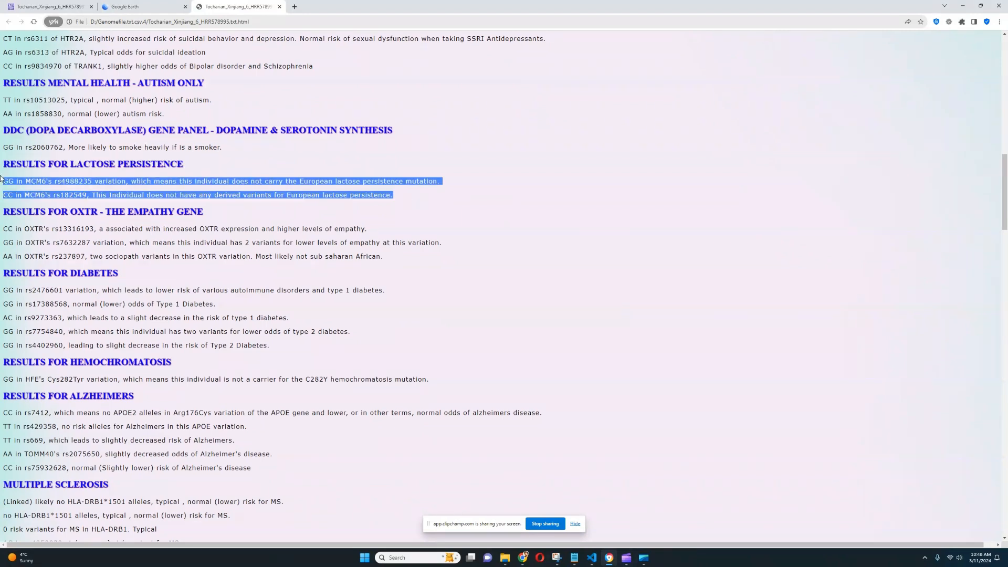
Read through the OXTR, diabetes, hemochromatosis and Alzheimer's results, highlighting the common MS risk variant
scroll(down, 3)
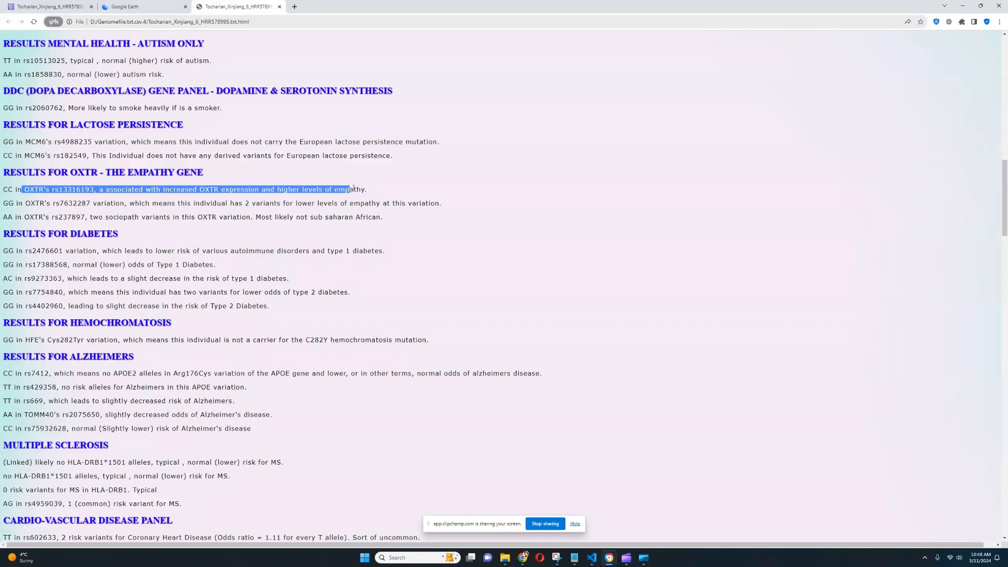
scroll(down, 3)
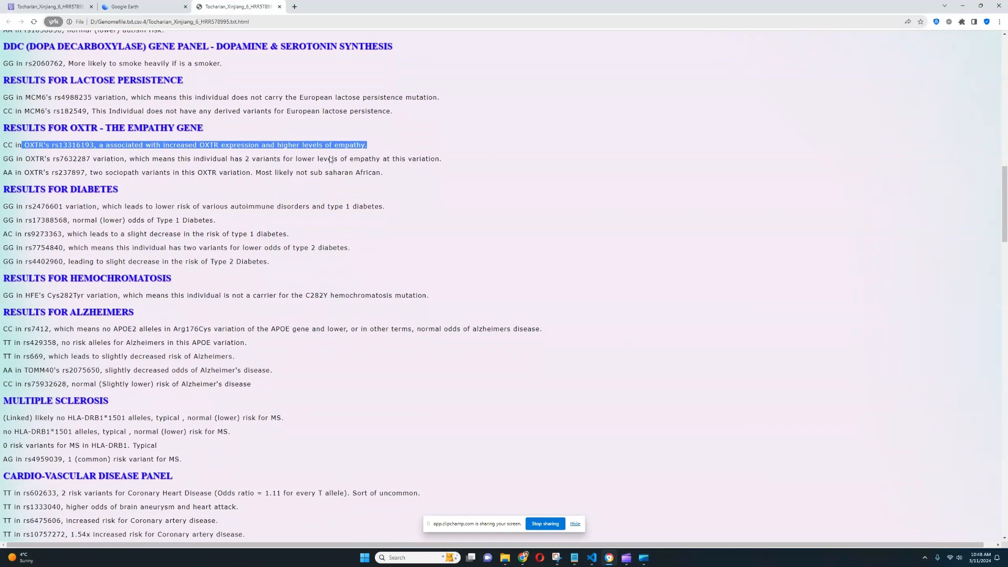
scroll(down, 3)
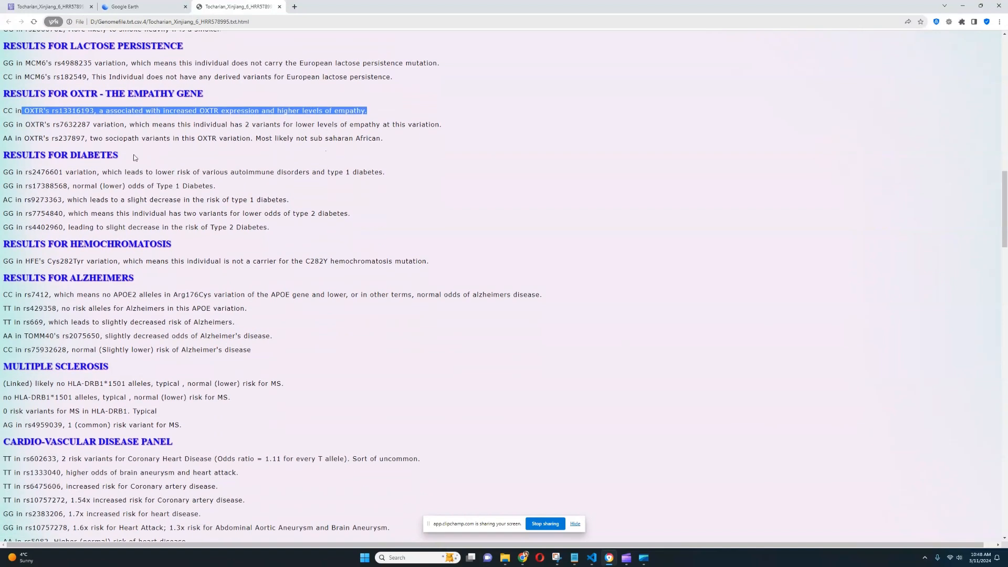
mouse_move(120, 200)
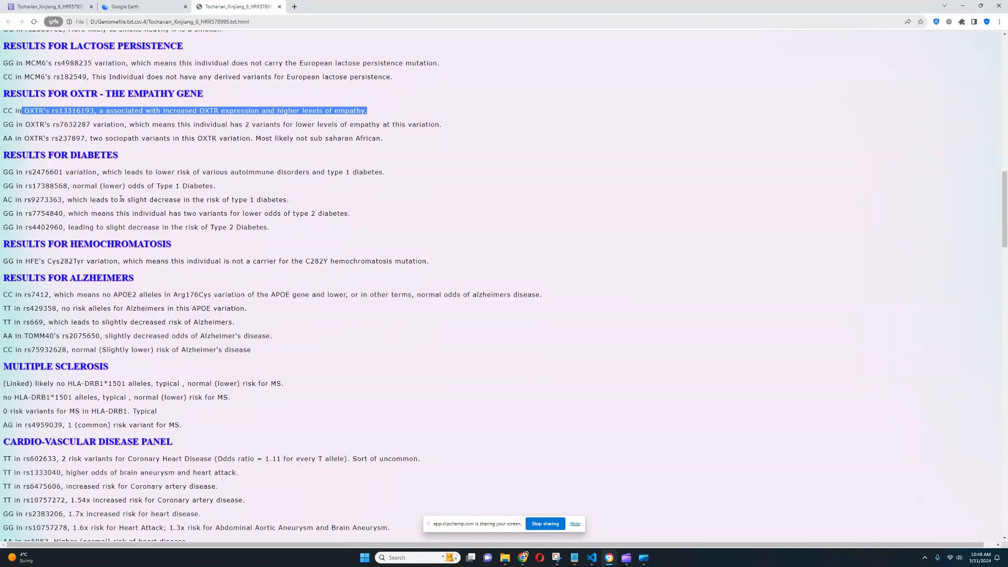
mouse_move(145, 198)
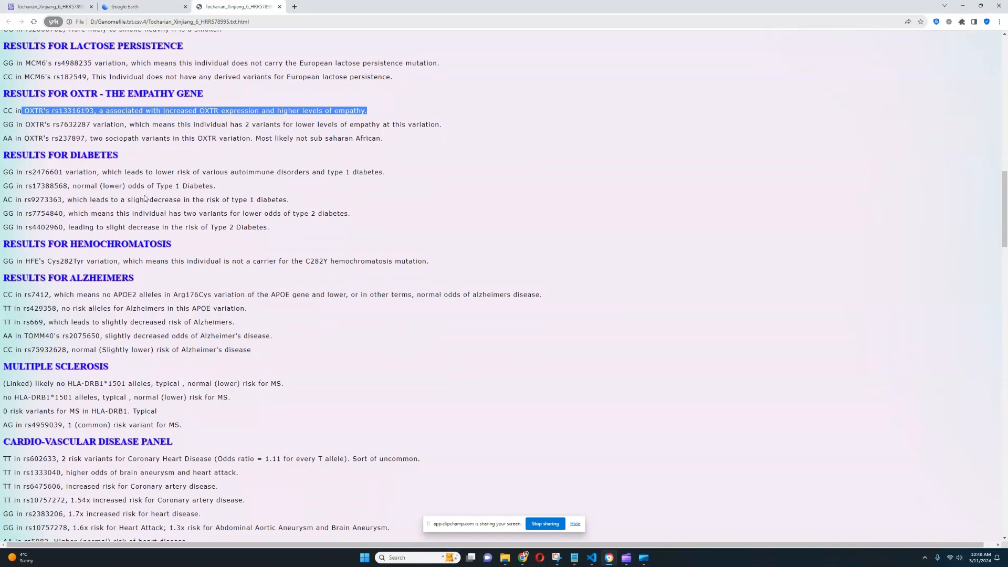
mouse_move(228, 196)
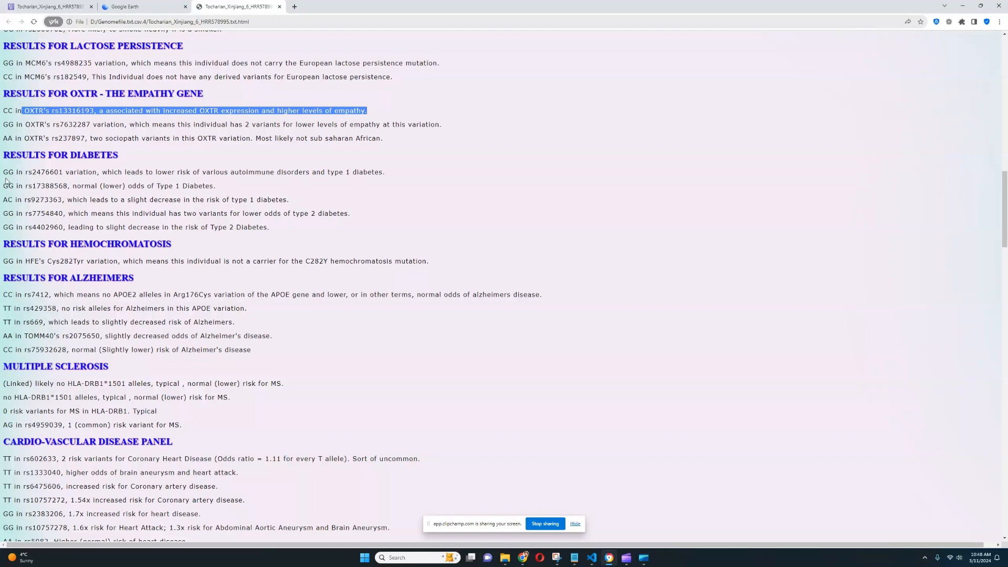
mouse_move(304, 195)
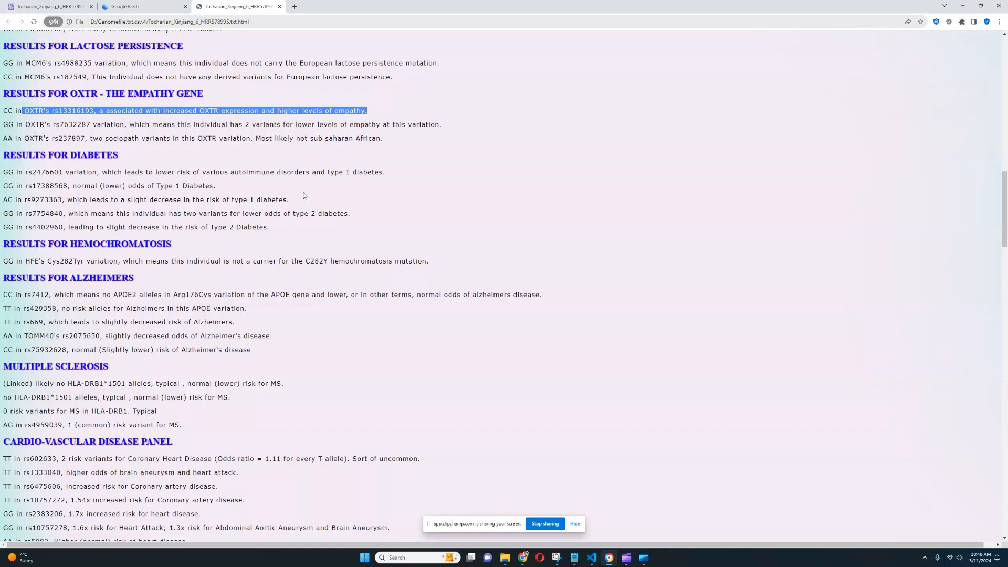
scroll(down, 3)
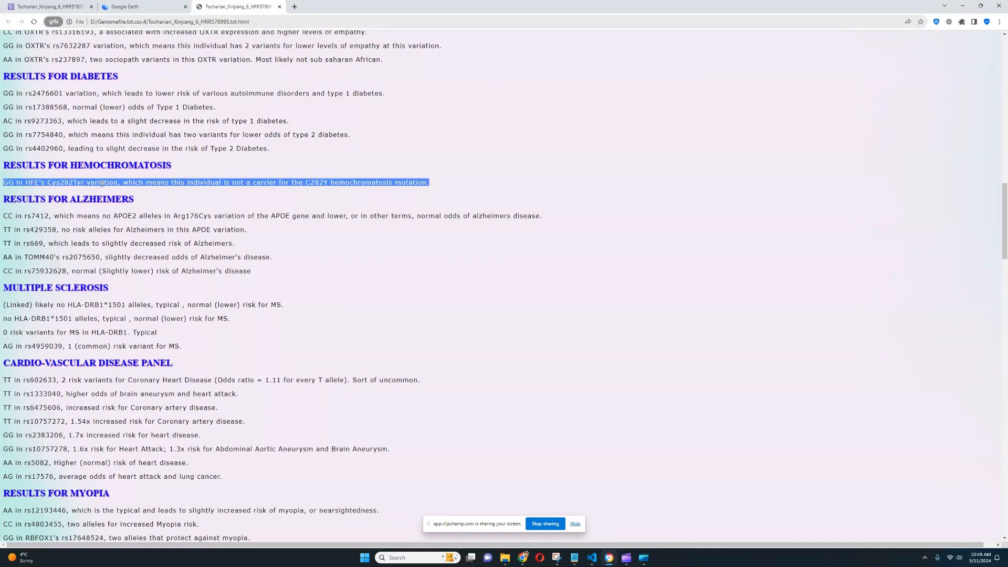
scroll(down, 3)
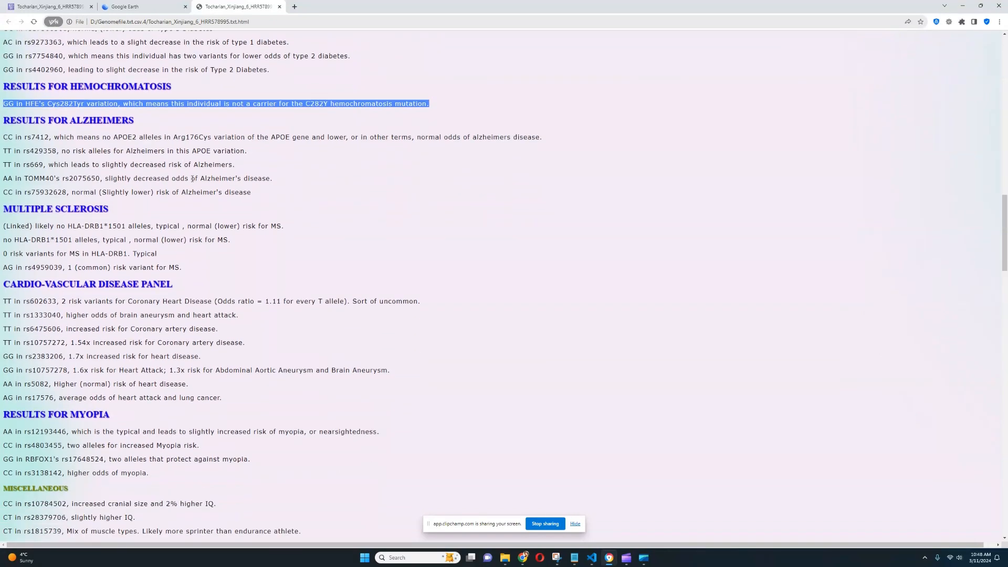
scroll(down, 3)
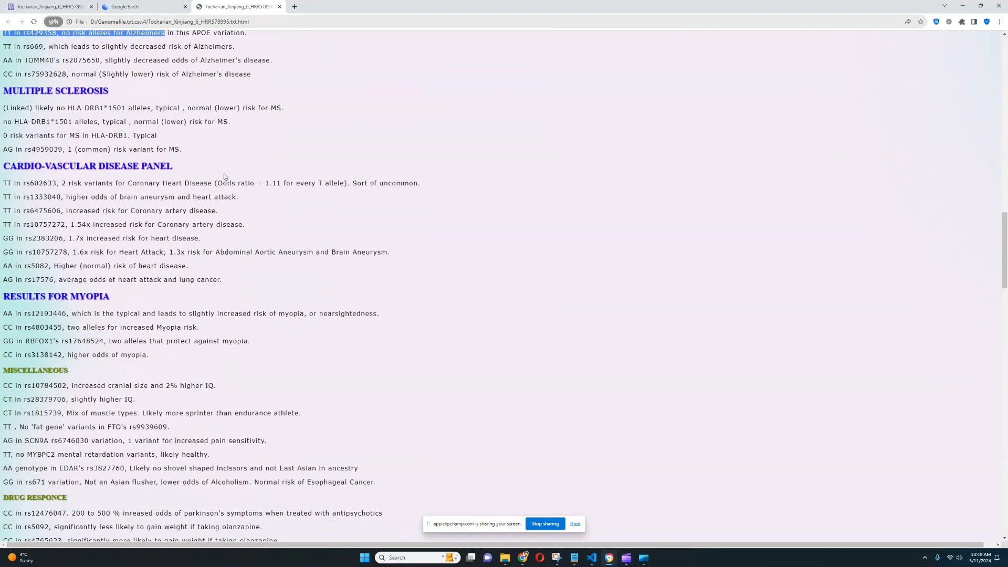
double_click(73, 107)
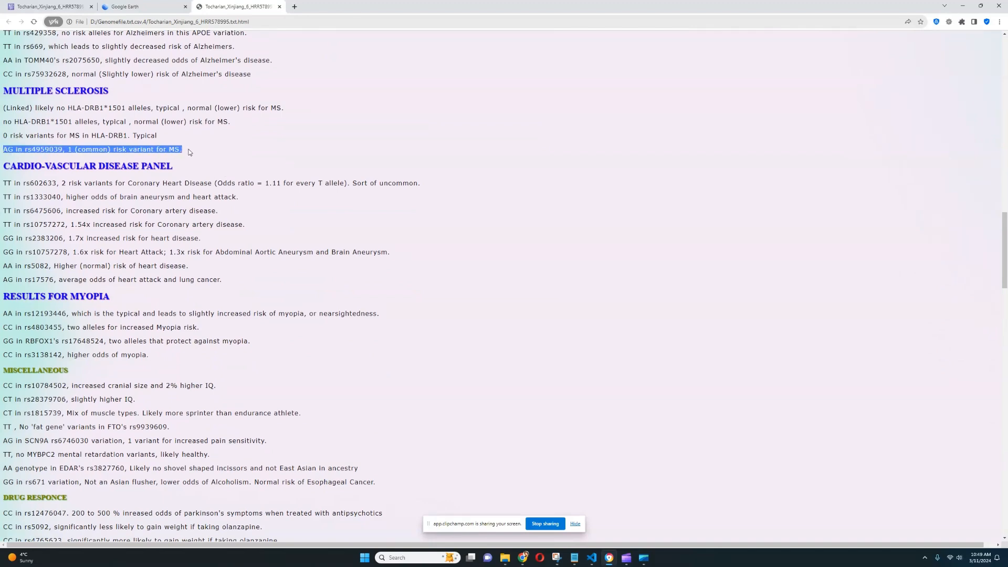
mouse_move(191, 150)
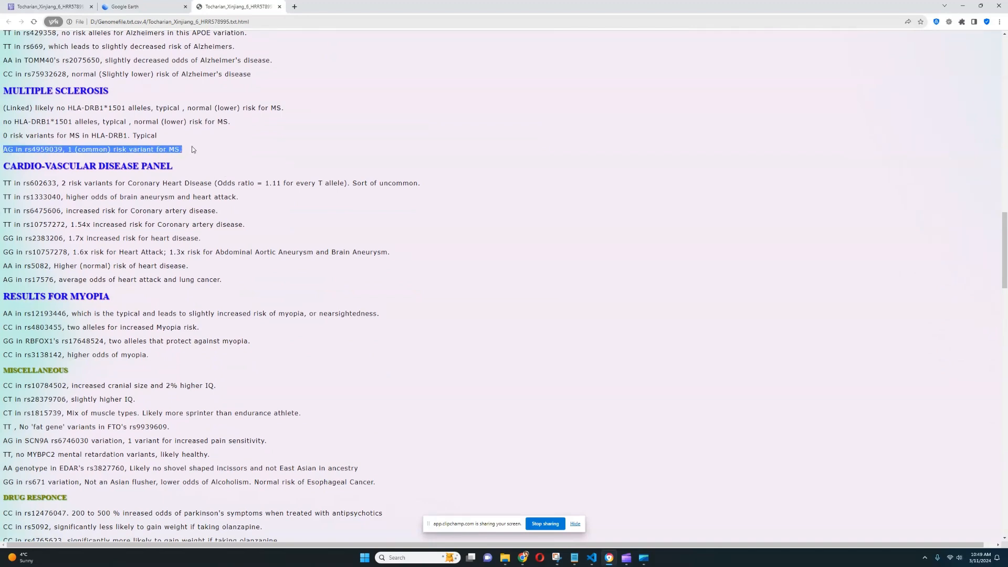
scroll(down, 3)
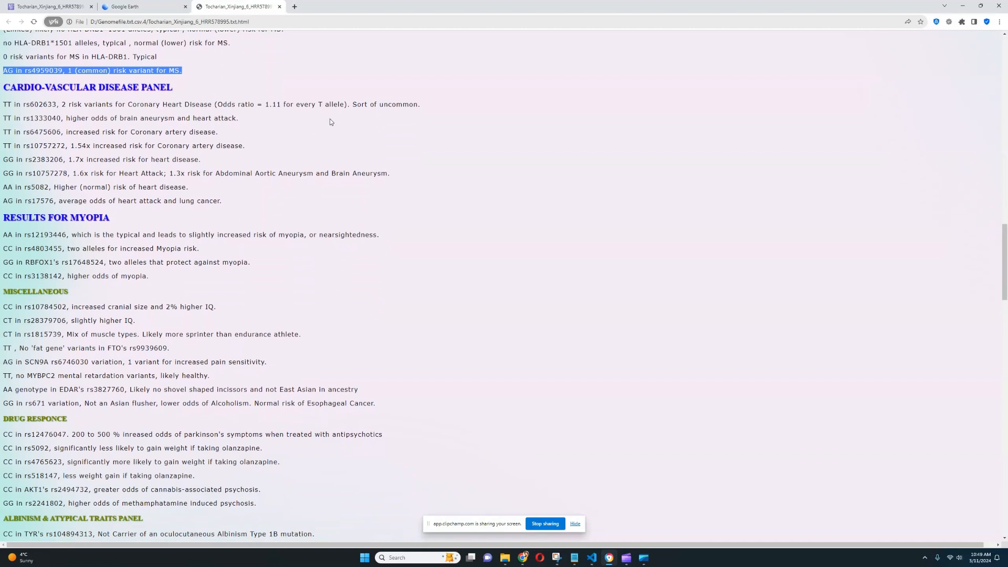
mouse_move(77, 170)
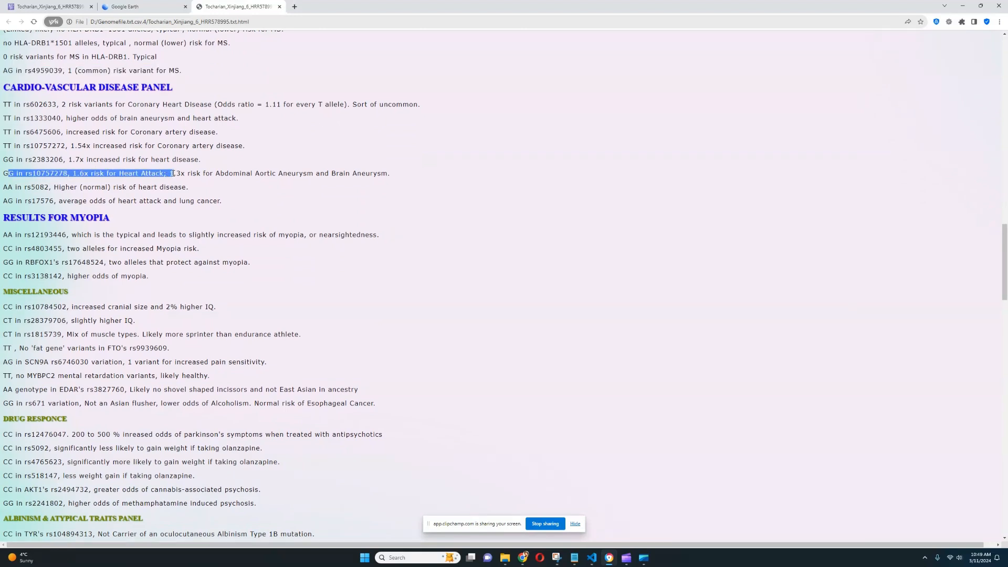
Highlight the 1.6x heart attack risk finding and the rs5082 coronary heart disease line
drag(172, 173, 390, 172)
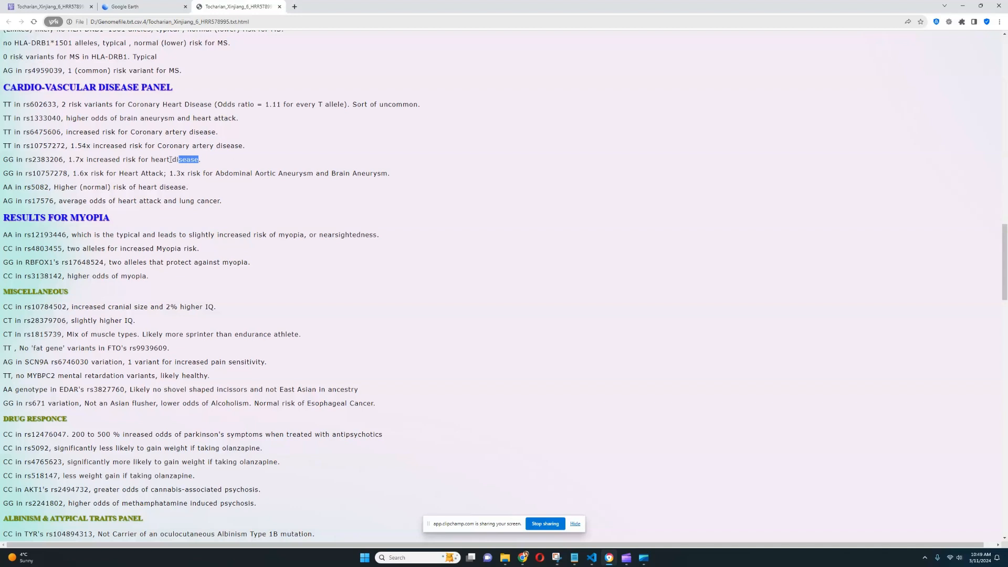
triple_click(100, 158)
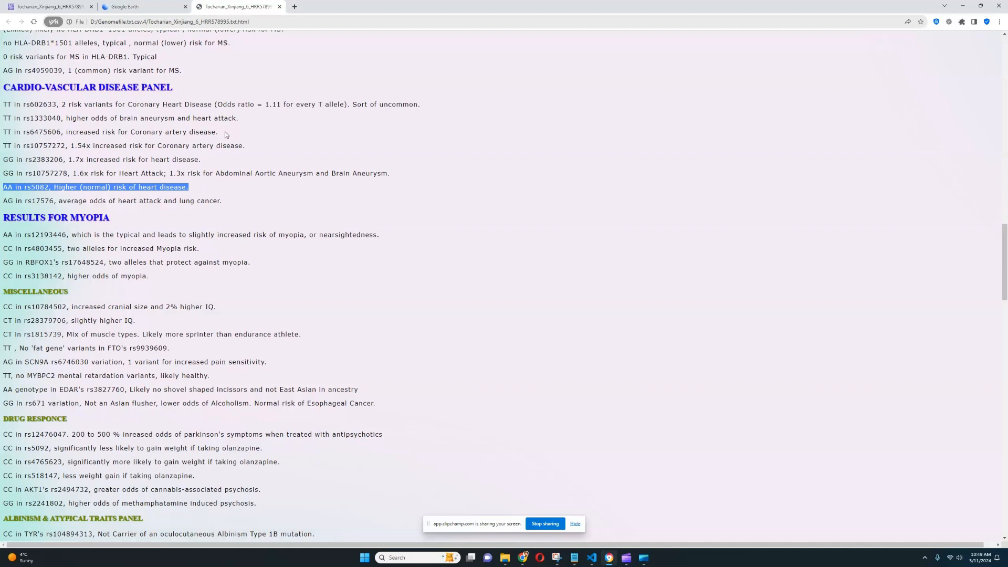
mouse_move(237, 137)
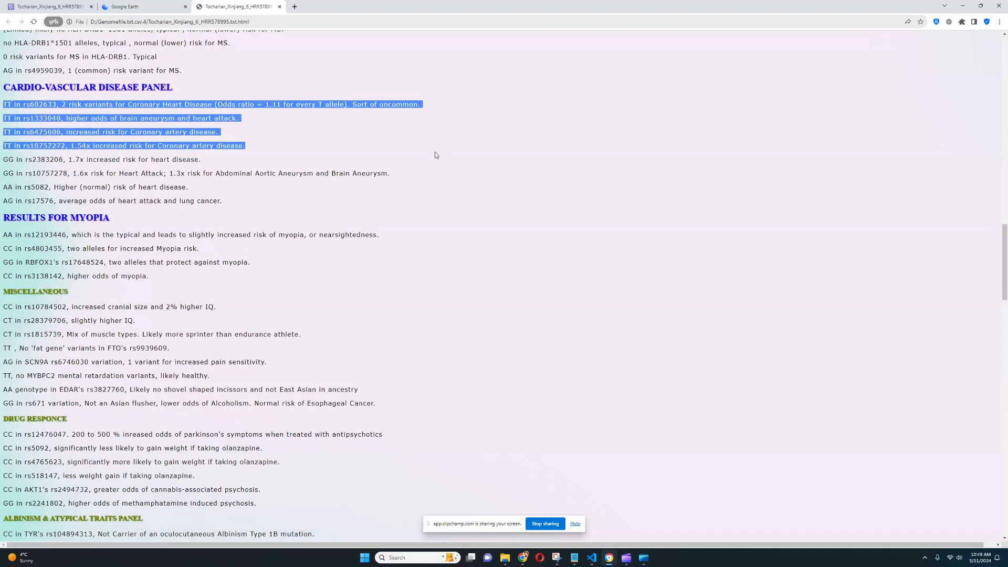
mouse_move(441, 150)
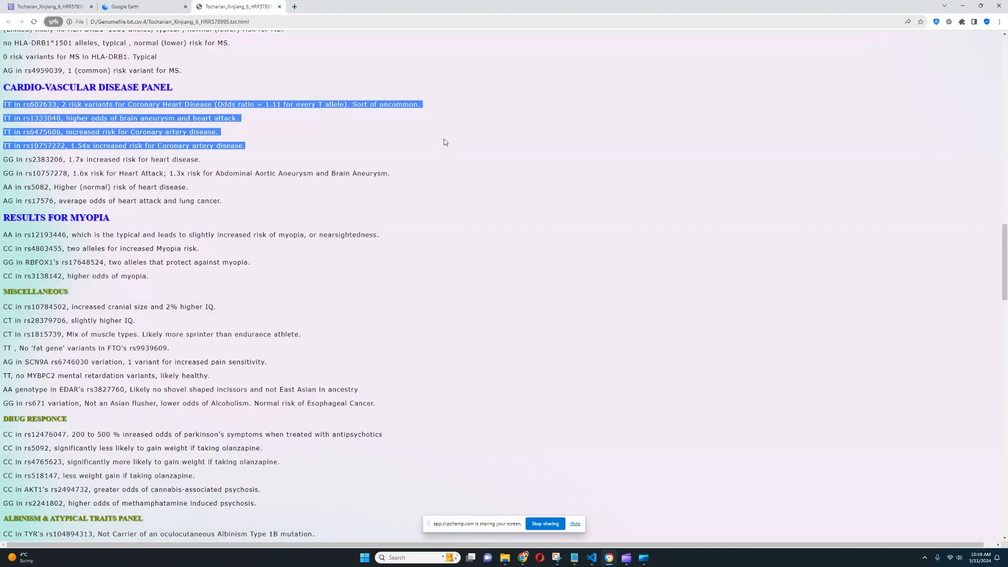
scroll(down, 3)
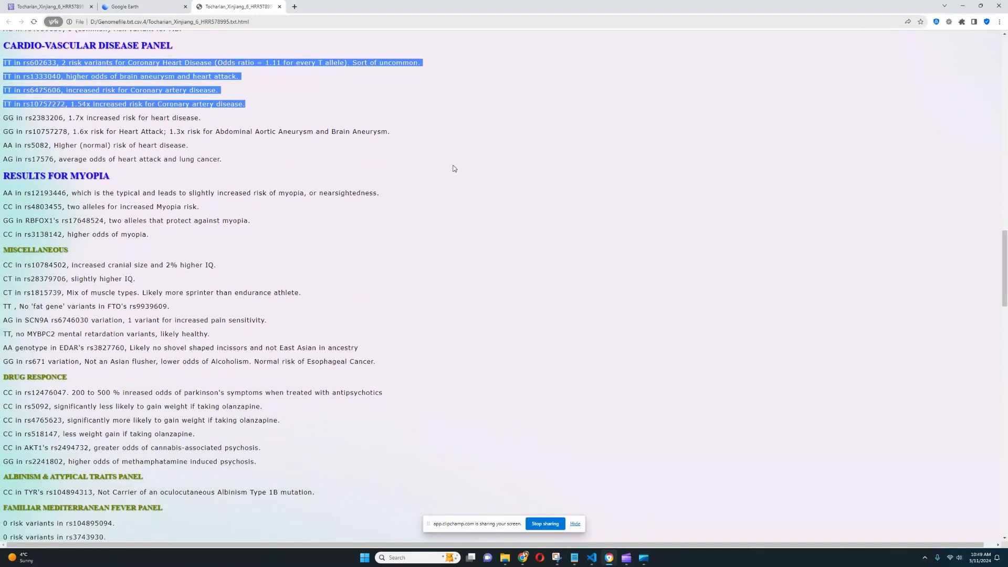
Read past Myopia and Miscellaneous traits, briefly highlighting the rs671 alcohol flusher finding
scroll(down, 3)
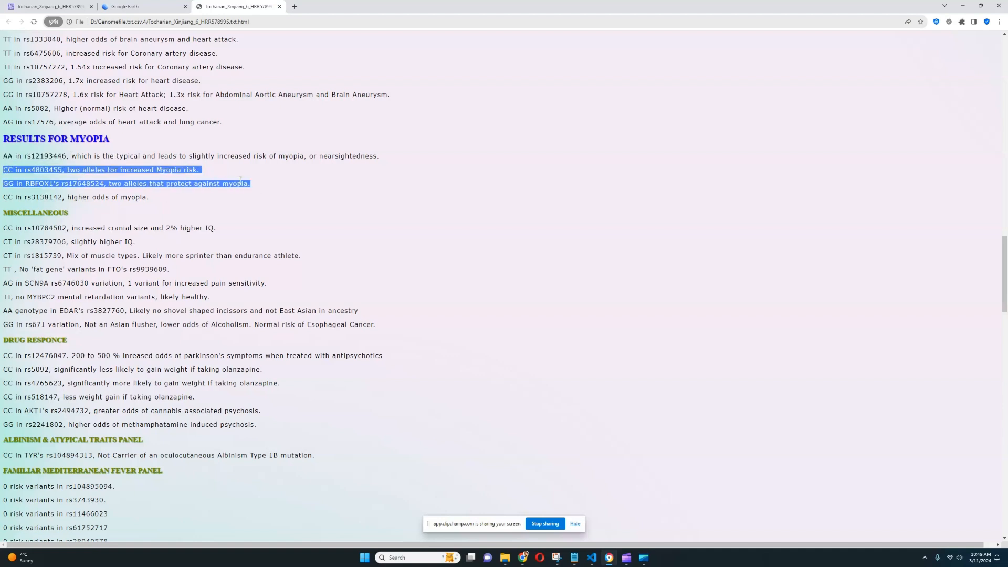
scroll(down, 3)
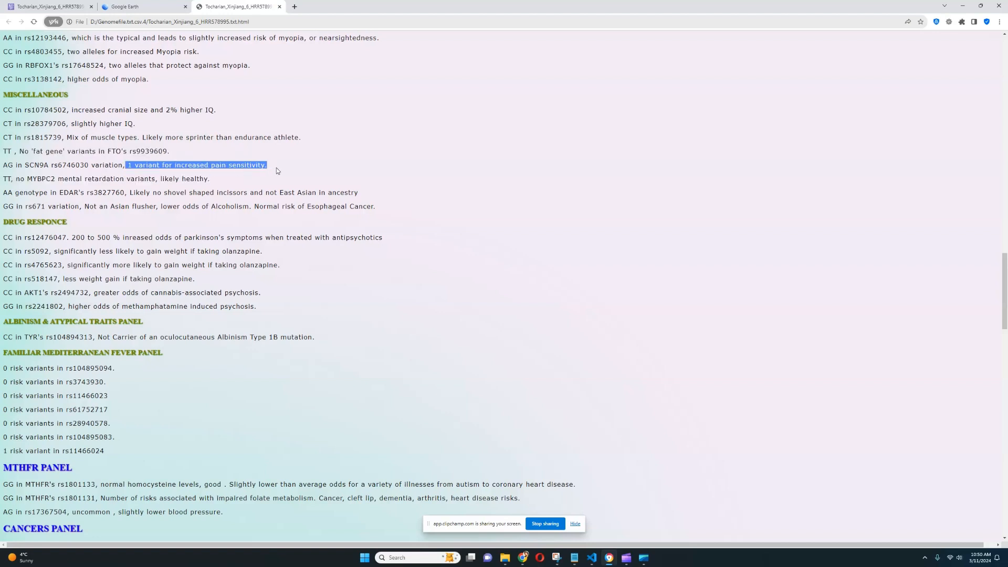
mouse_move(149, 200)
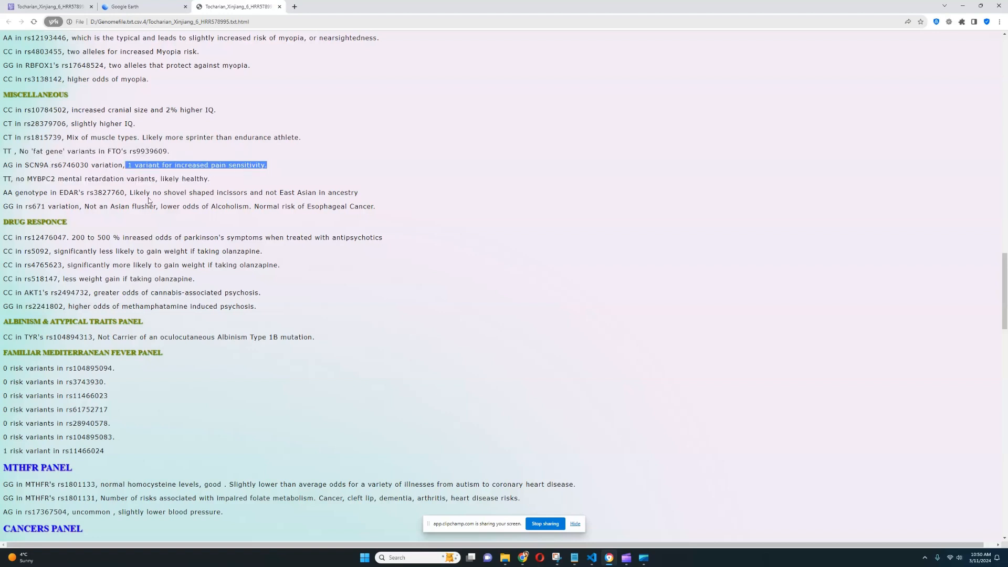
drag(128, 164, 207, 206)
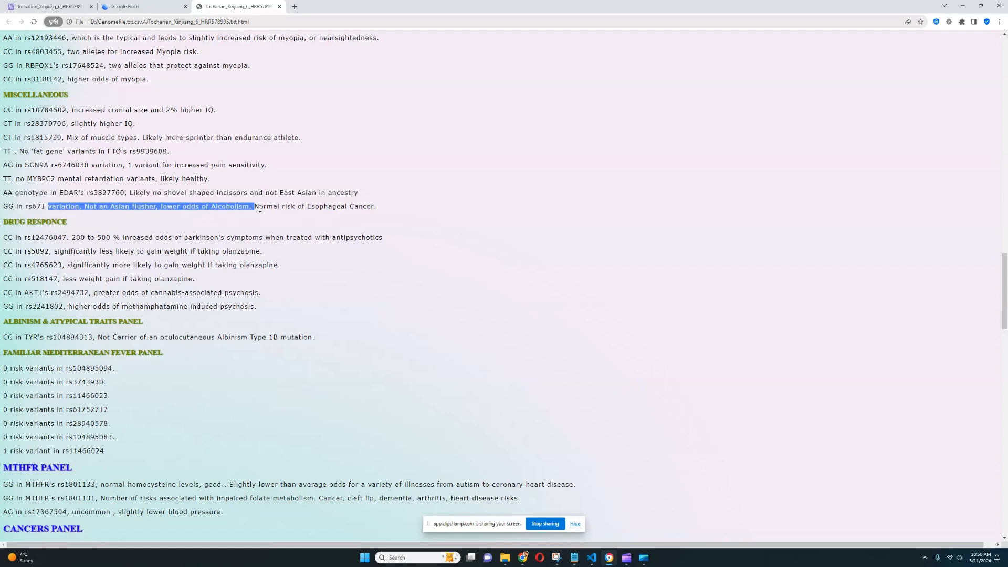
click(380, 206)
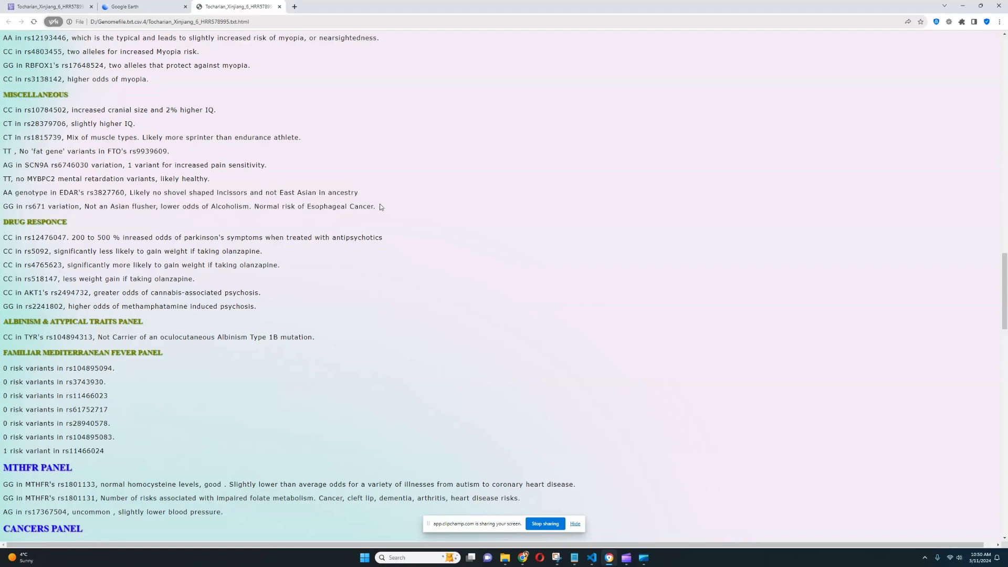
scroll(down, 3)
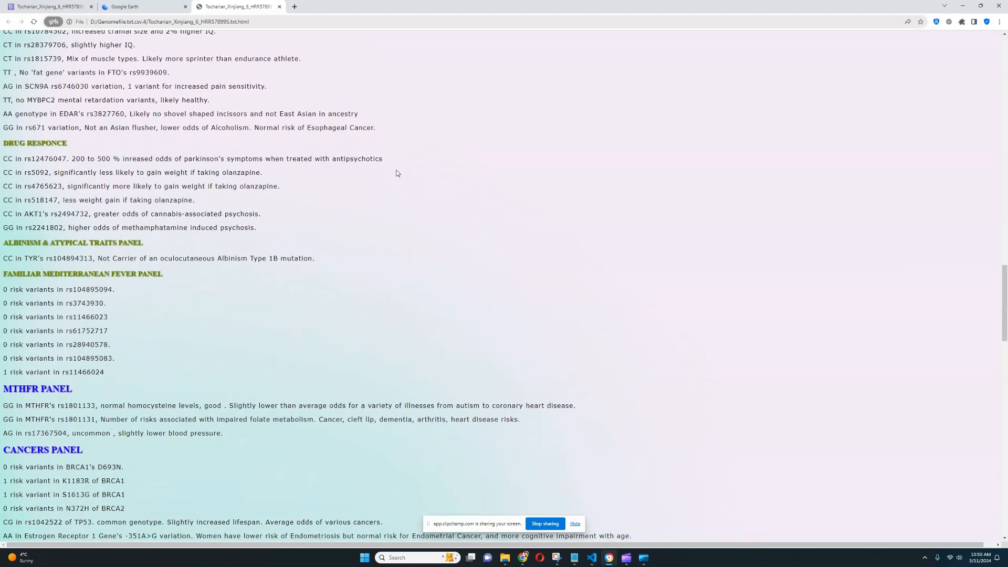
mouse_move(17, 170)
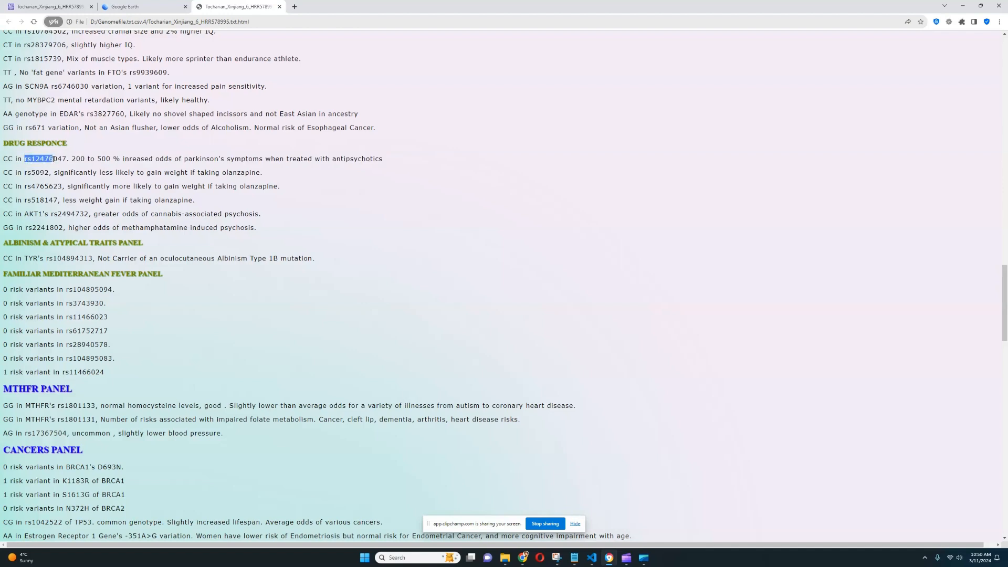
Clear the Parkinson's variant highlight and mark the TYR albinism non-carrier line
click(145, 159)
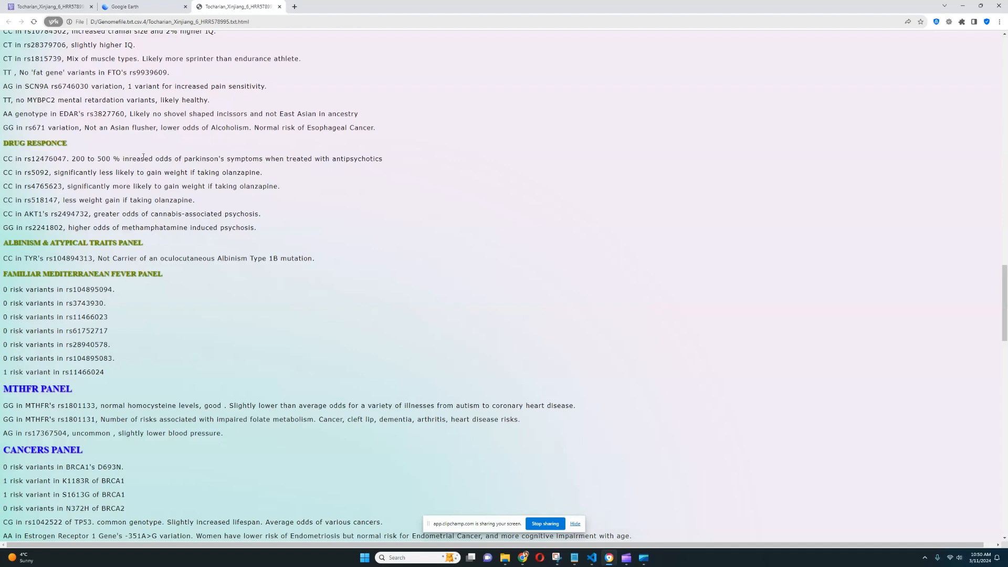
mouse_move(318, 168)
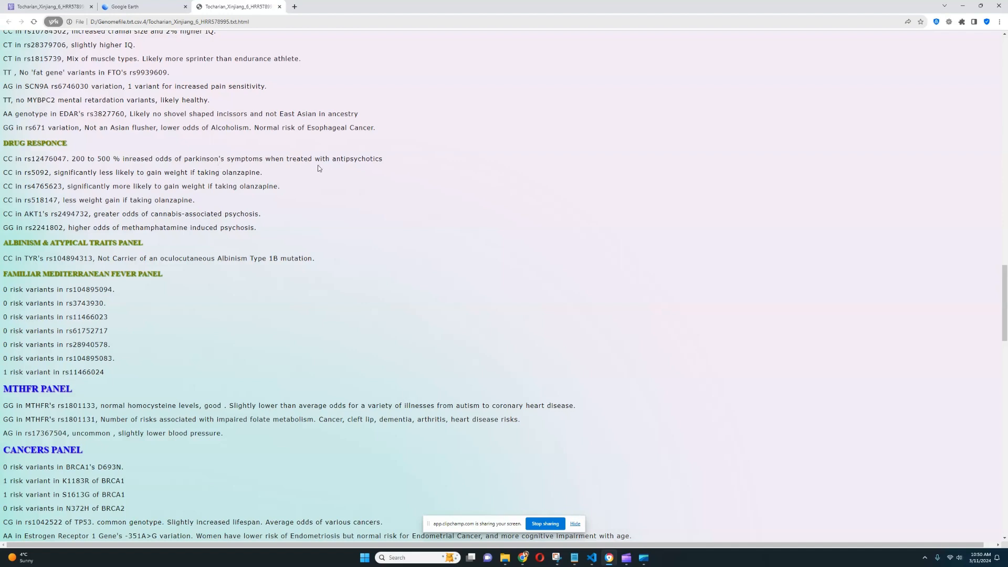
mouse_move(185, 194)
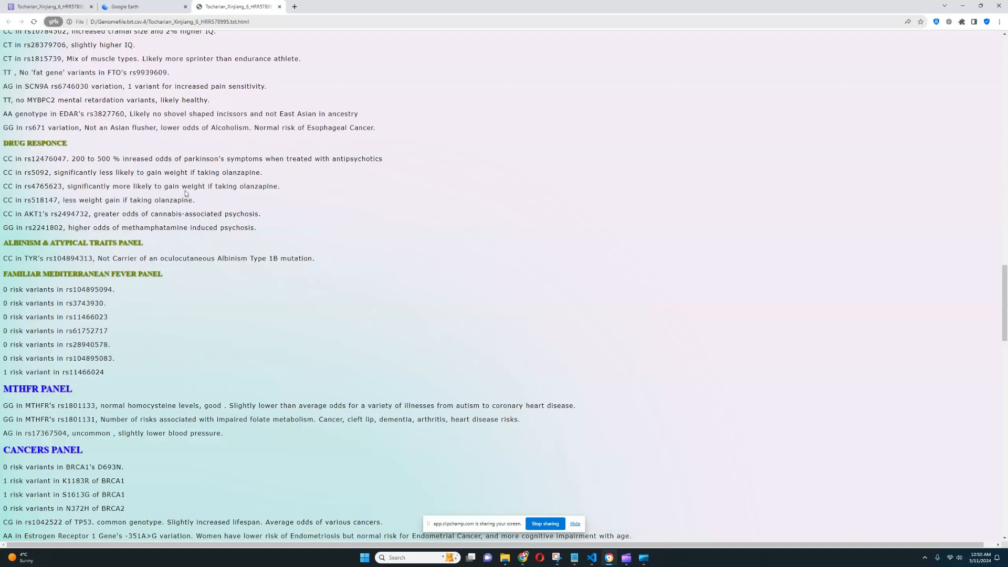
drag(93, 213, 161, 213)
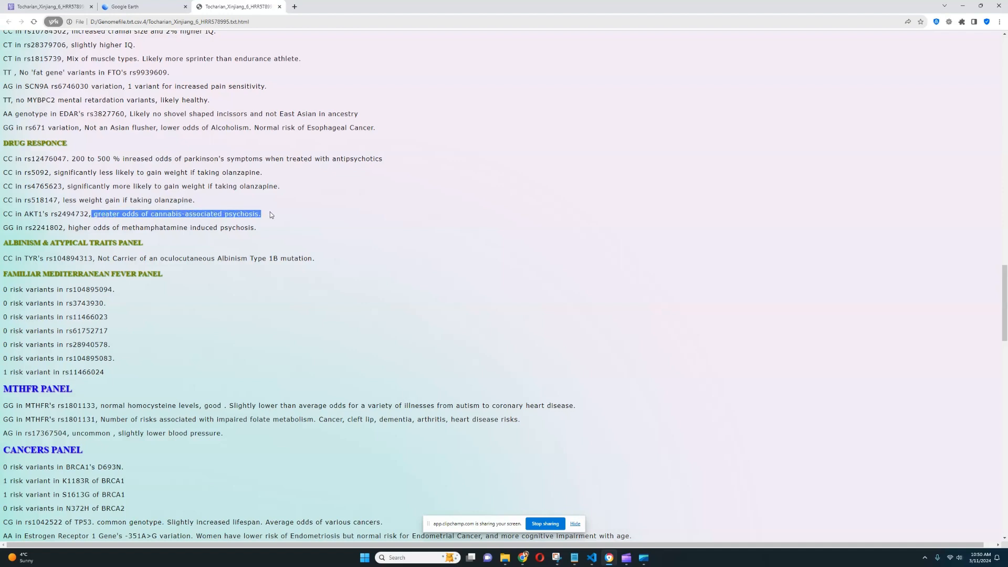
mouse_move(292, 215)
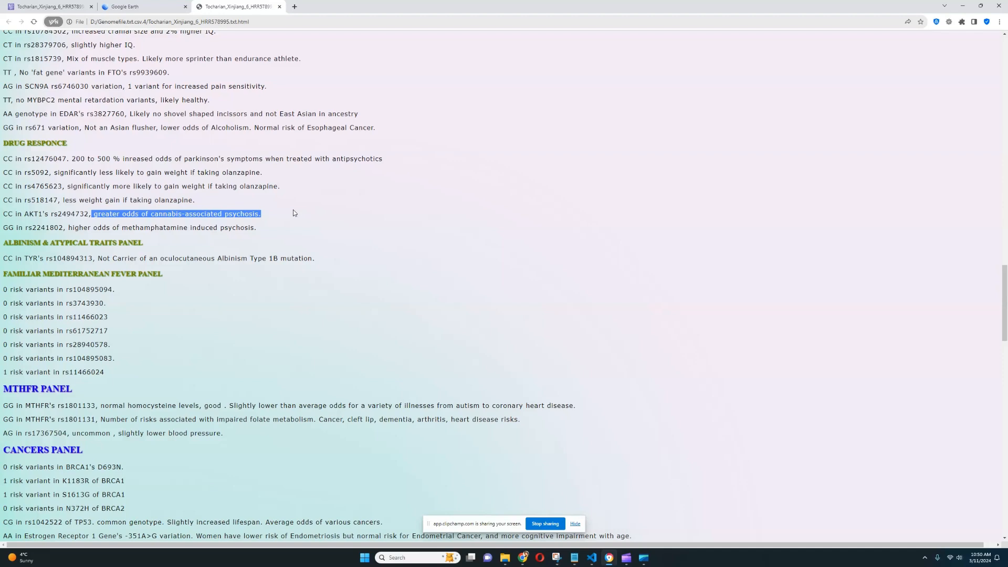
scroll(down, 3)
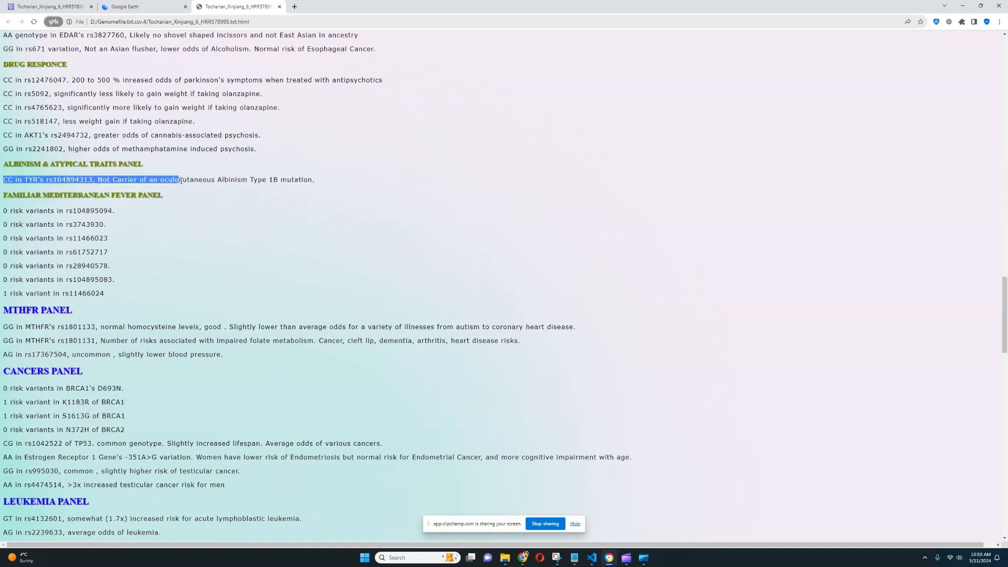
Review the Familial Mediterranean Fever risk lines, including rs11466024, then move toward MTHFR
scroll(down, 3)
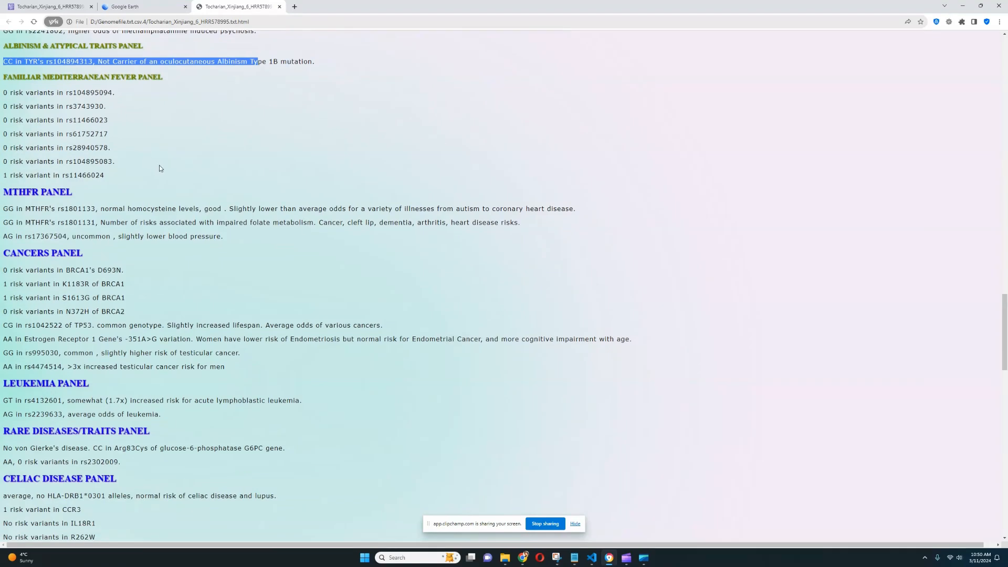
mouse_move(3, 178)
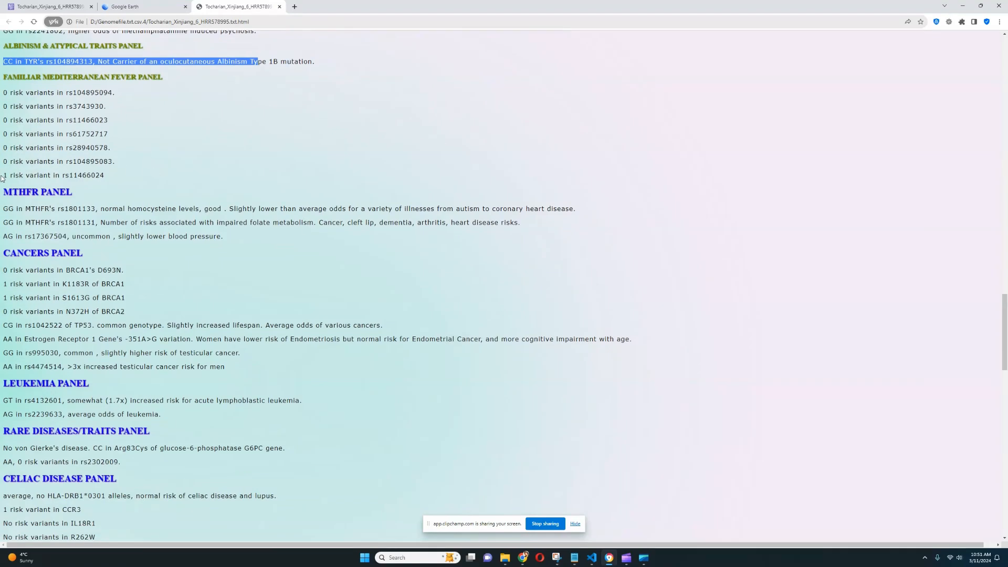
scroll(up, 3)
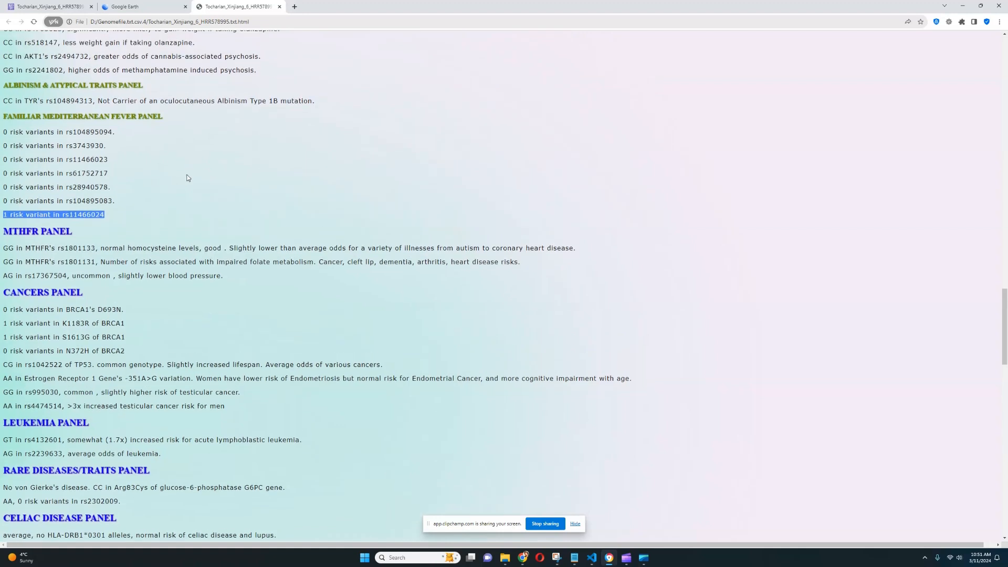
mouse_move(171, 194)
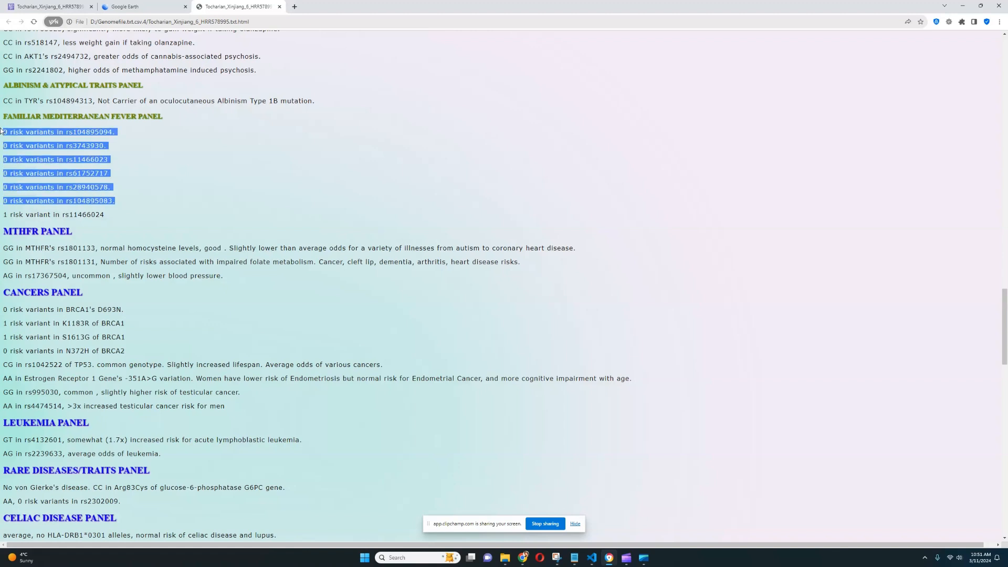
click(198, 183)
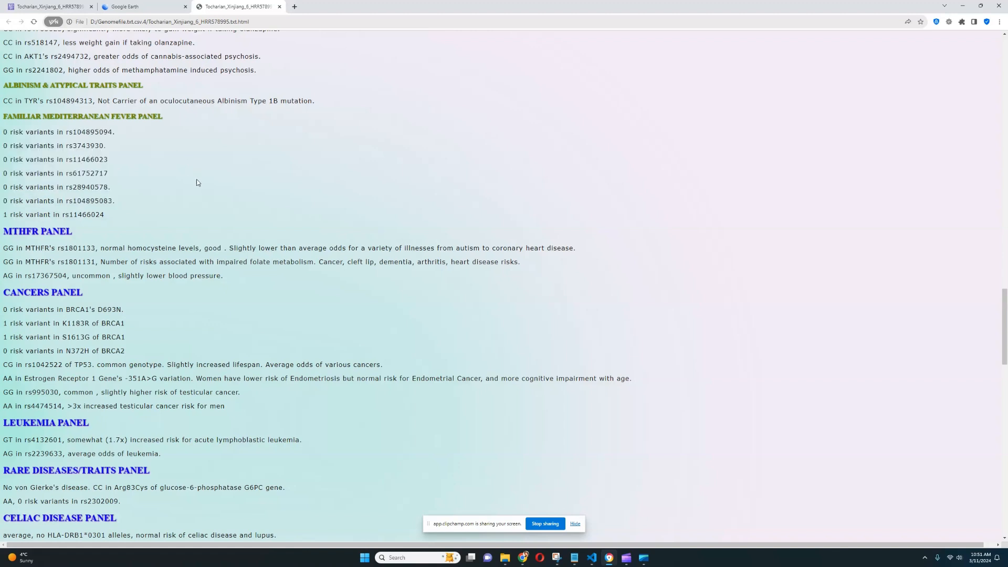
mouse_move(189, 200)
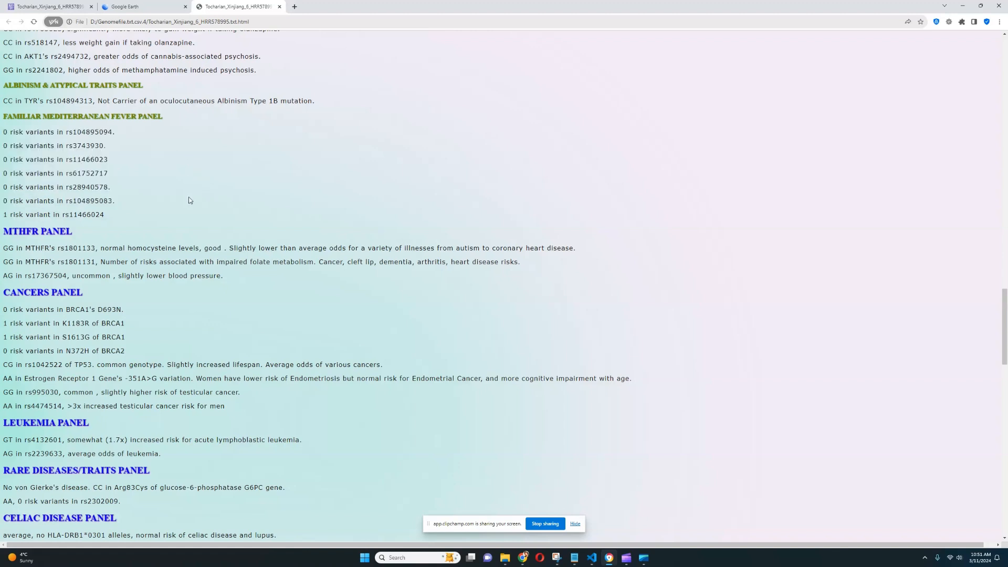
mouse_move(108, 217)
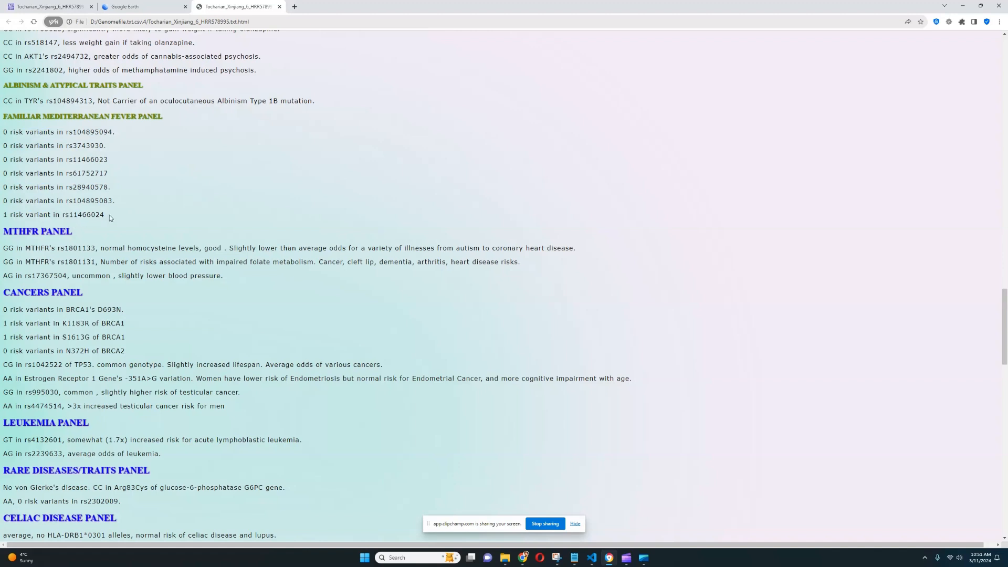
mouse_move(106, 209)
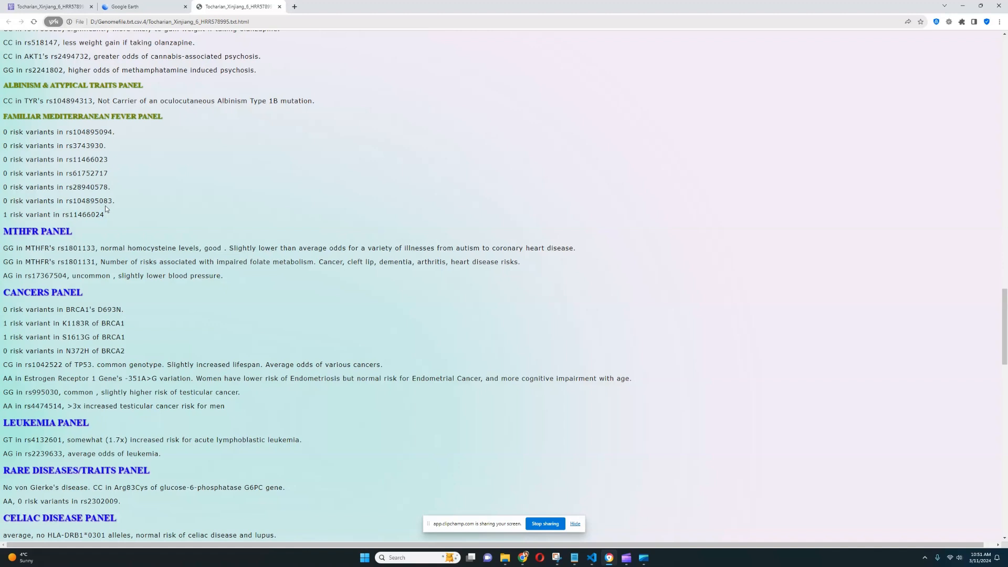
mouse_move(153, 148)
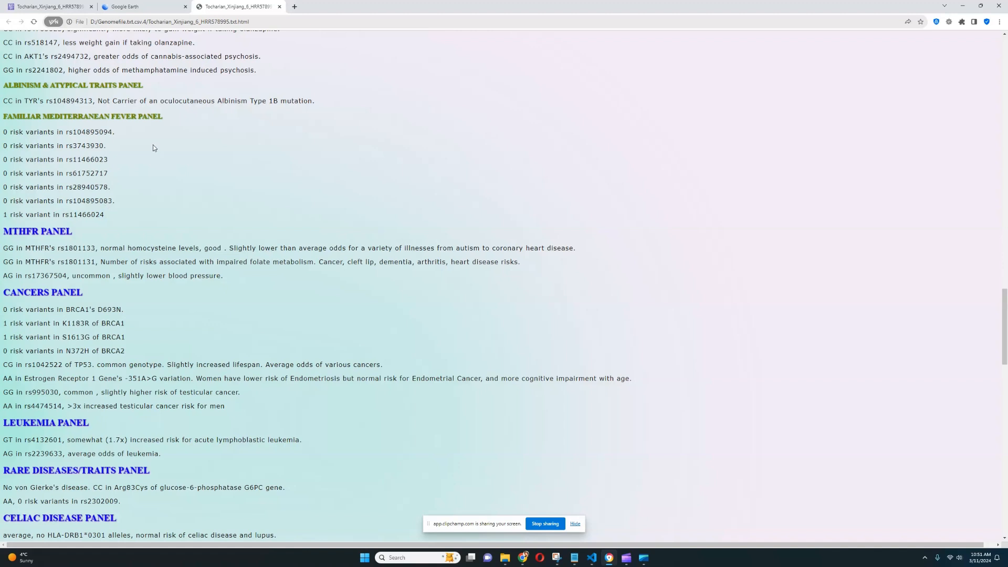
mouse_move(184, 176)
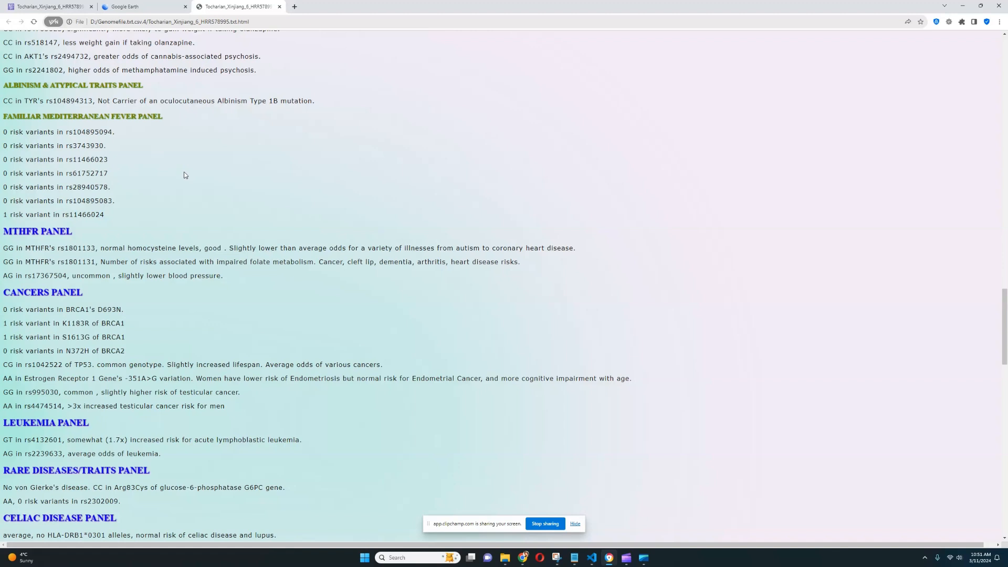
scroll(down, 3)
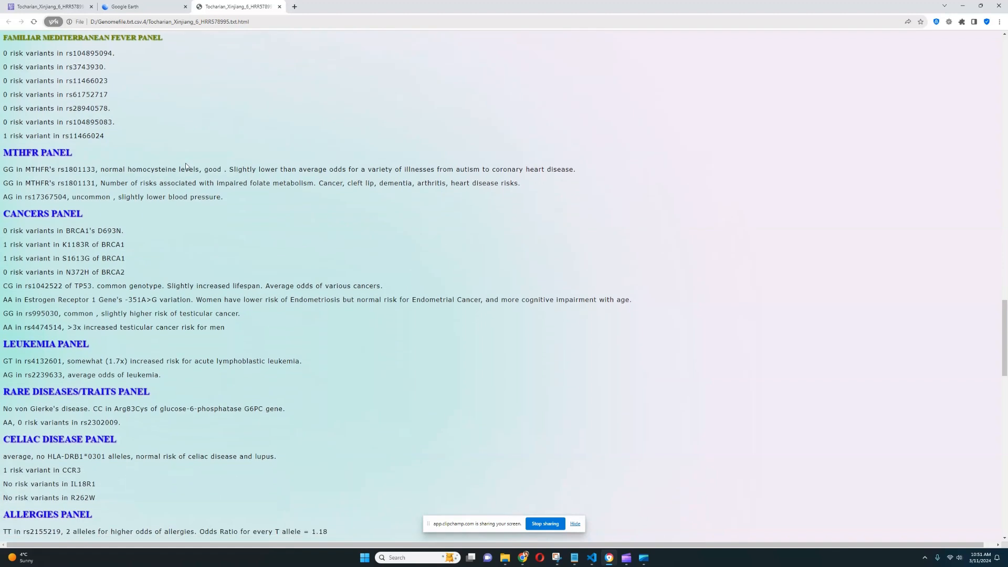
Highlight the MTHFR rs1801133 homocysteine and rs1801131 impaired folate metabolism findings
double_click(51, 169)
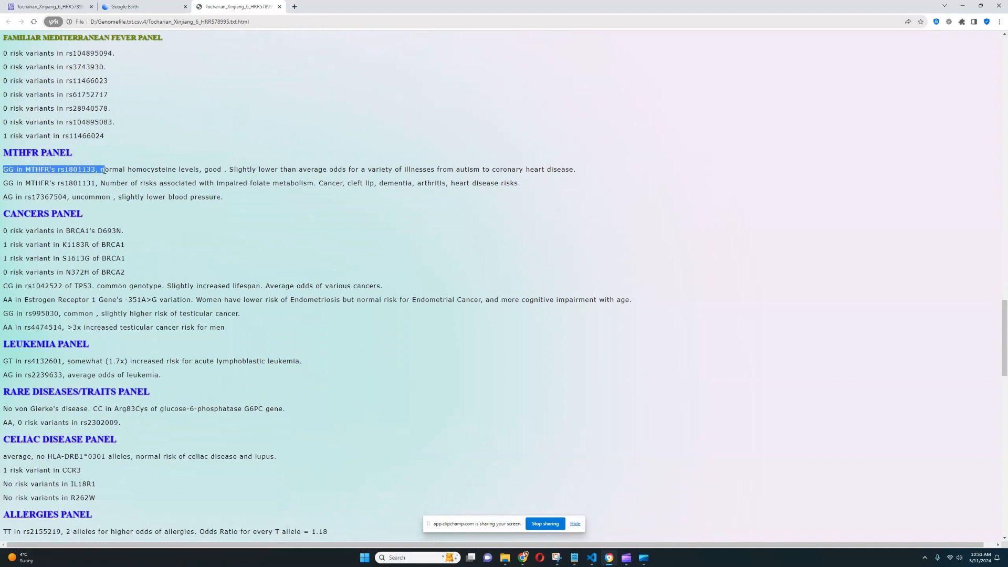
drag(103, 169, 200, 169)
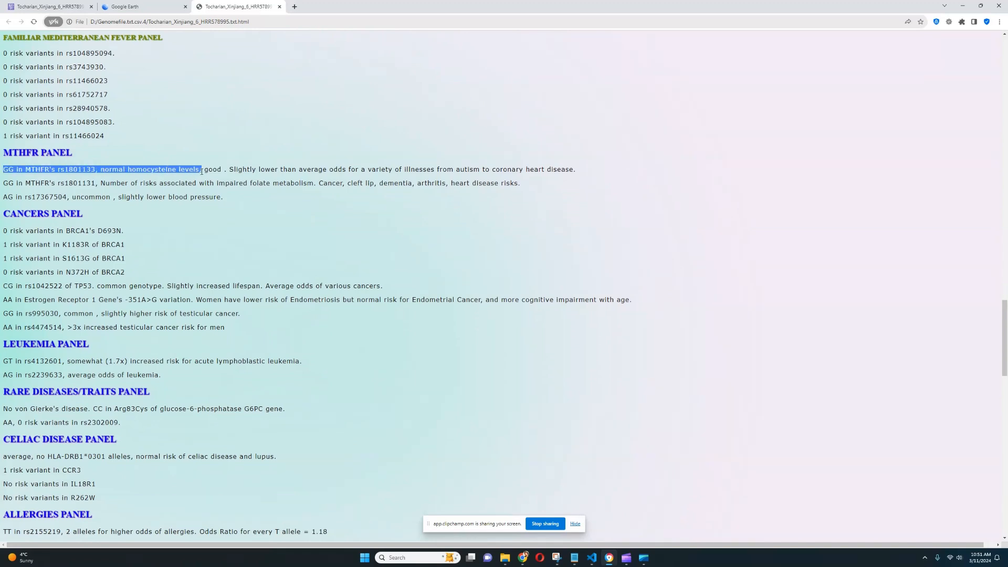
drag(200, 169, 253, 169)
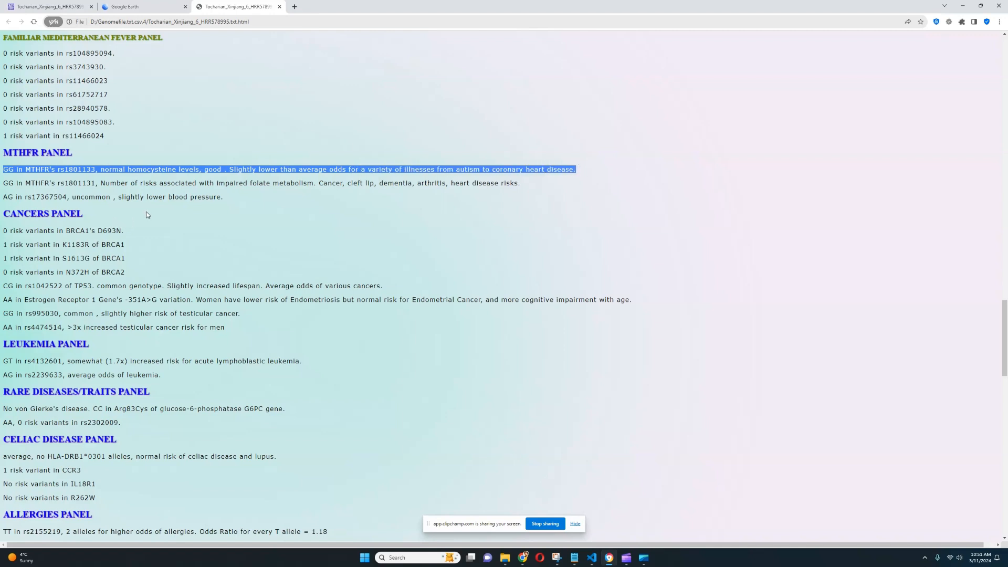
scroll(down, 3)
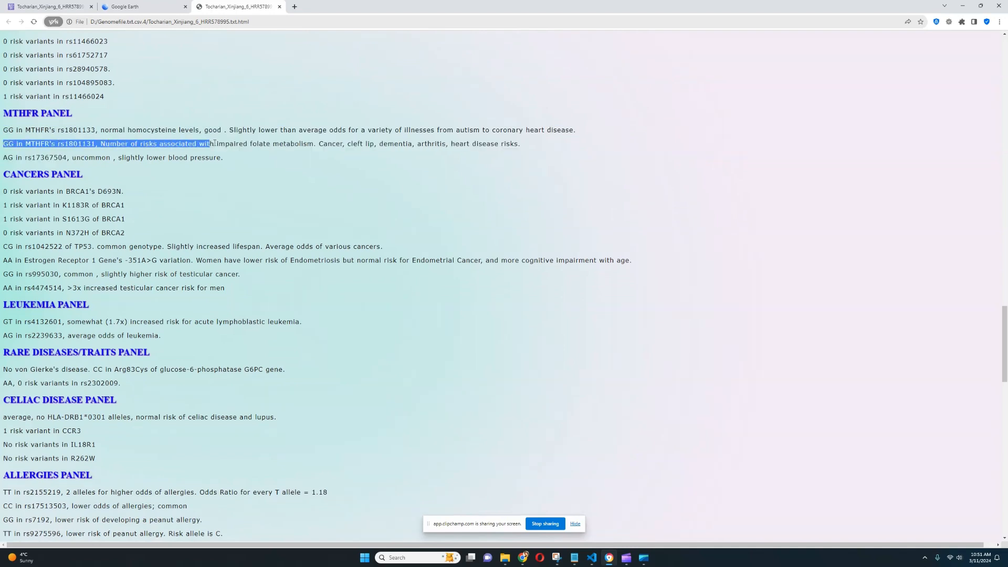
drag(209, 144, 326, 143)
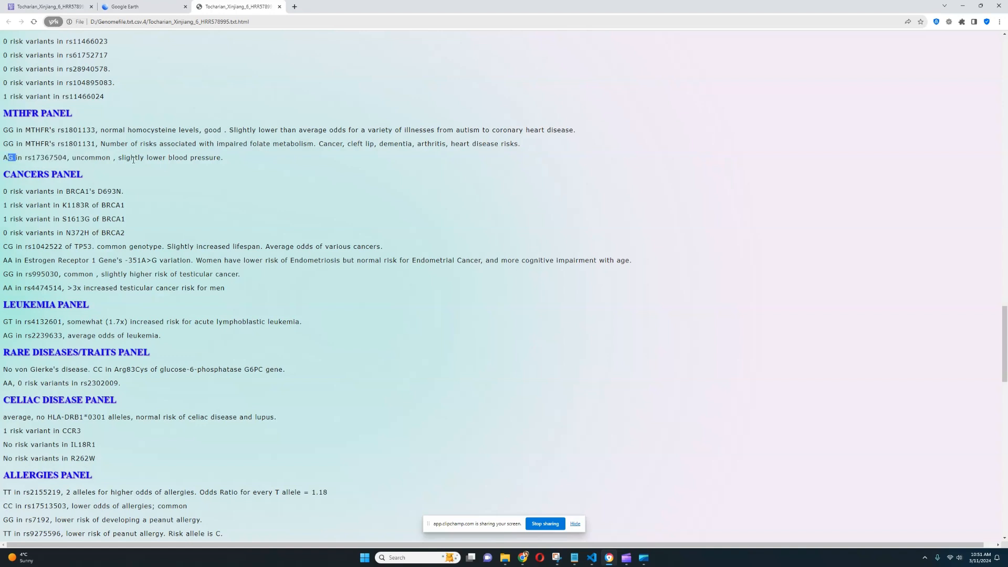
scroll(down, 3)
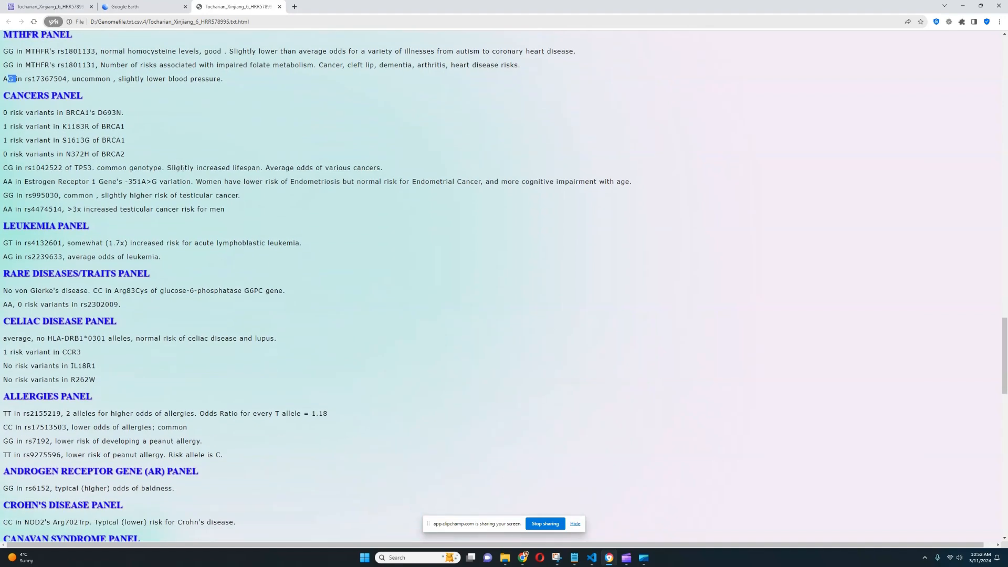
mouse_move(249, 212)
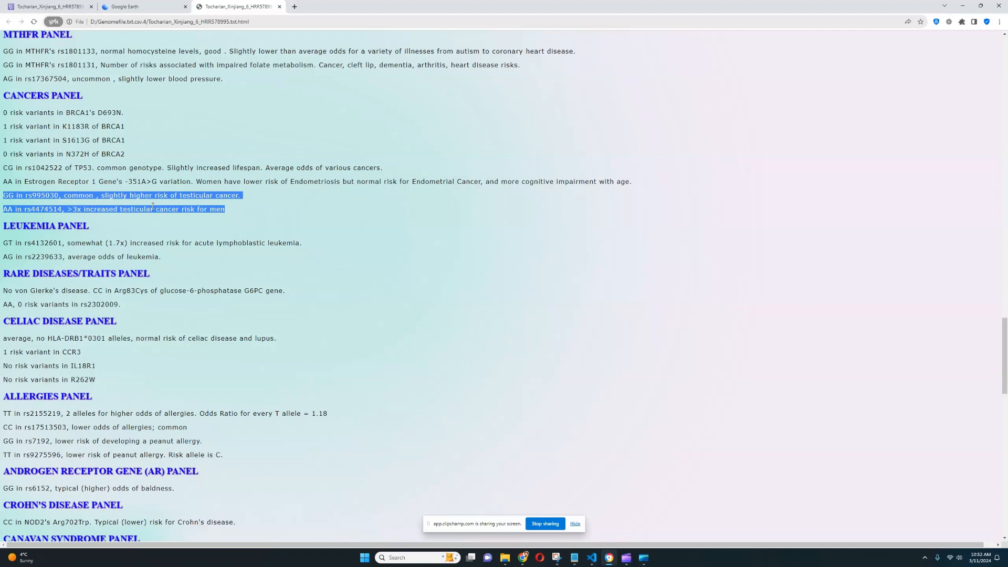
mouse_move(214, 189)
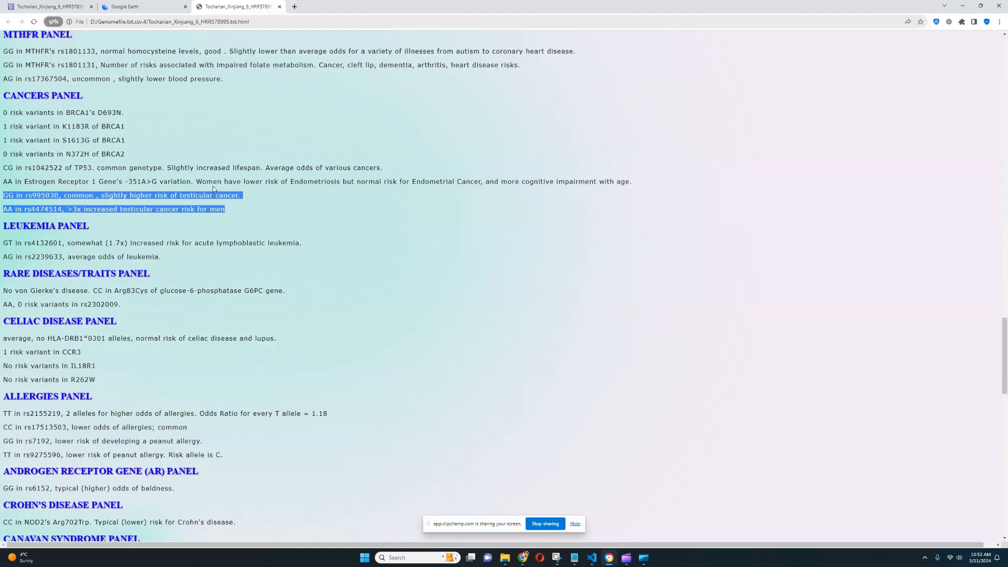
mouse_move(145, 162)
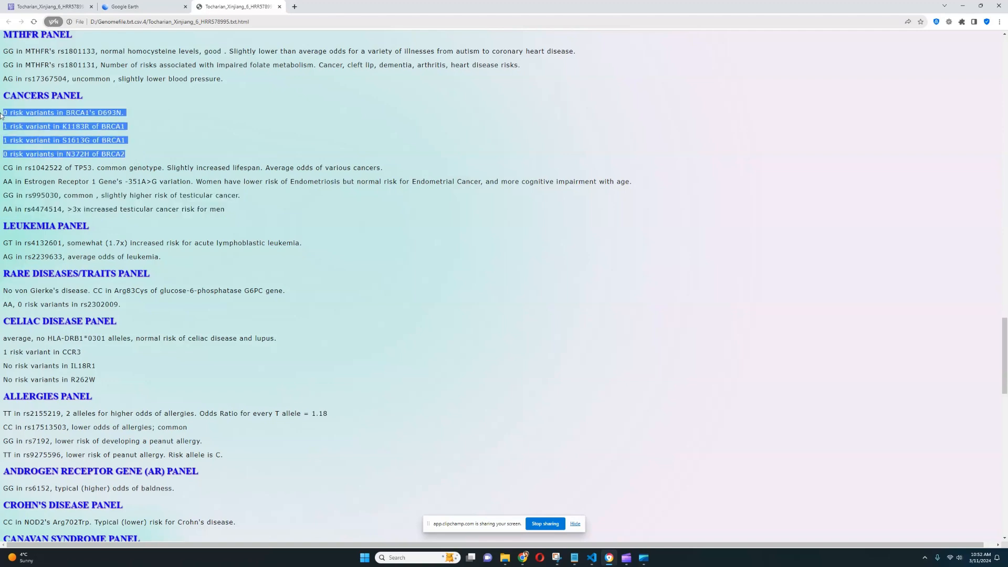
Highlight the two BRCA1 risk-variant lines, then move down toward the Leukemia panel
scroll(up, 3)
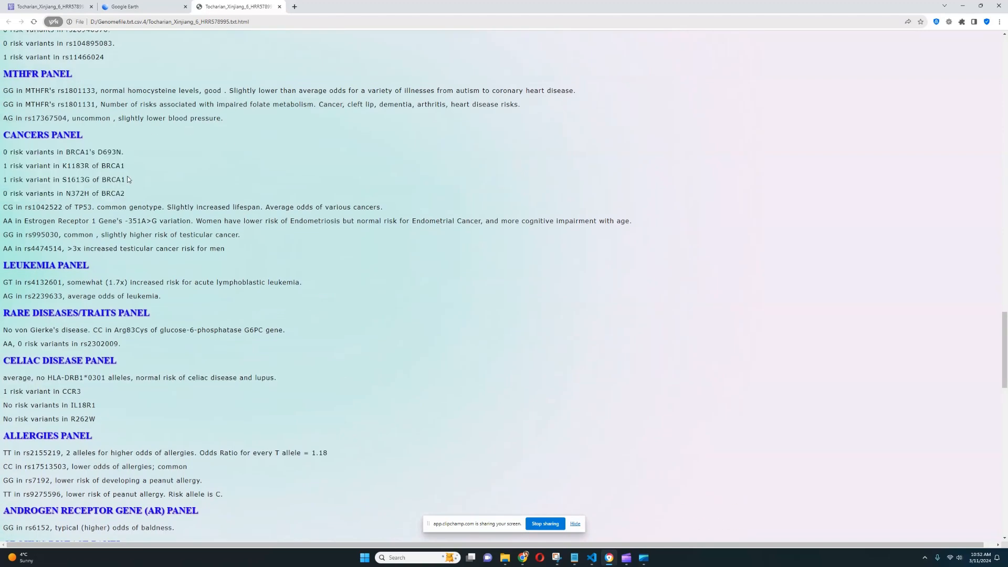
drag(2, 165, 126, 178)
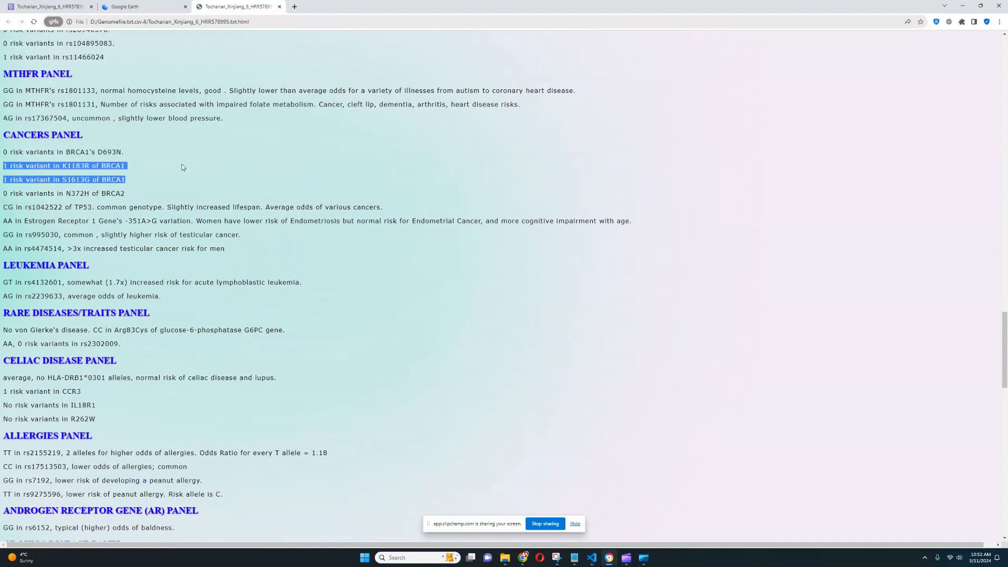
scroll(down, 3)
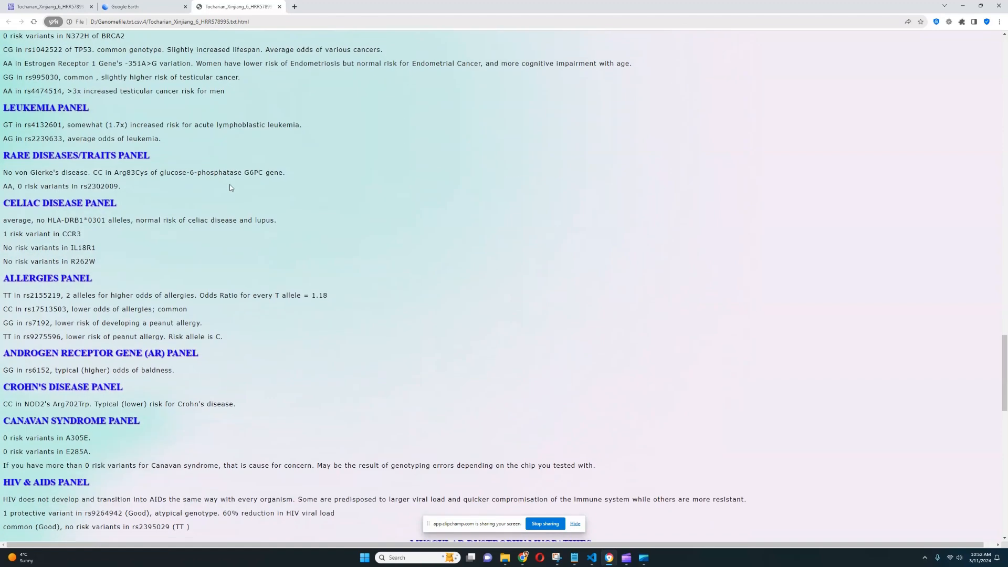
mouse_move(1, 127)
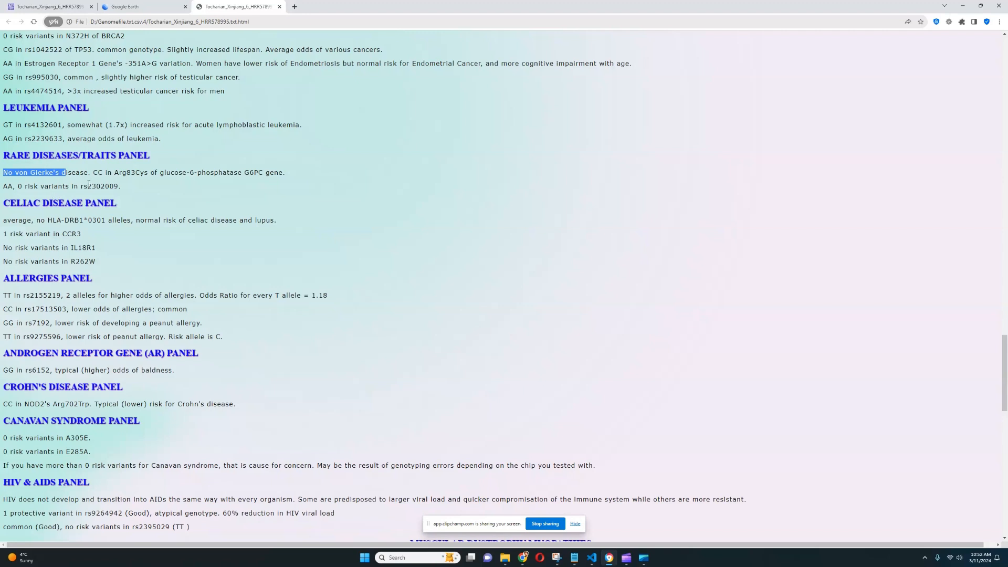
Read through allergies, androgen receptor, Crohn's and Canavan panels, marking the rs6152 baldness result
scroll(down, 3)
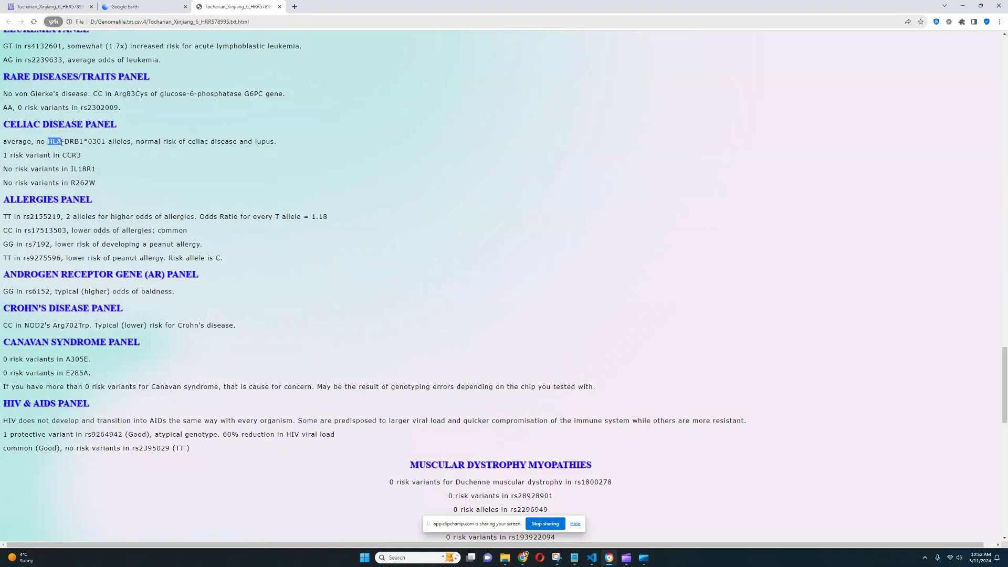
scroll(down, 3)
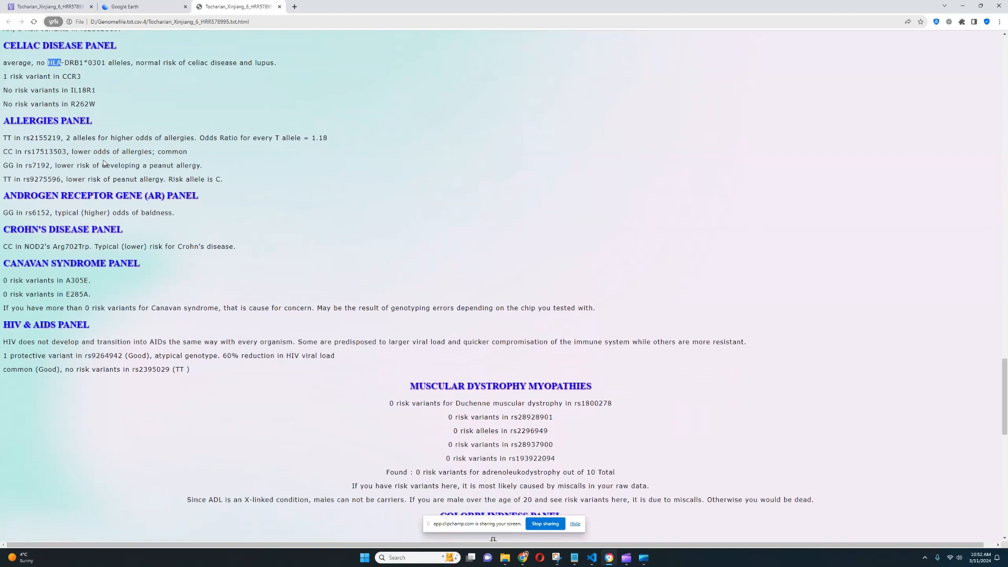
scroll(down, 3)
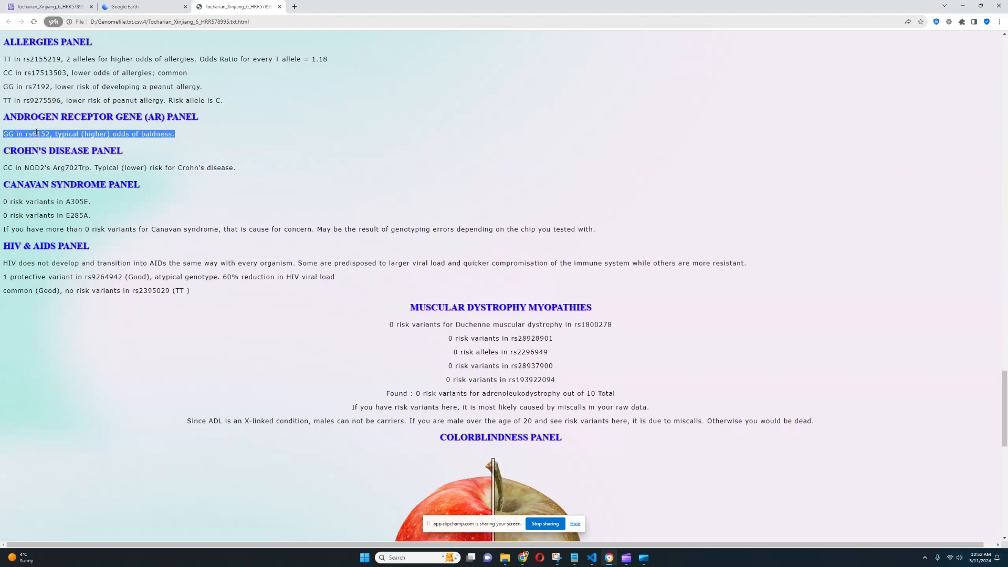
double_click(37, 134)
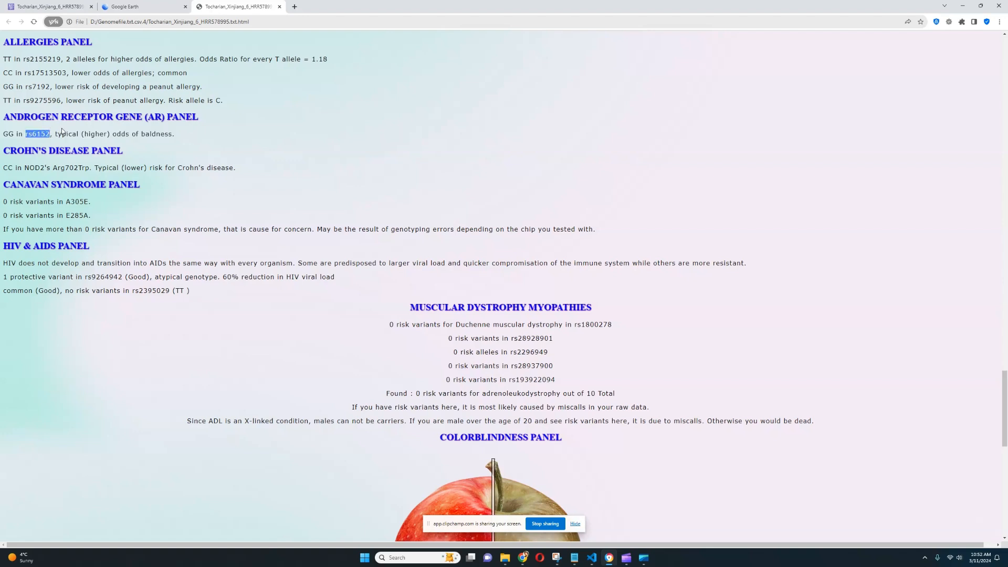
scroll(down, 3)
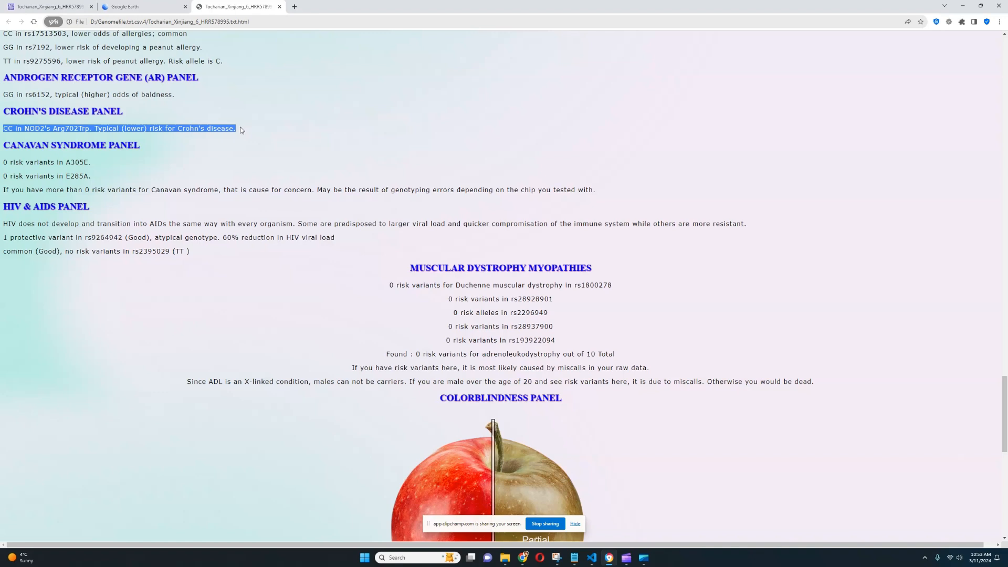
mouse_move(338, 180)
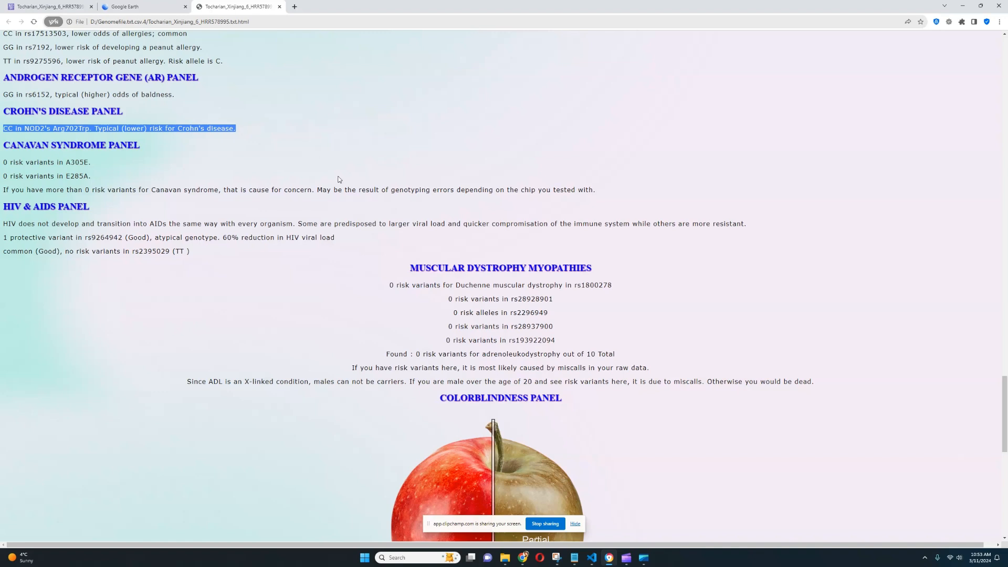
scroll(down, 3)
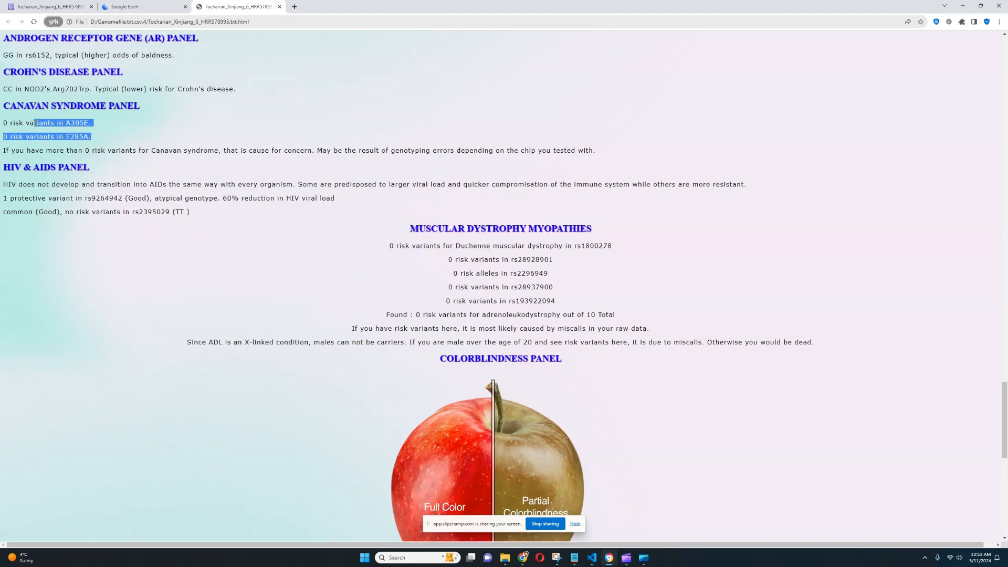
scroll(down, 3)
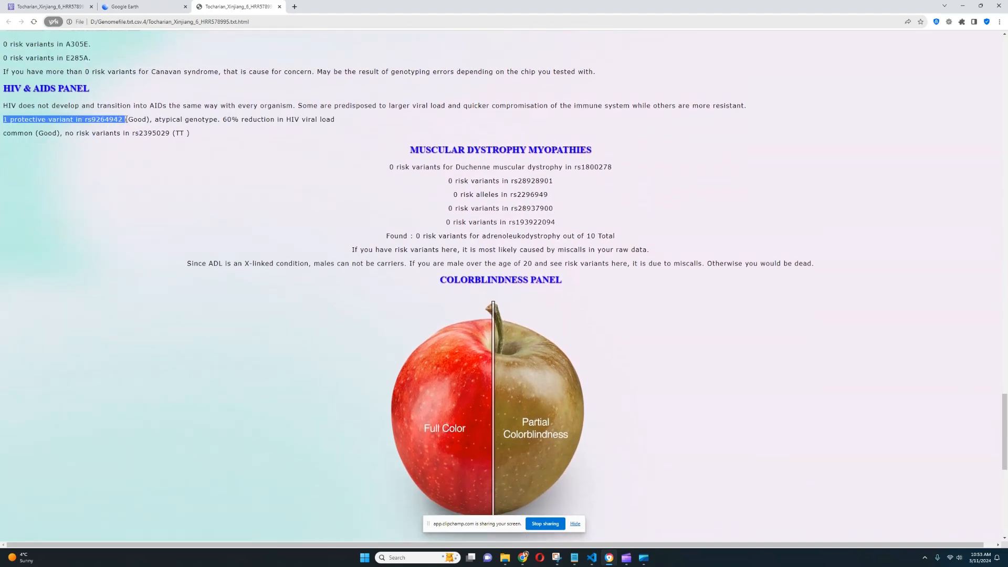
Highlight the protective HIV variant and its viral load reduction, then reach muscular dystrophy
drag(126, 120, 220, 120)
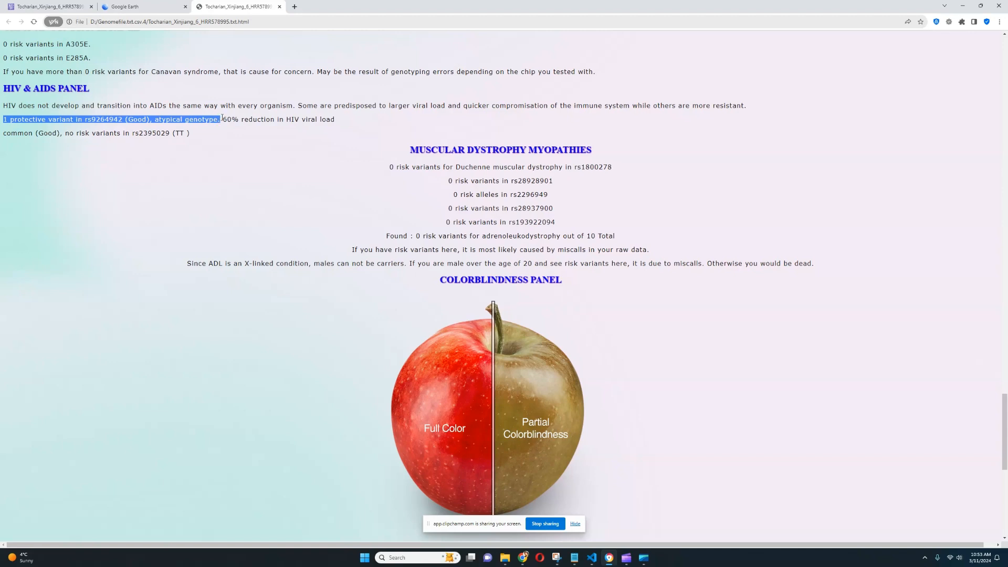
drag(221, 119, 335, 120)
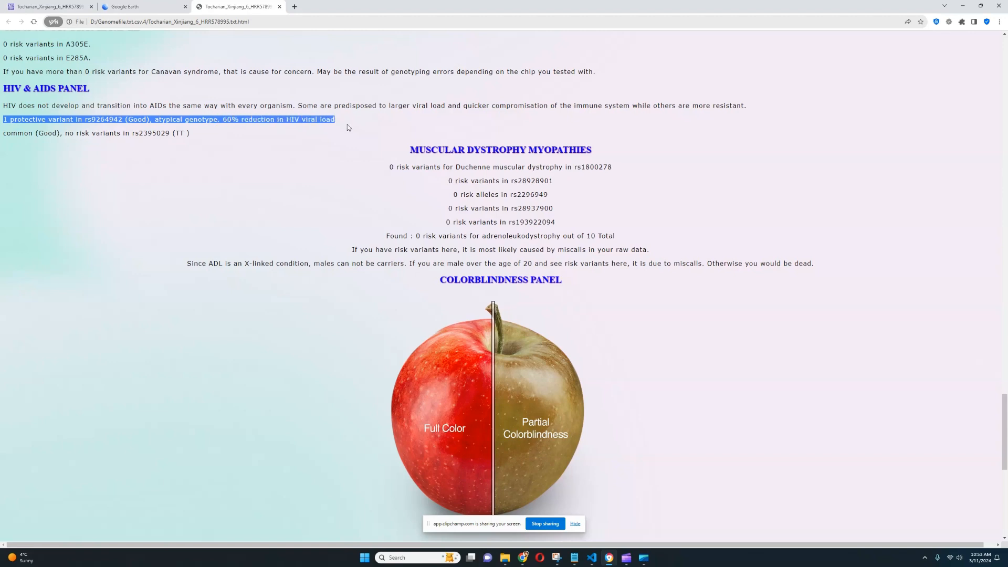
scroll(down, 3)
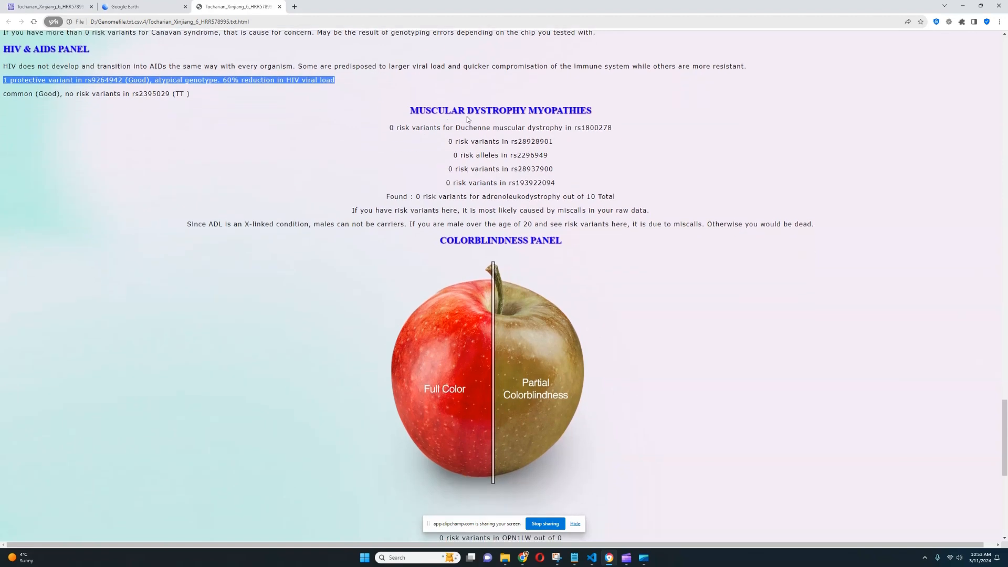
mouse_move(389, 133)
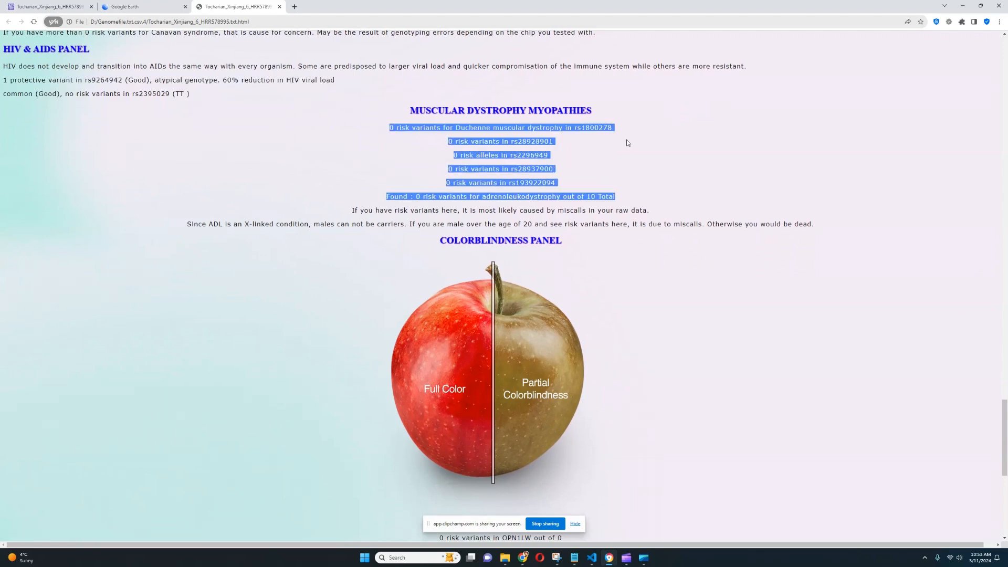
scroll(down, 3)
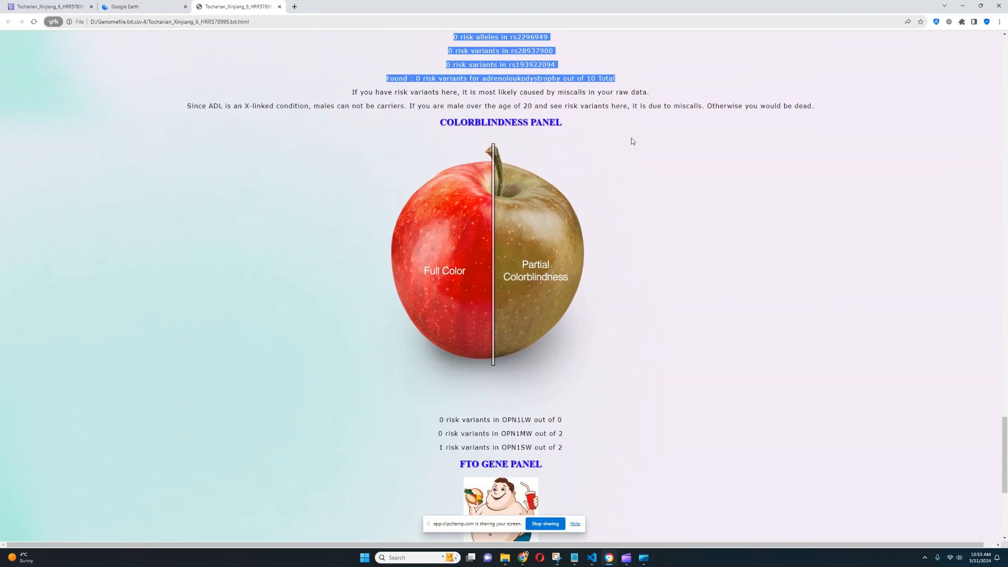
Review the colorblindness and FTO obesity findings until Syncope and Bio Traits appear
scroll(up, 3)
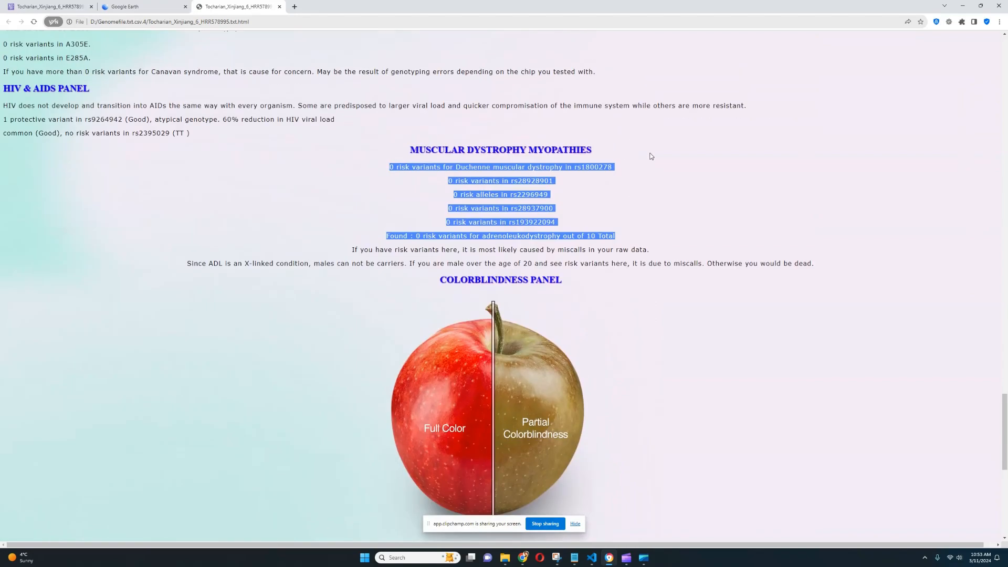
scroll(down, 3)
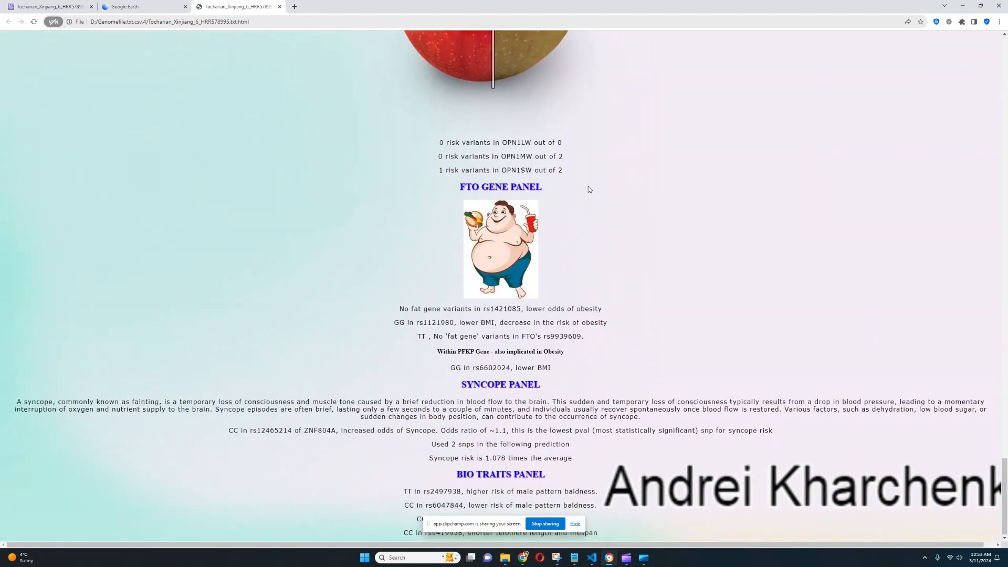
scroll(up, 3)
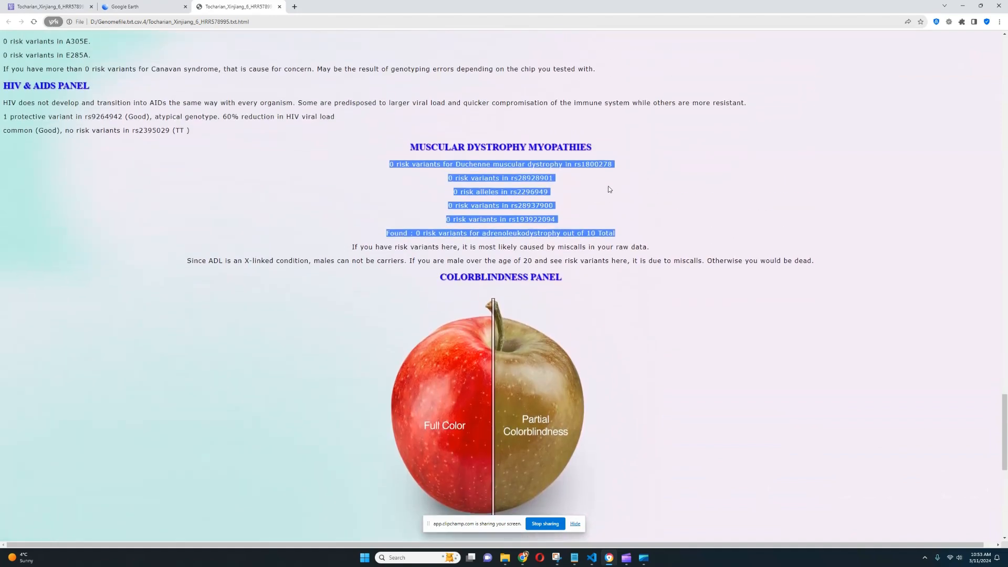
mouse_move(766, 256)
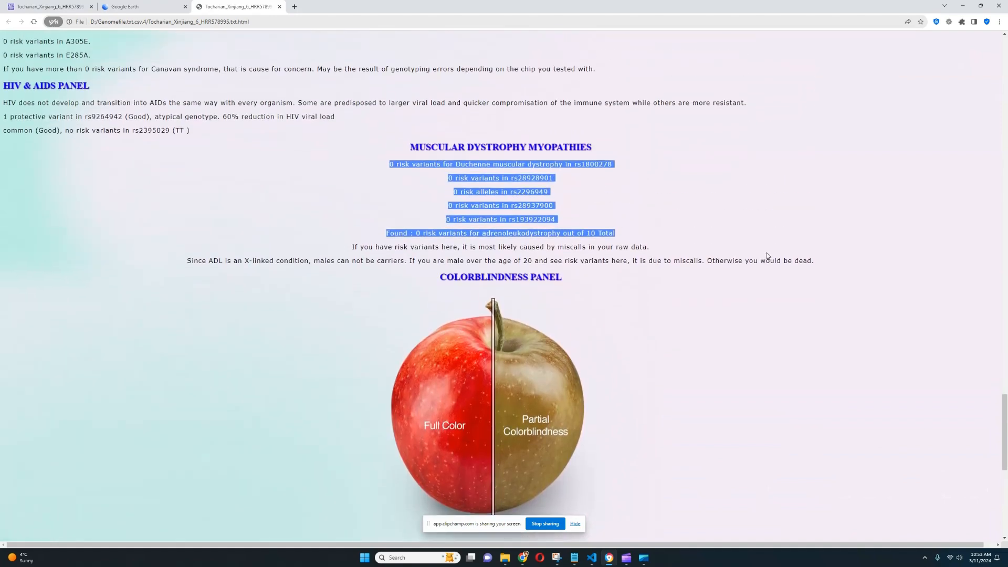
scroll(down, 3)
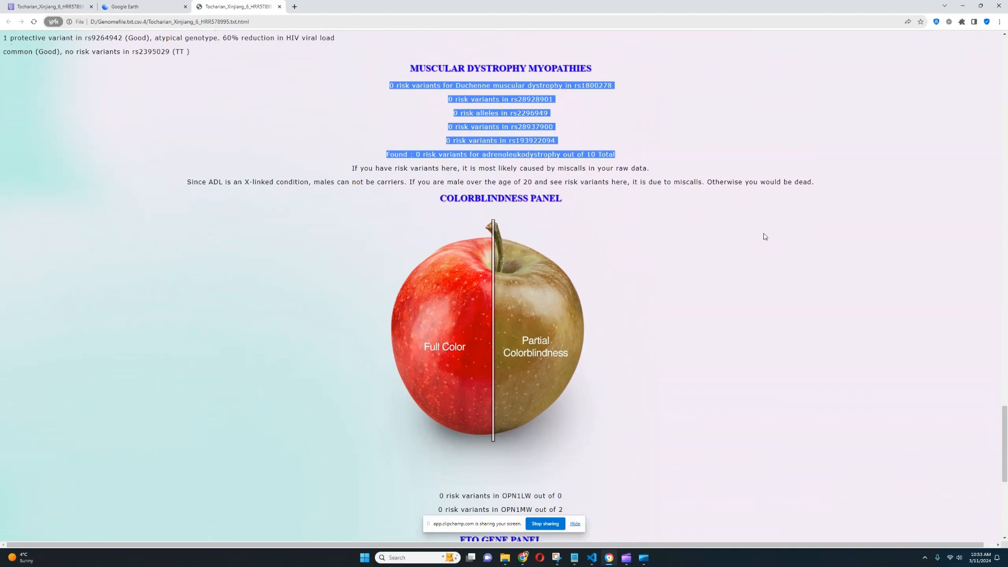
scroll(down, 3)
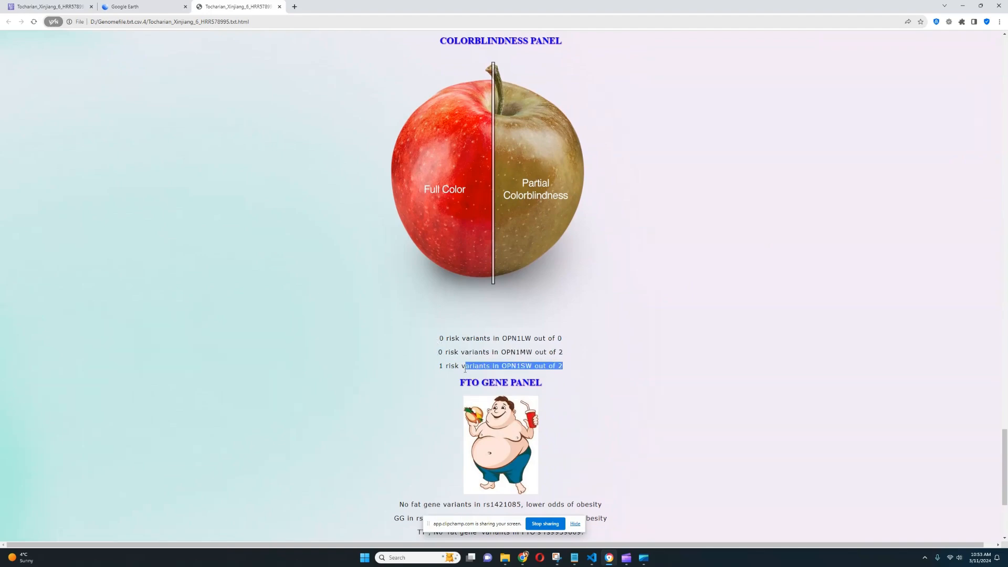
scroll(down, 3)
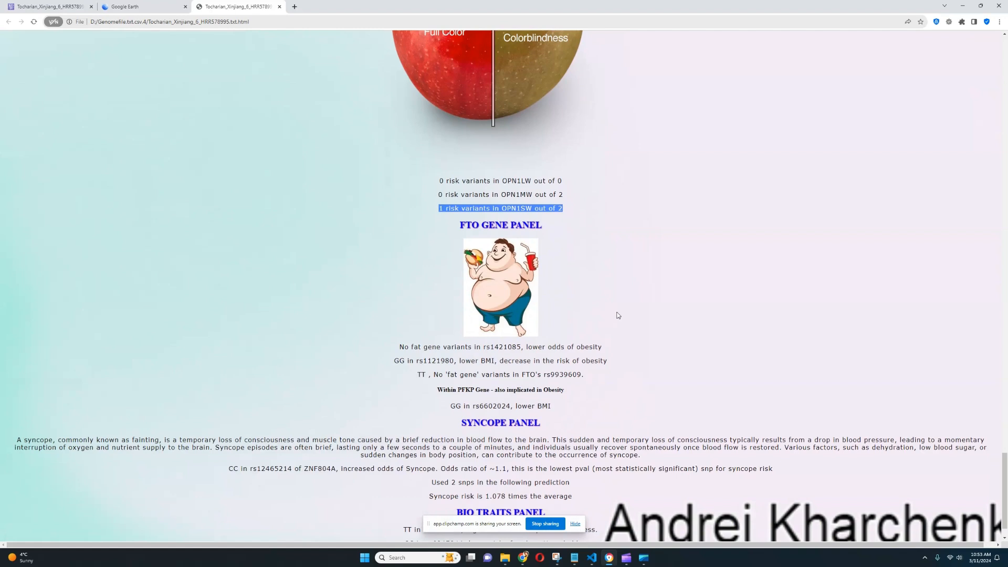
mouse_move(619, 293)
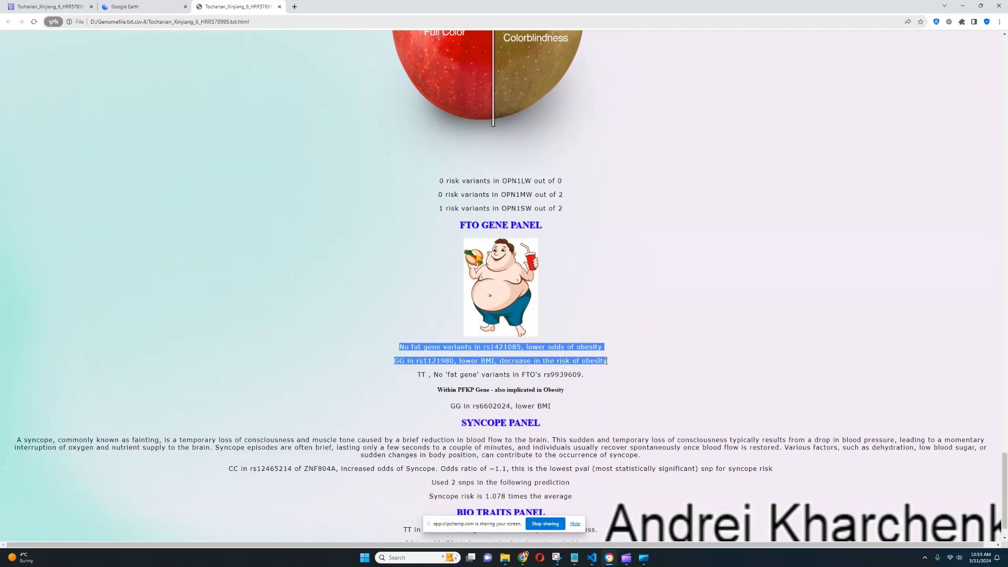
click(632, 300)
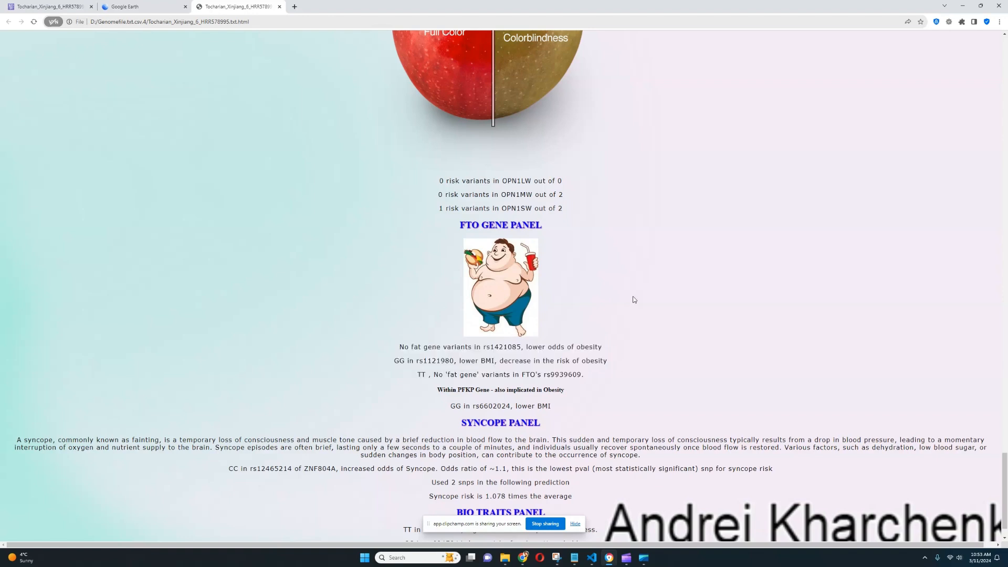
scroll(down, 3)
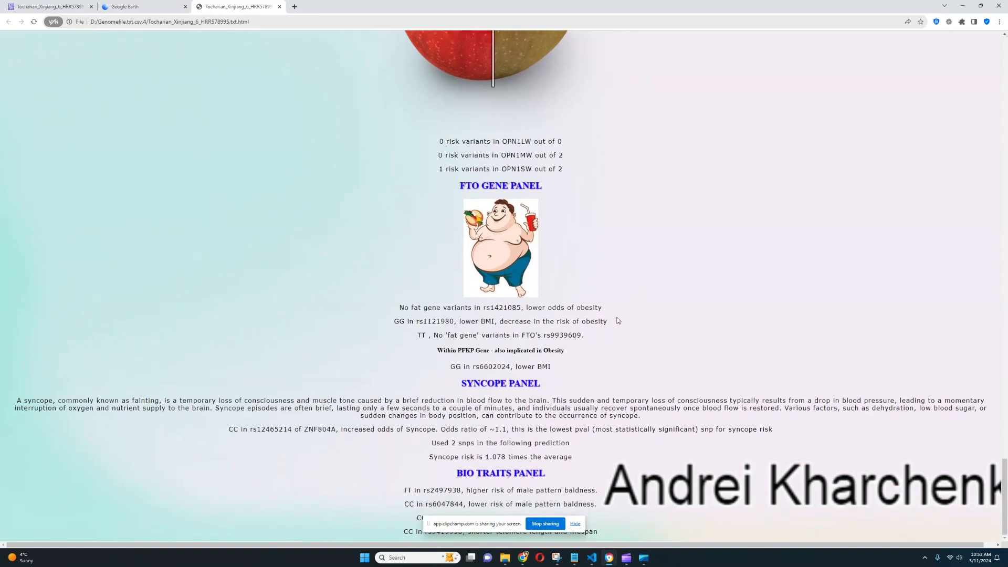
mouse_move(608, 332)
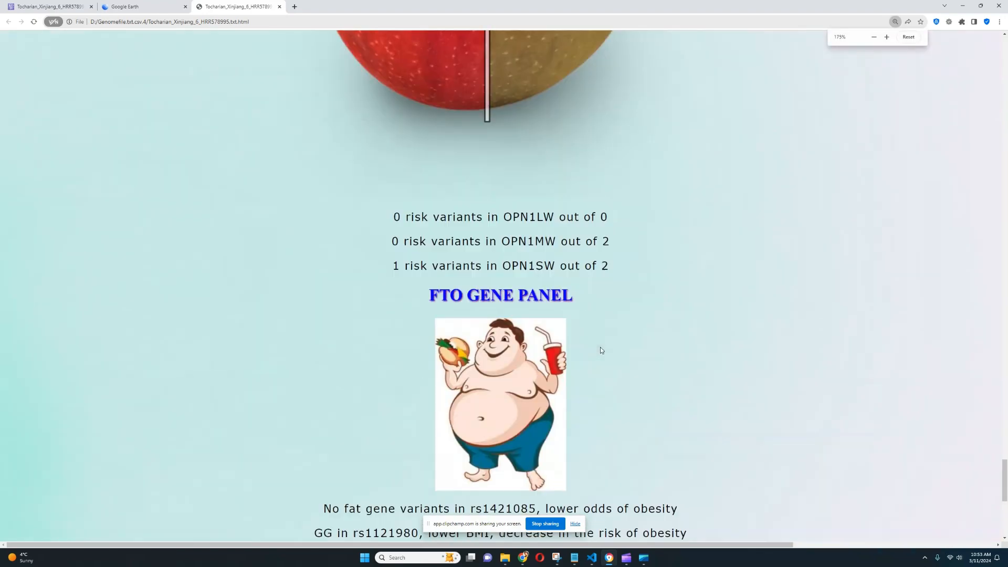
Highlight and then clear the syncope risk line showing 1.078 times average
scroll(down, 3)
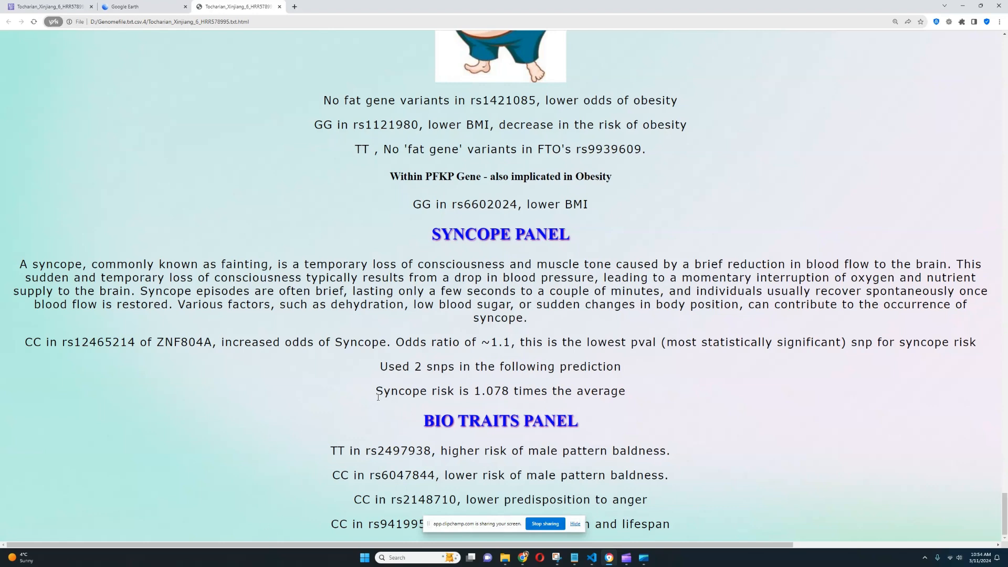
triple_click(500, 391)
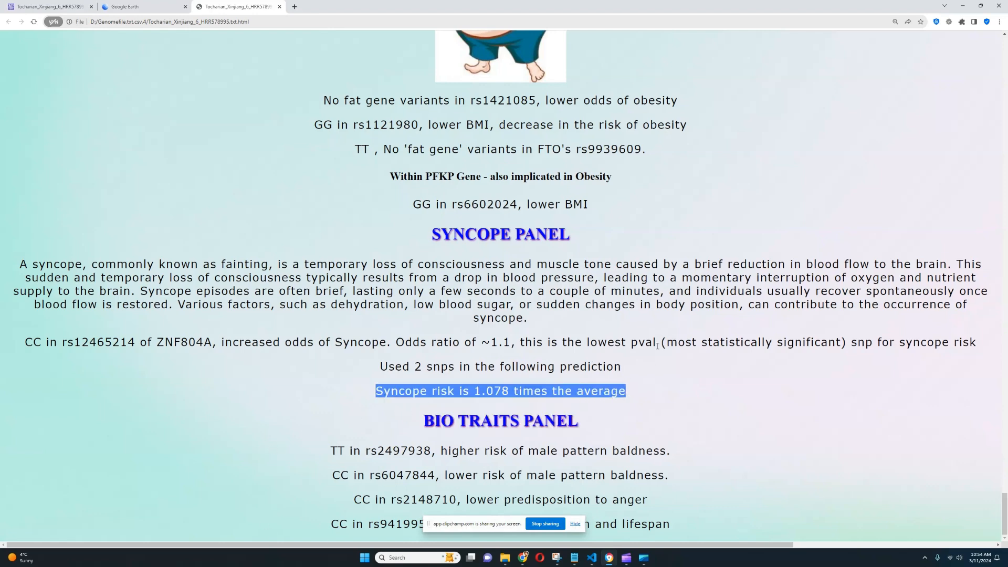
click(580, 386)
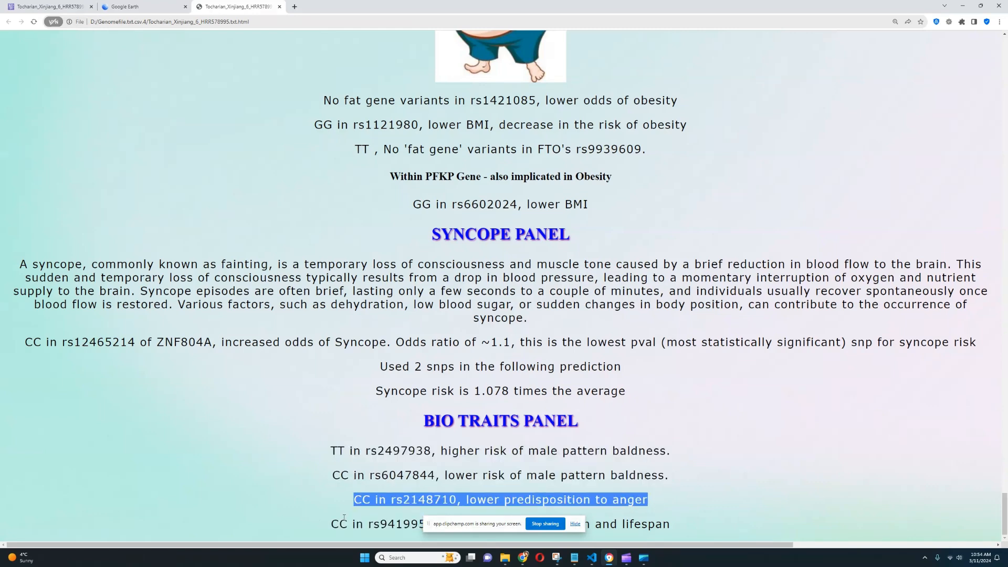
Mark the telomere length and lifespan finding, then reset and magnify the report zoom
click(668, 523)
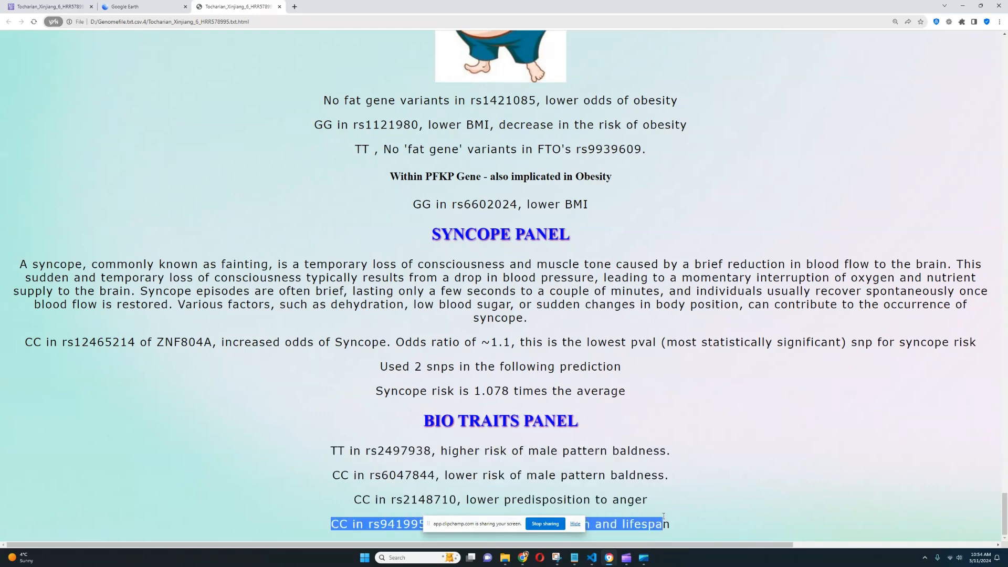
key(ctrl+minus)
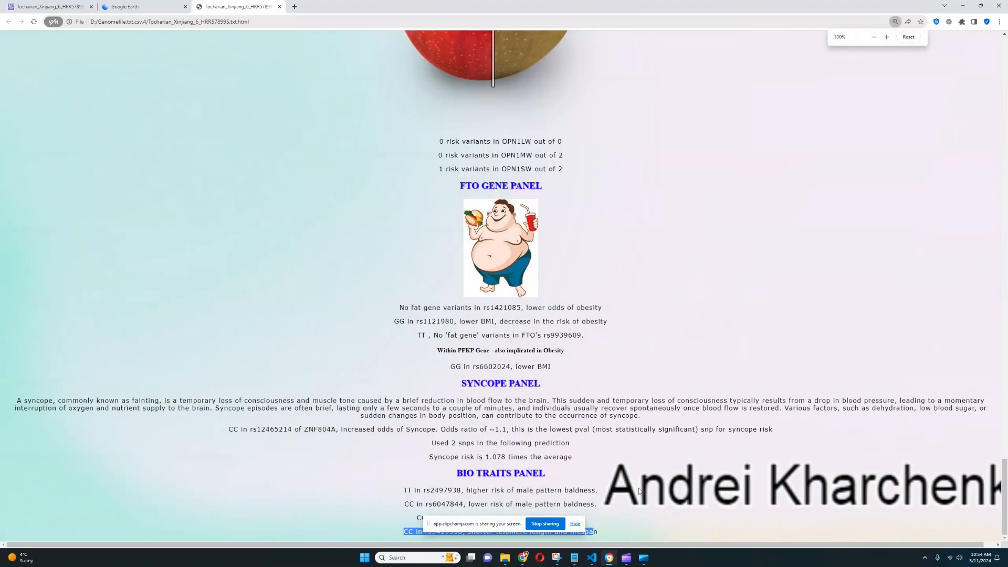
click(886, 37)
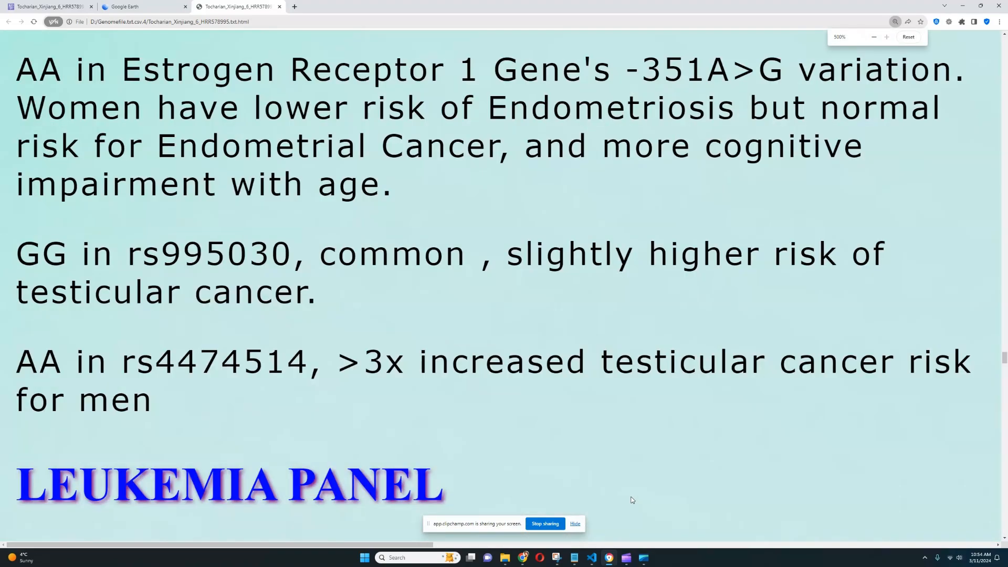